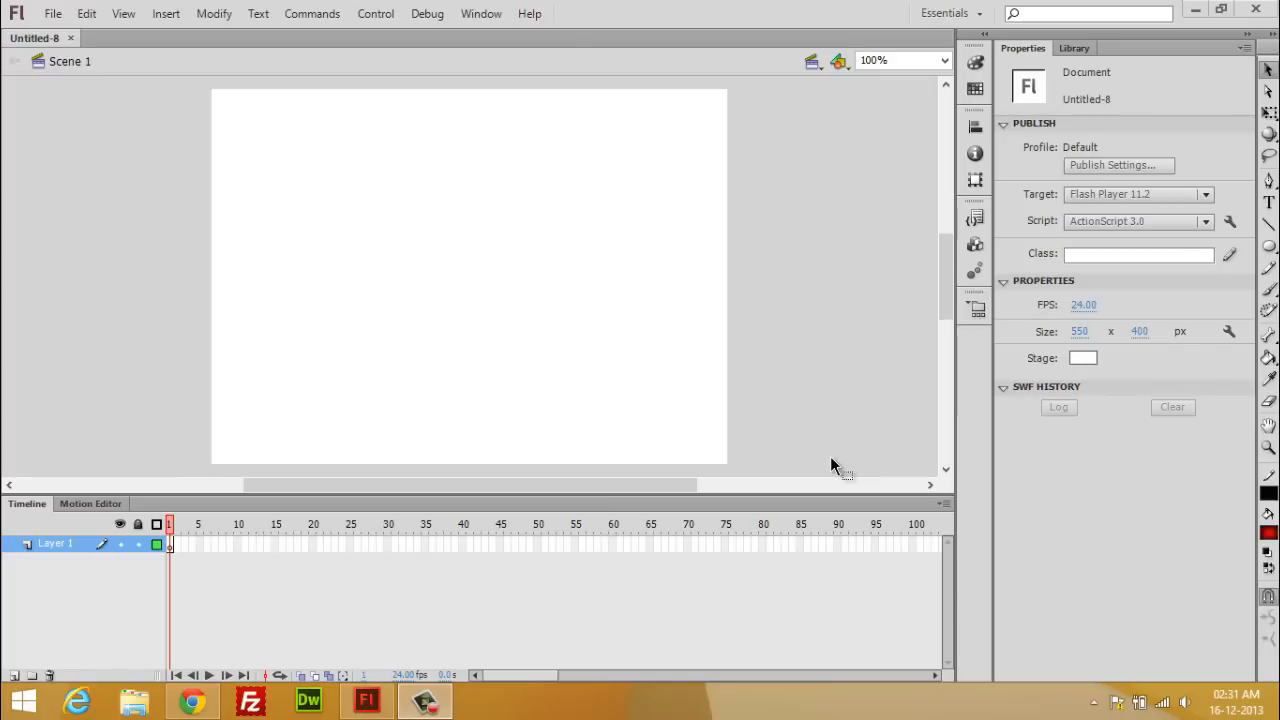
mouse_move(830, 440)
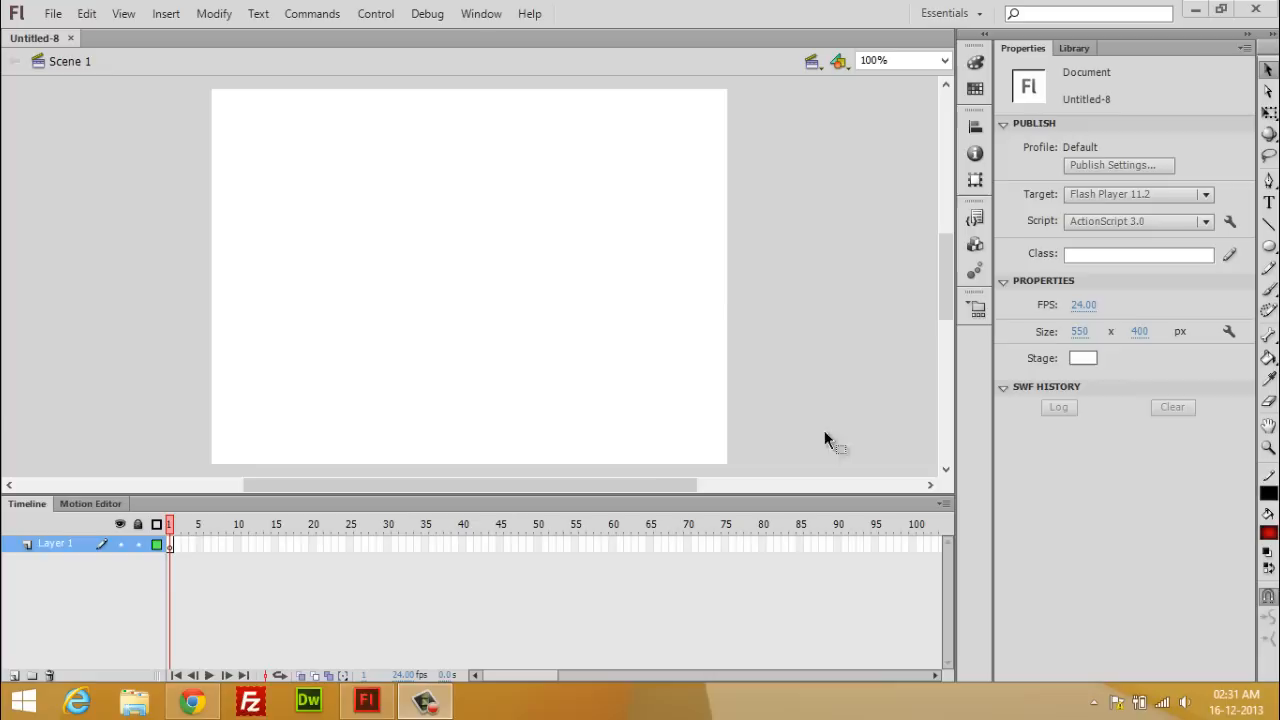
mouse_move(1270, 260)
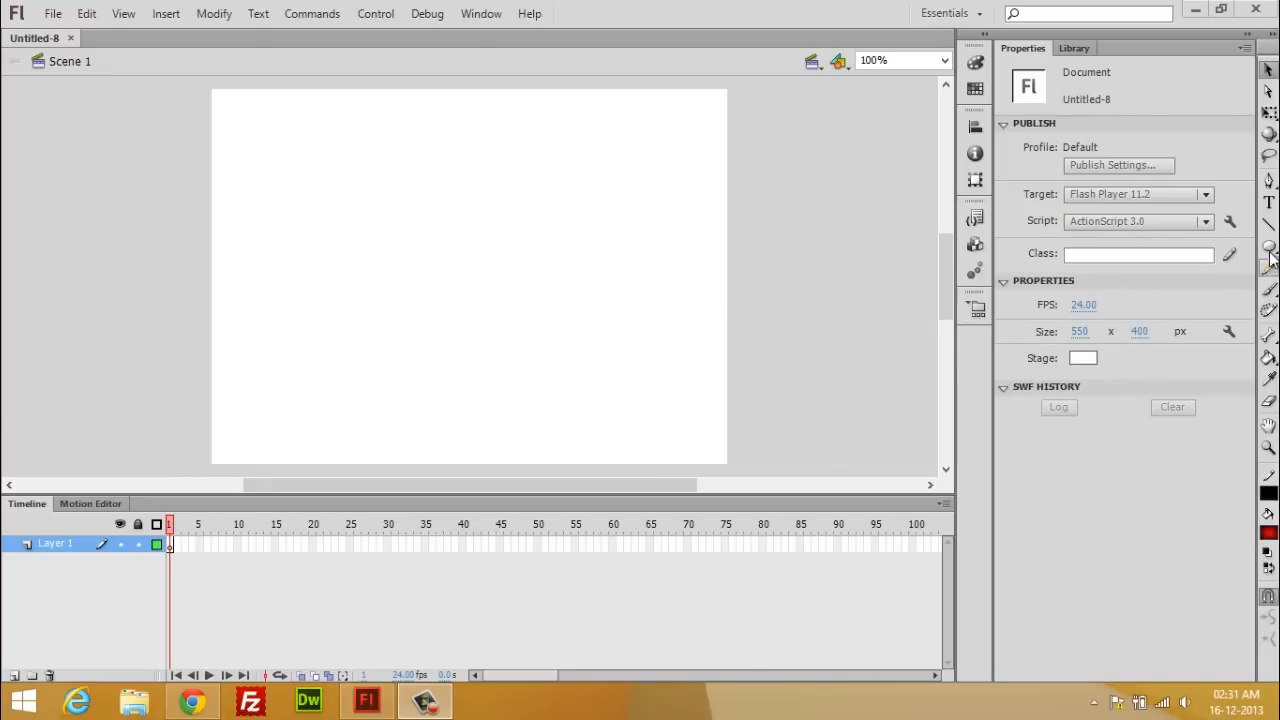
Draw a large red-to-black radial gradient circle on the stage with the Oval Tool
left_click(1269, 246)
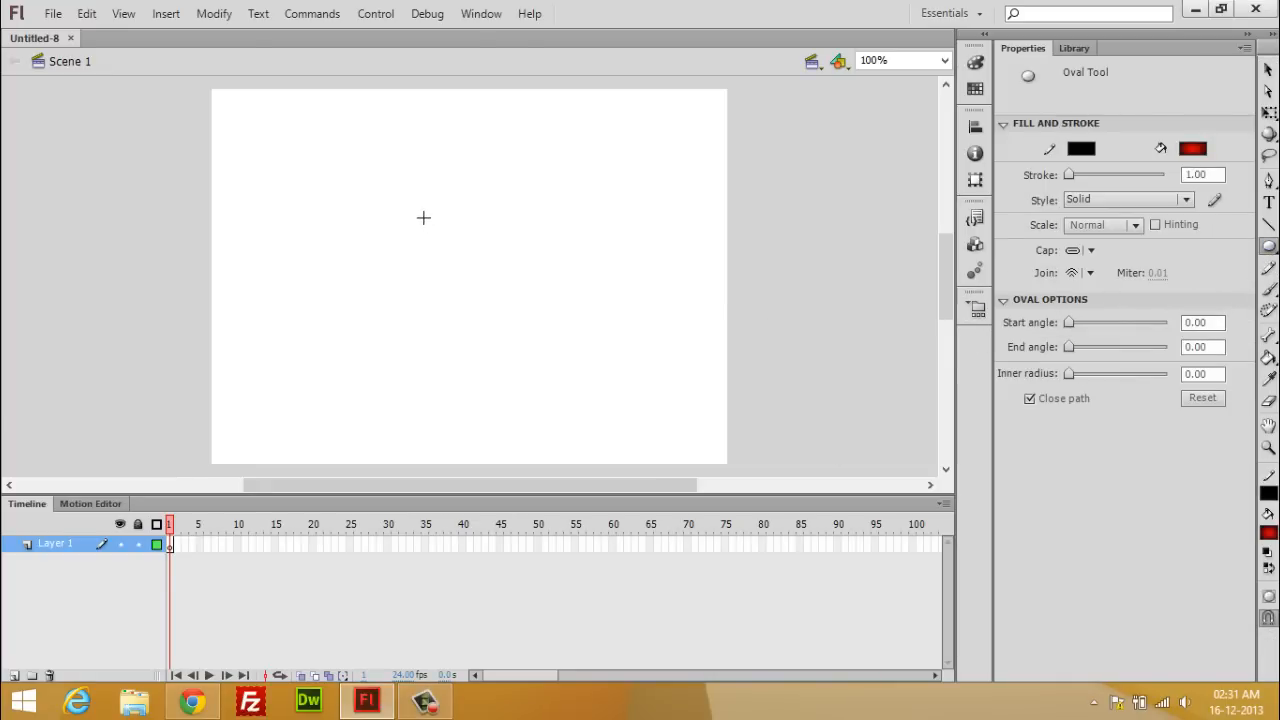
mouse_move(361, 189)
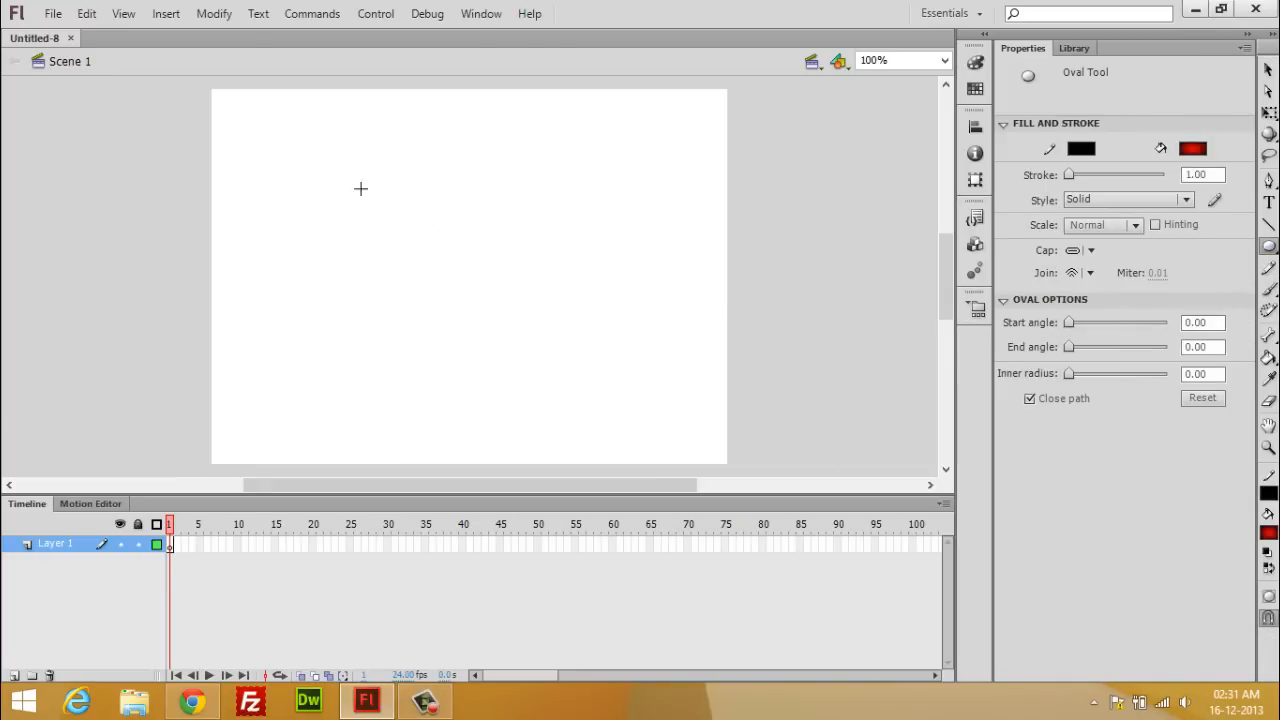
left_click_drag(361, 188, 507, 313)
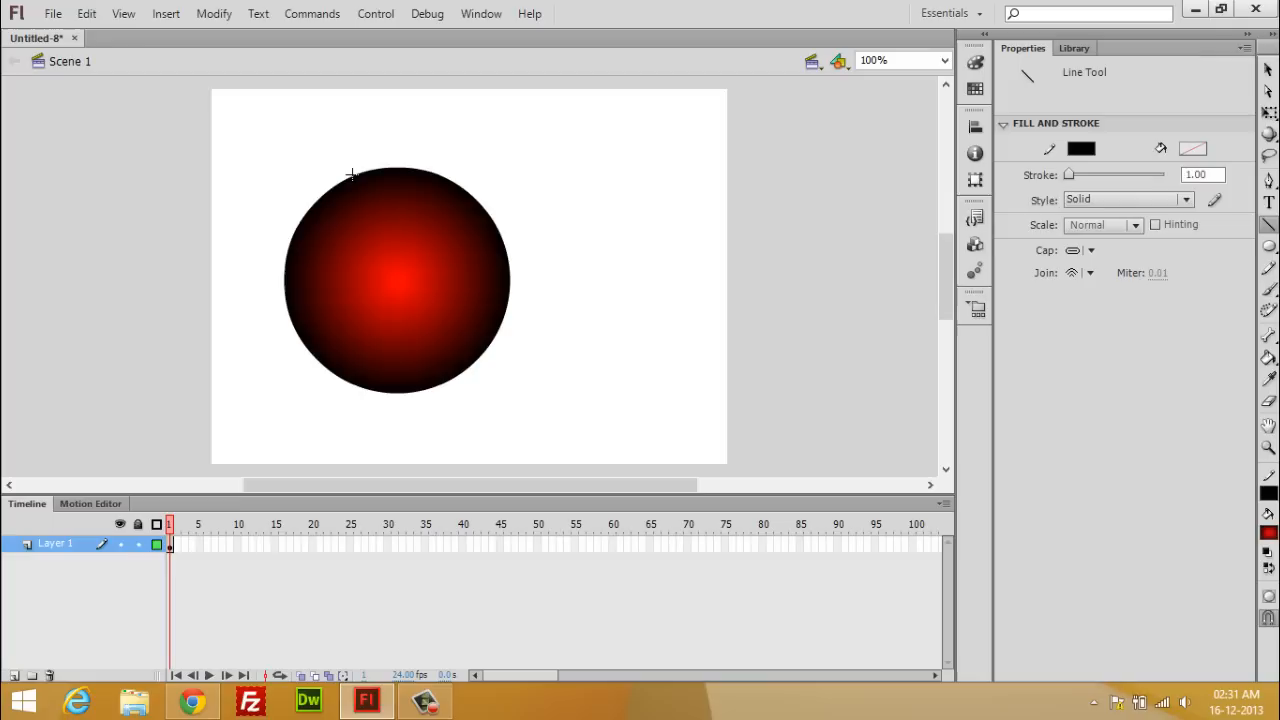
Draw two dark lines that cross near the ball's centre, dividing it into four
left_click_drag(352, 174, 413, 338)
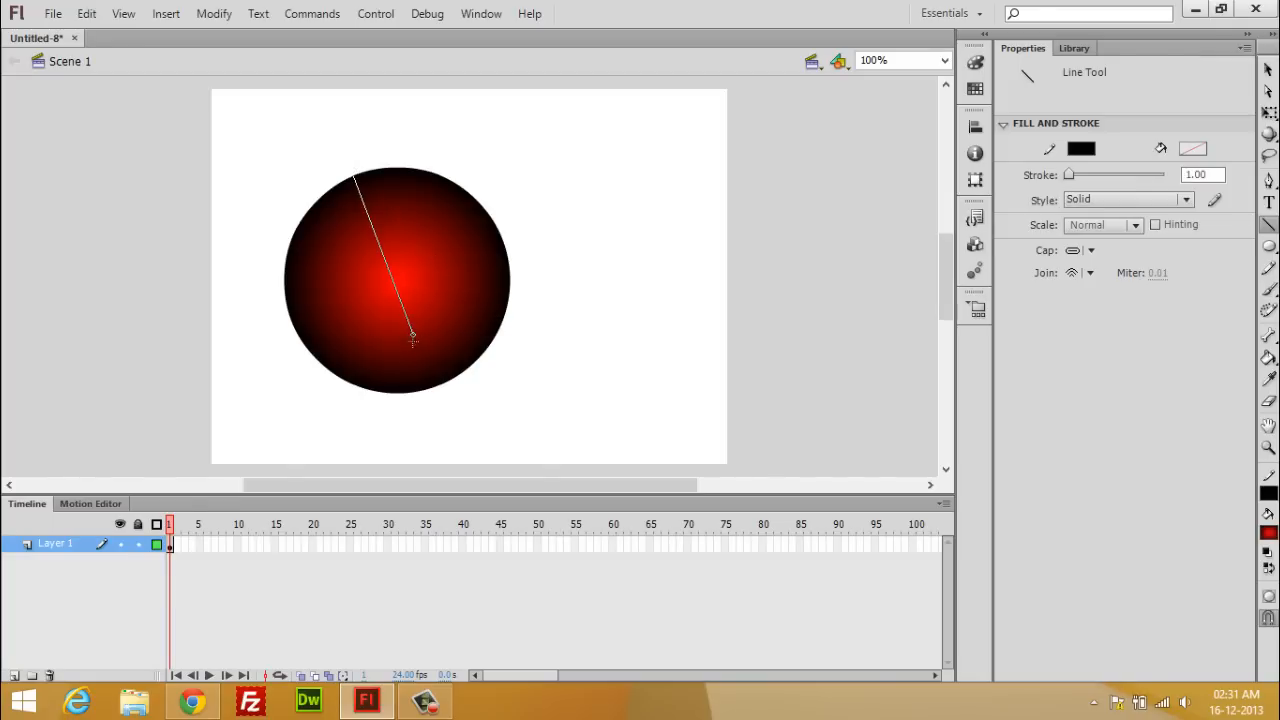
left_click_drag(413, 338, 430, 384)
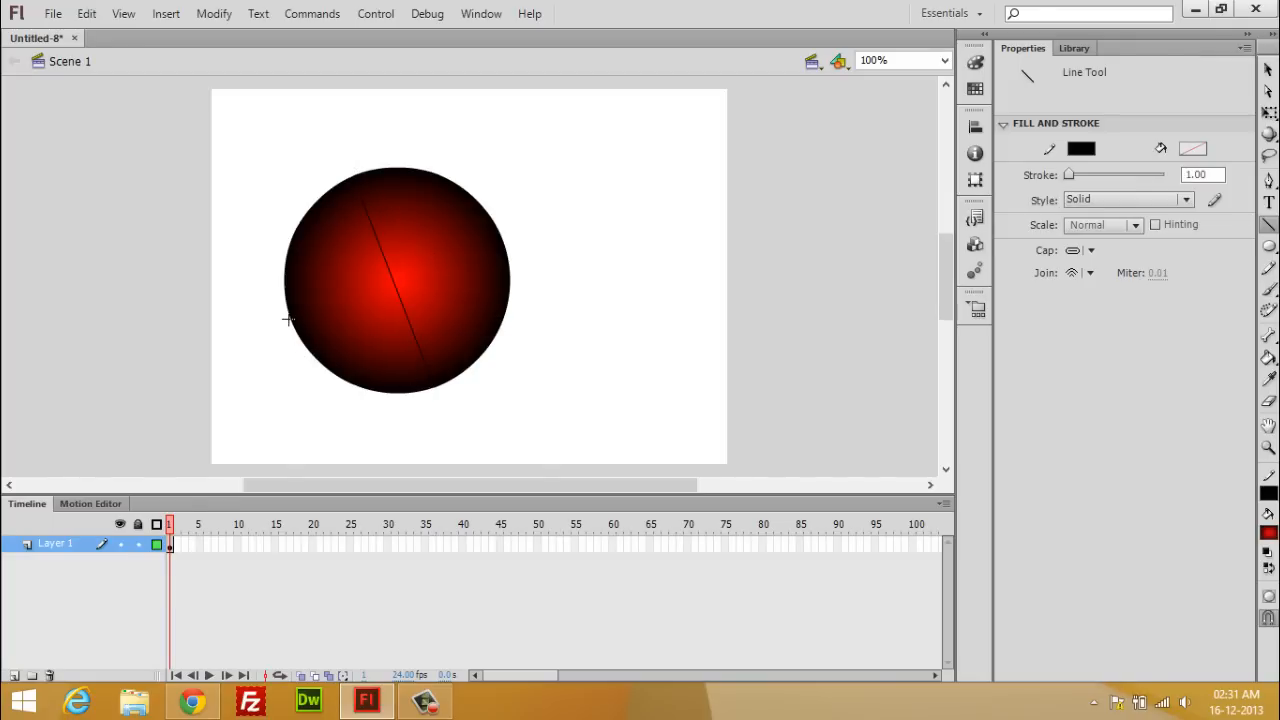
left_click_drag(290, 320, 490, 247)
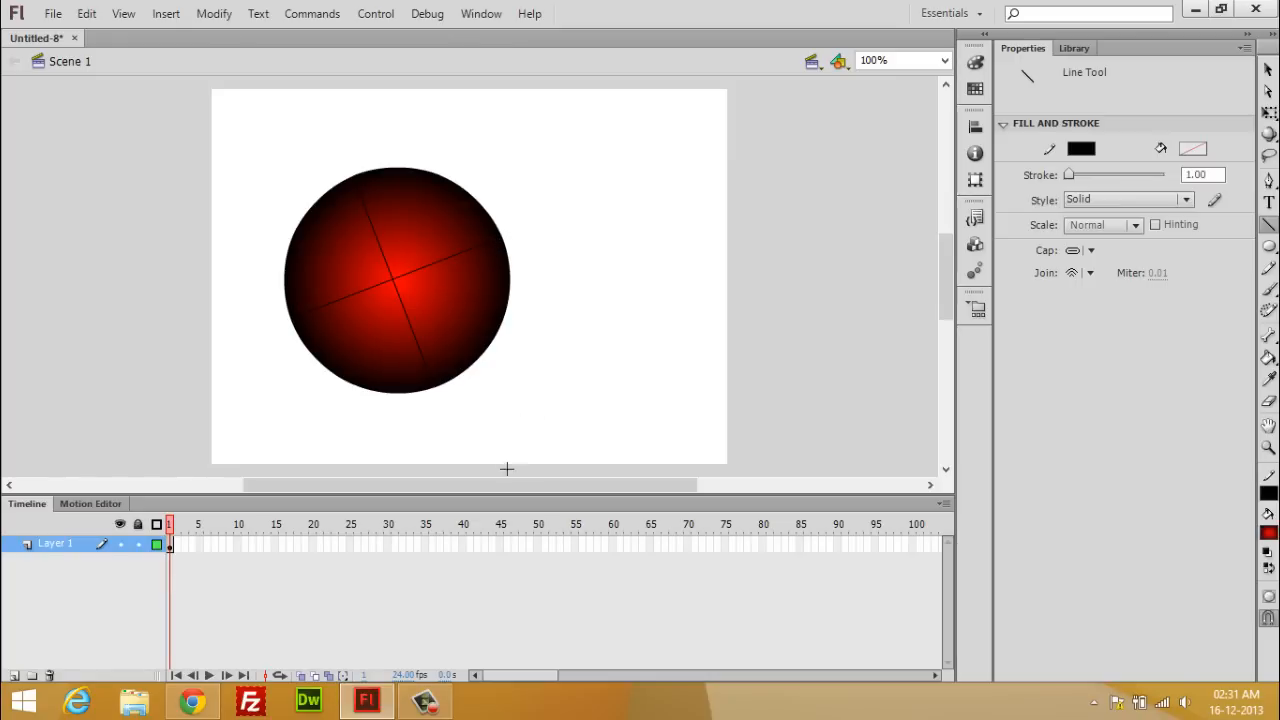
mouse_move(495, 456)
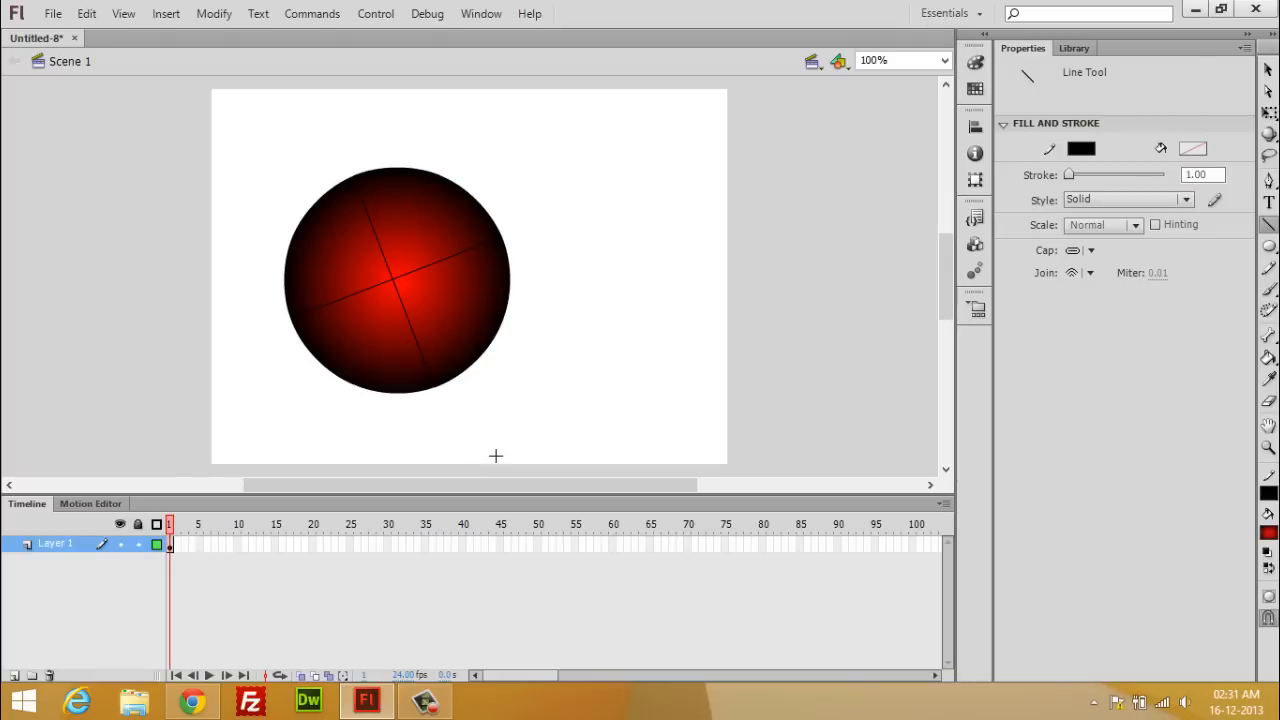
mouse_move(1255, 87)
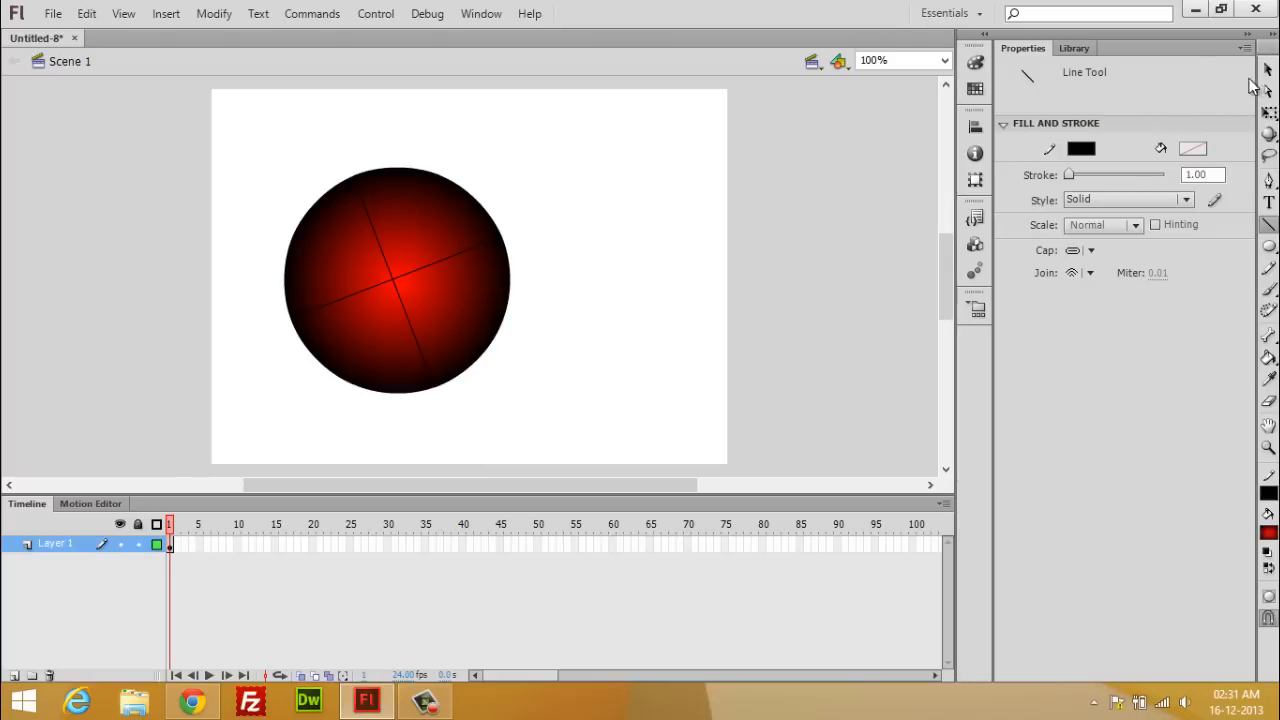
Select the ball with its cross lines and convert it to a movie clip named 'ball'
left_click(310, 440)
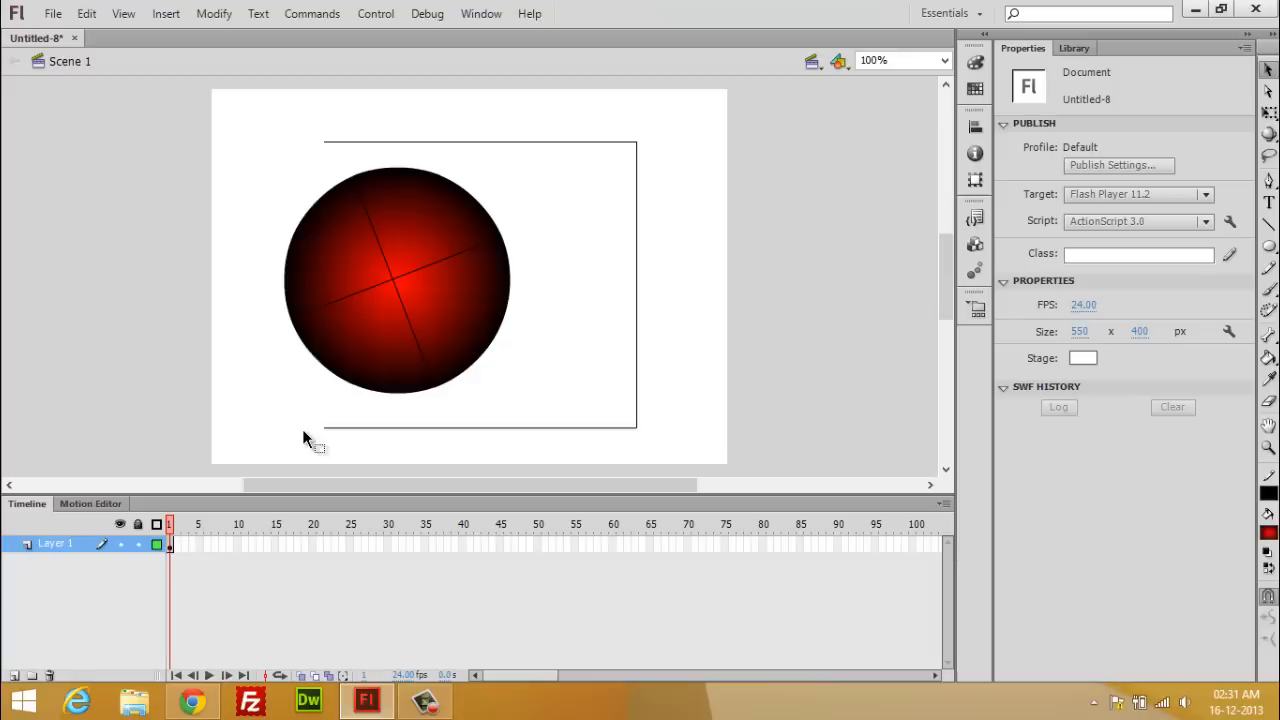
left_click(398, 280)
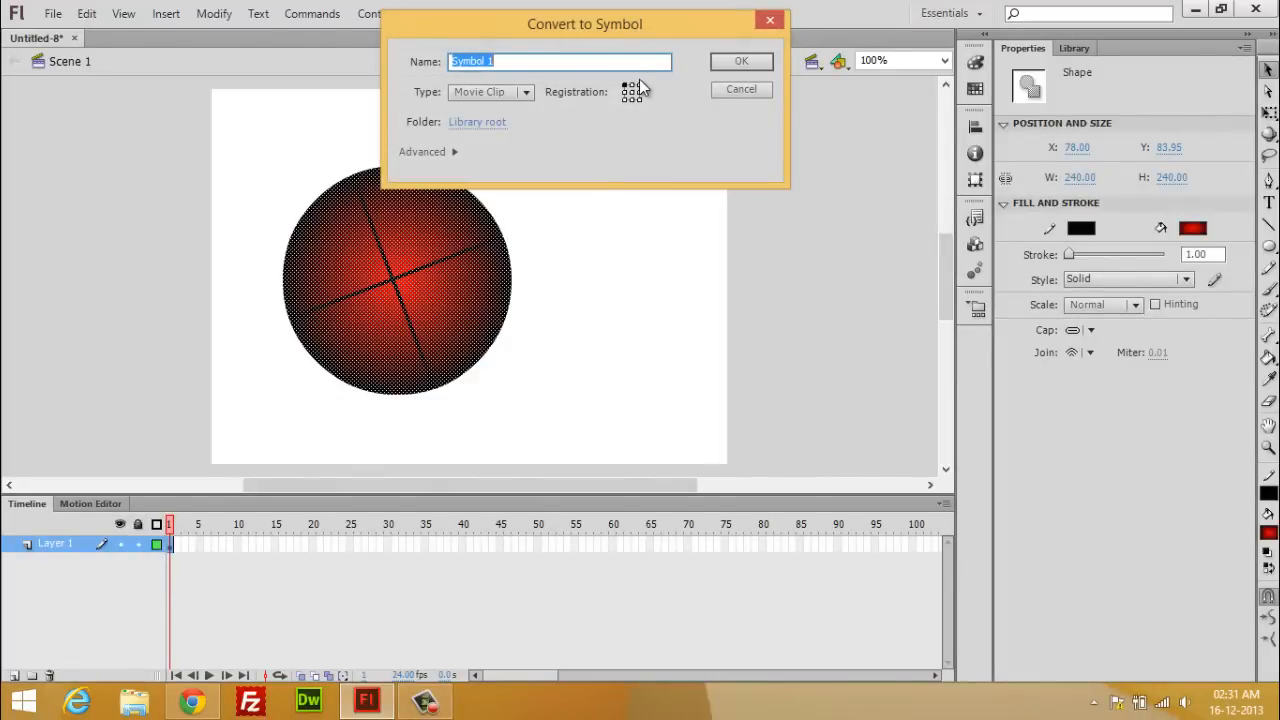
type("bal")
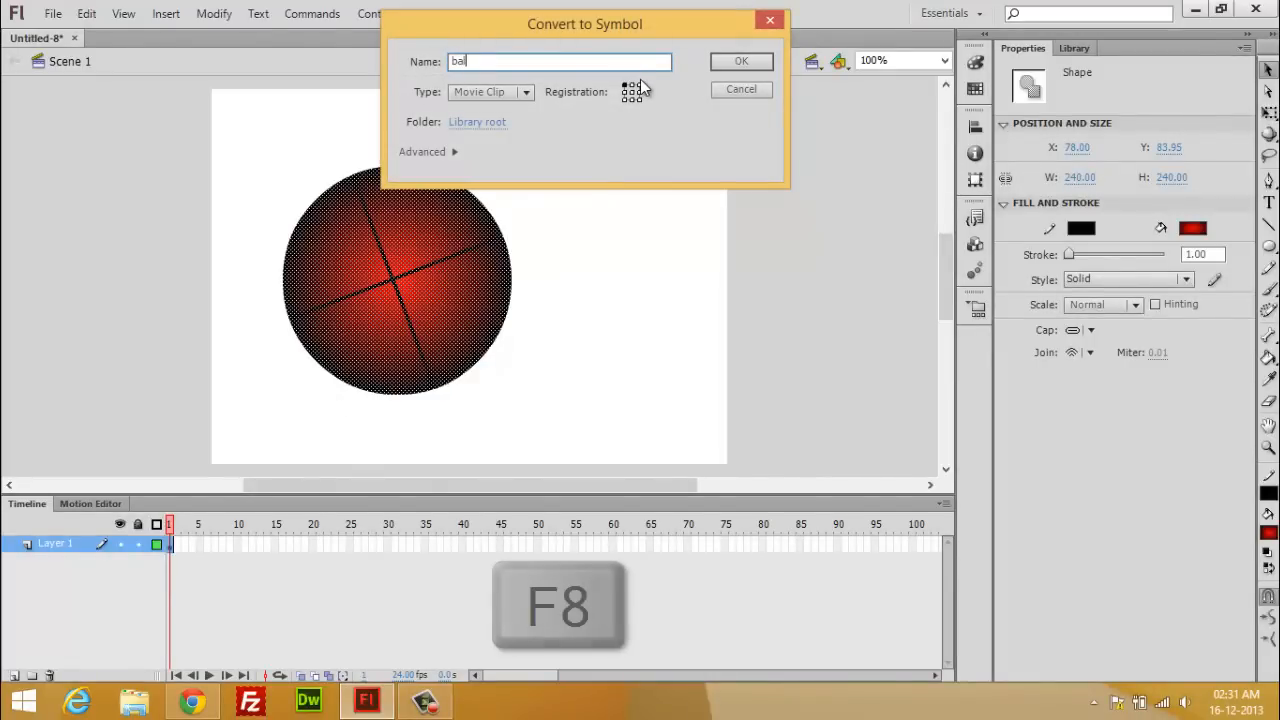
left_click(741, 60)
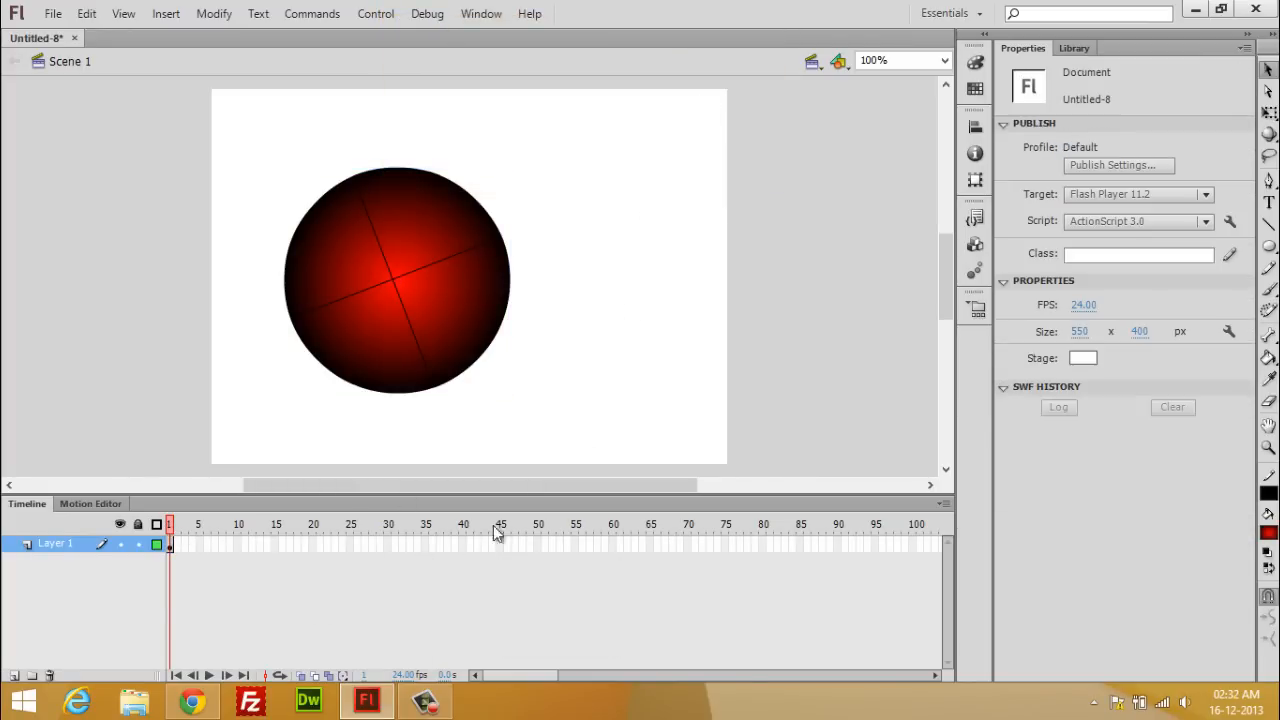
mouse_move(421, 570)
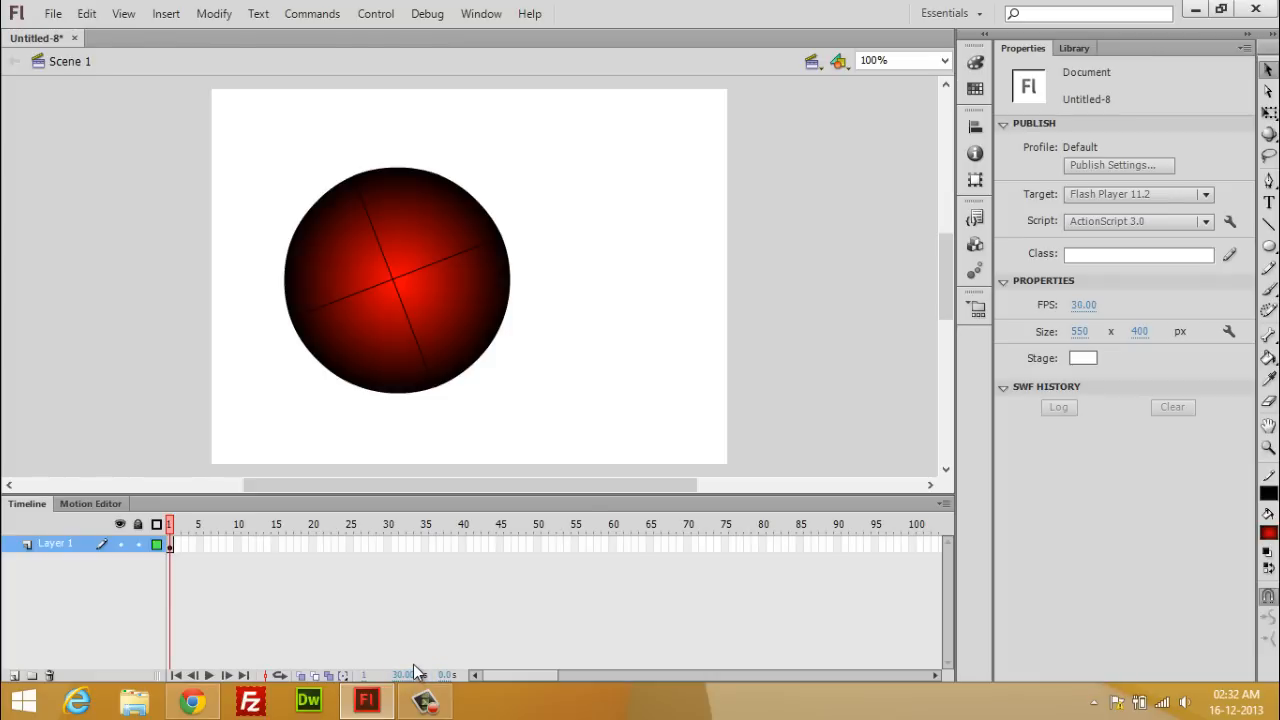
Insert frames up to frame 30 on the ball layer and create a motion tween over them
right_click(388, 545)
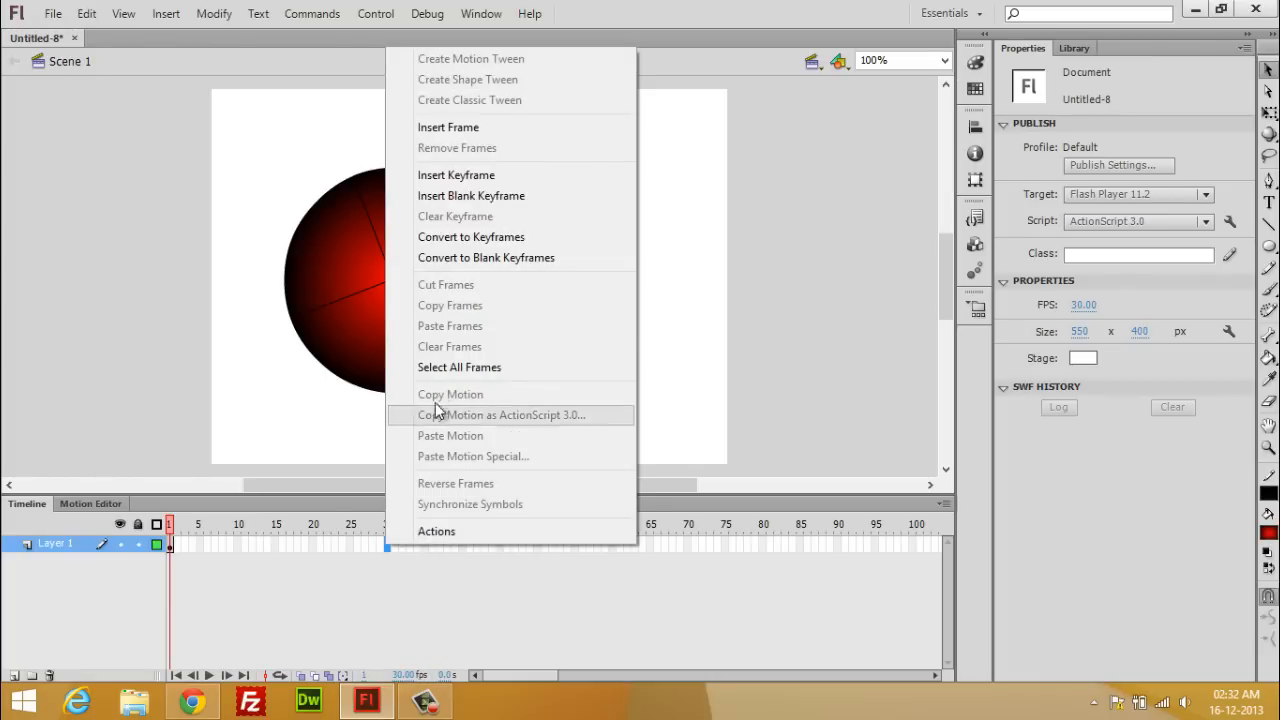
mouse_move(476, 211)
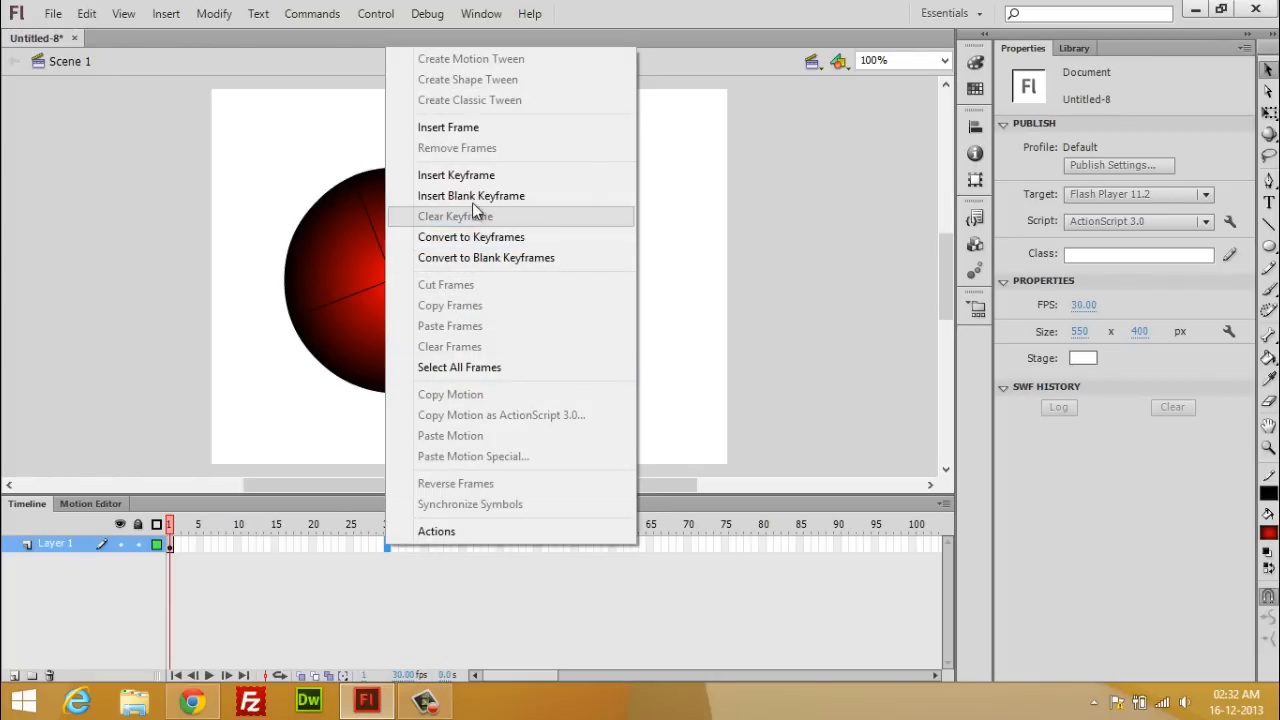
mouse_move(485, 175)
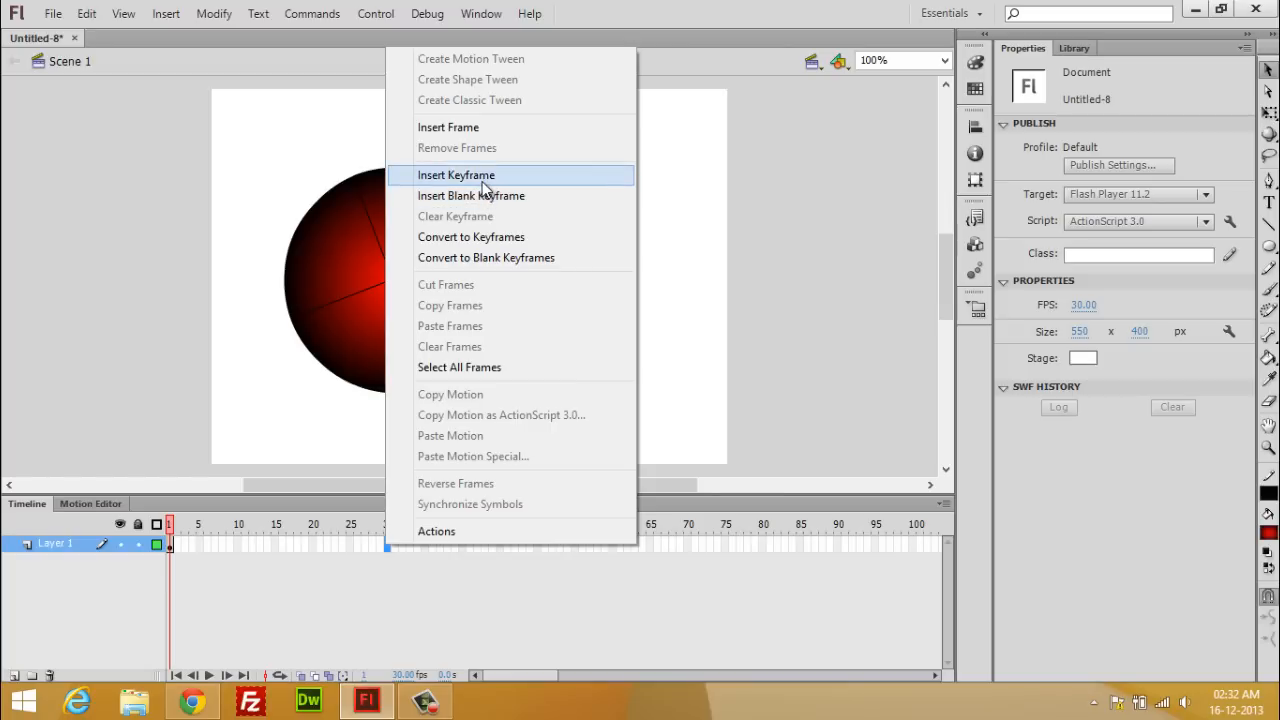
mouse_move(493, 127)
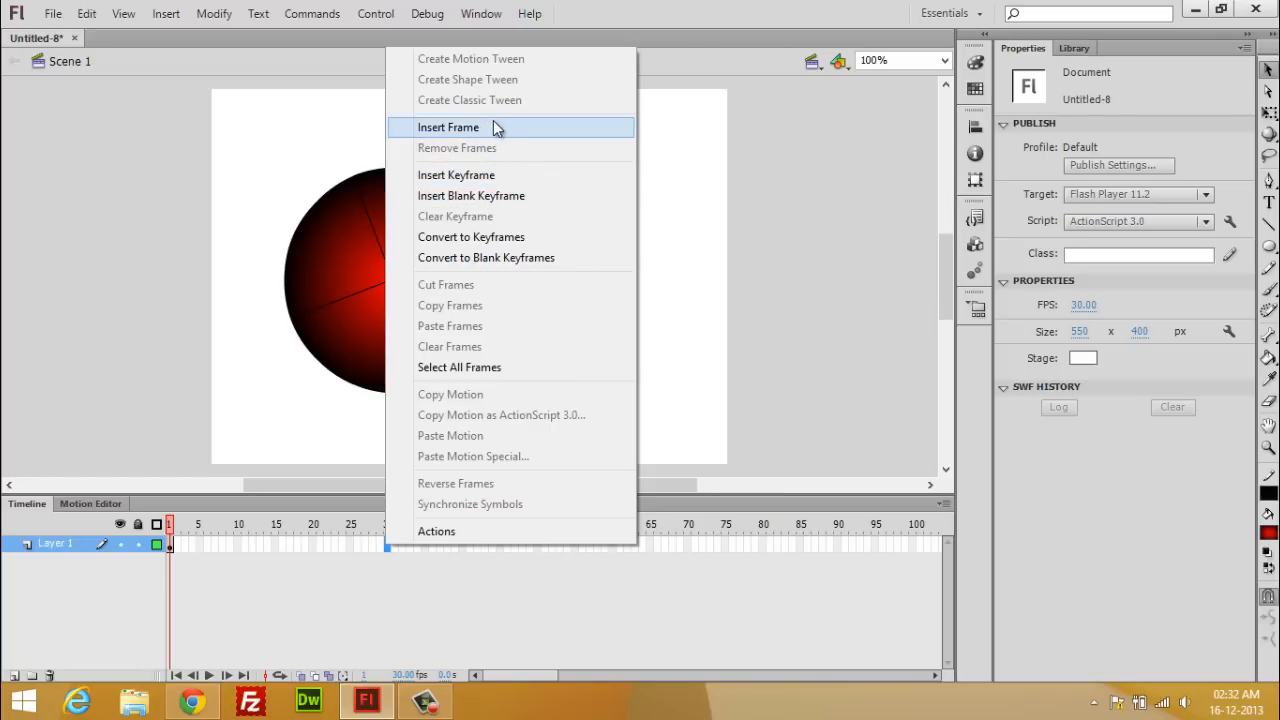
left_click(447, 127)
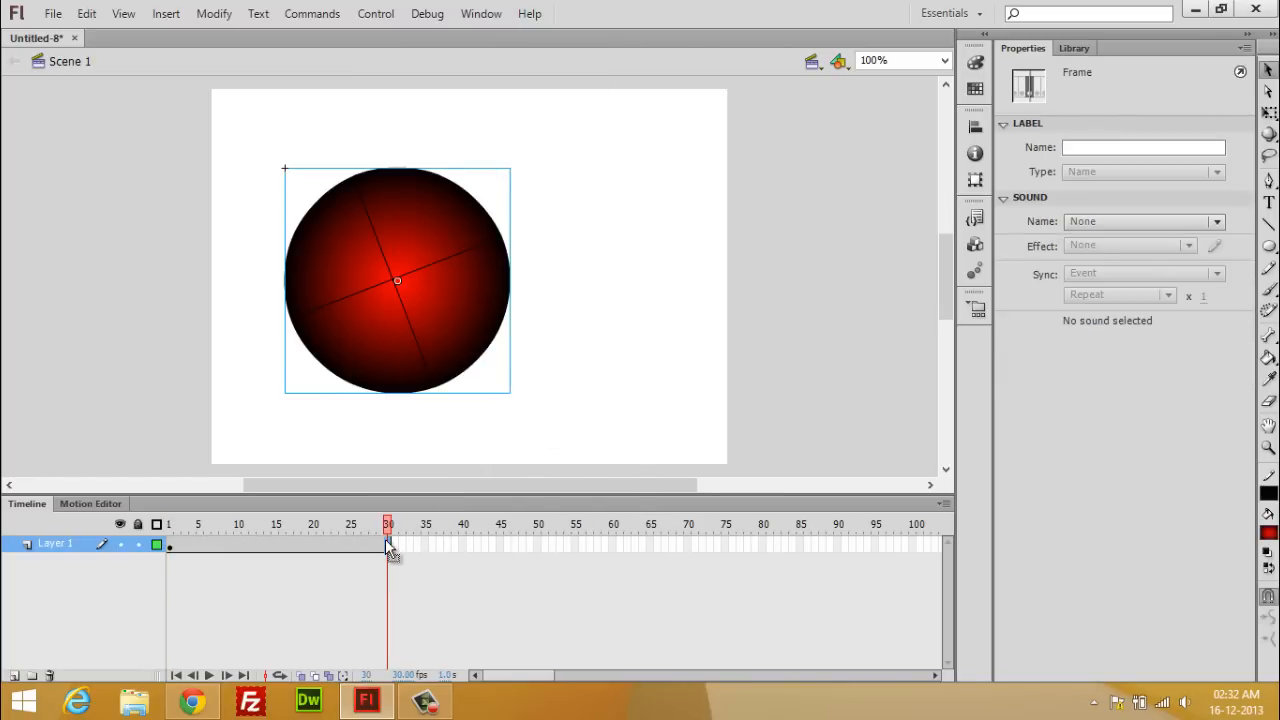
right_click(388, 545)
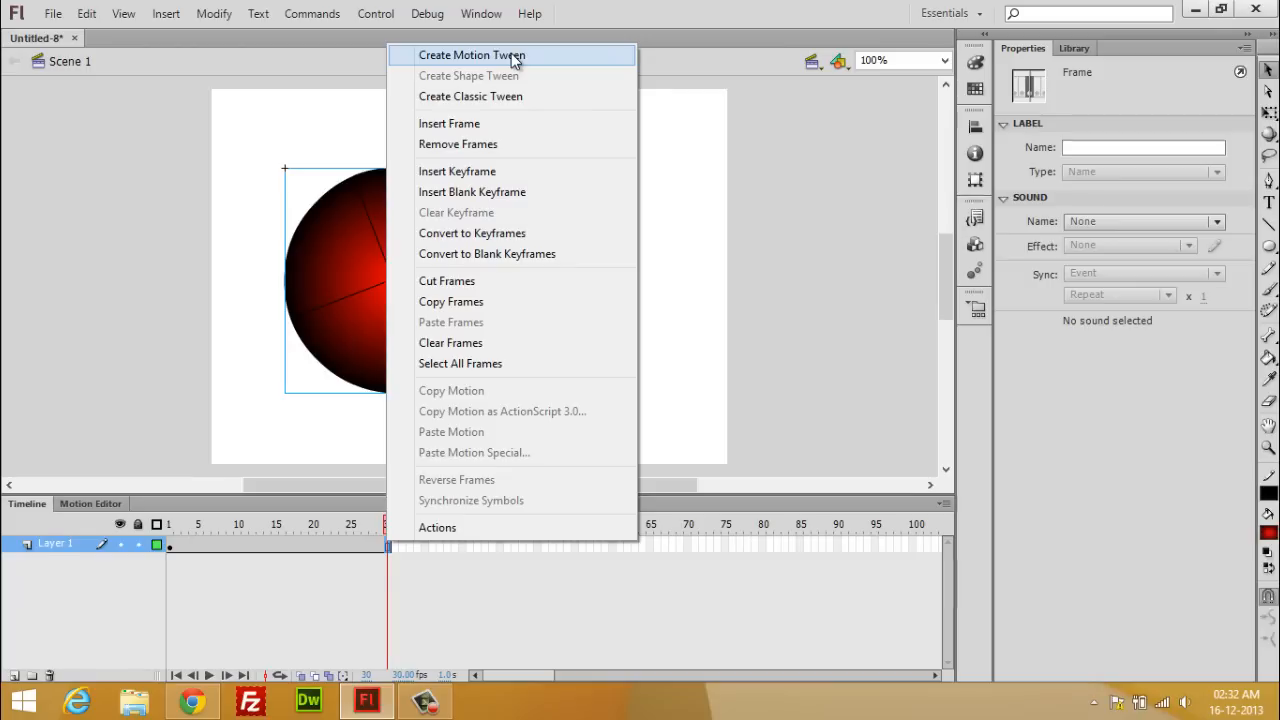
left_click(471, 55)
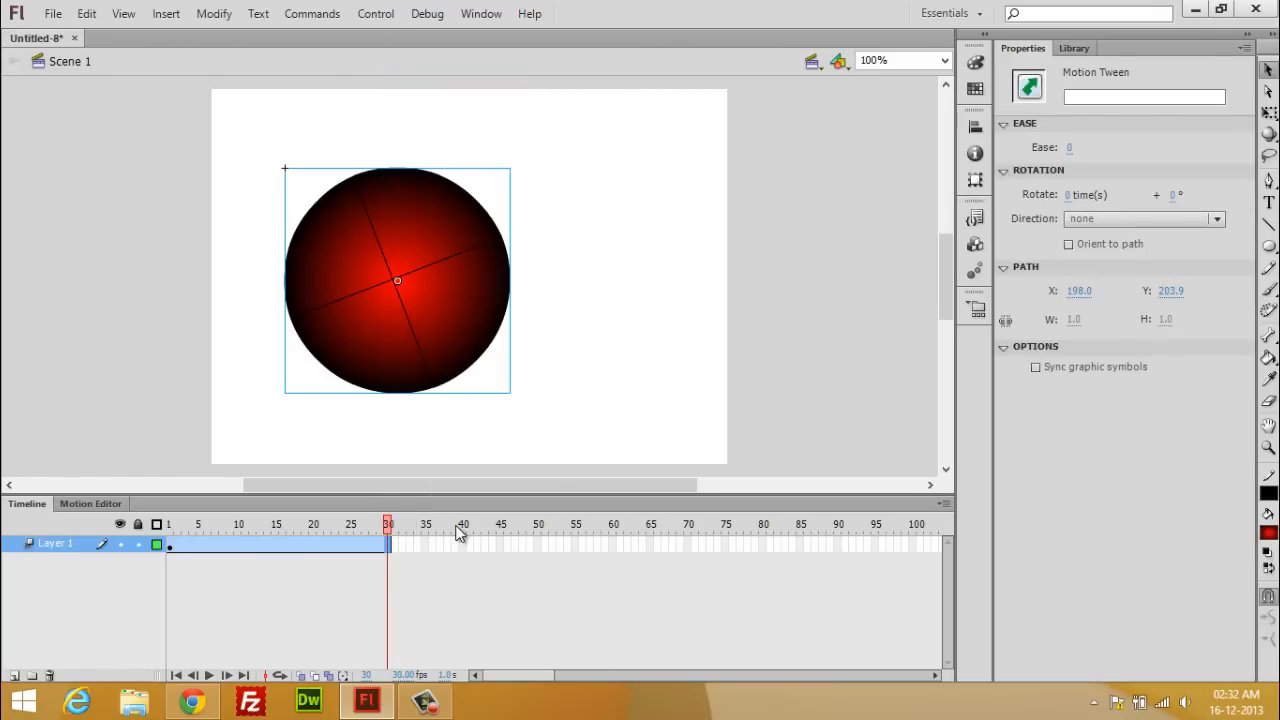
mouse_move(320, 551)
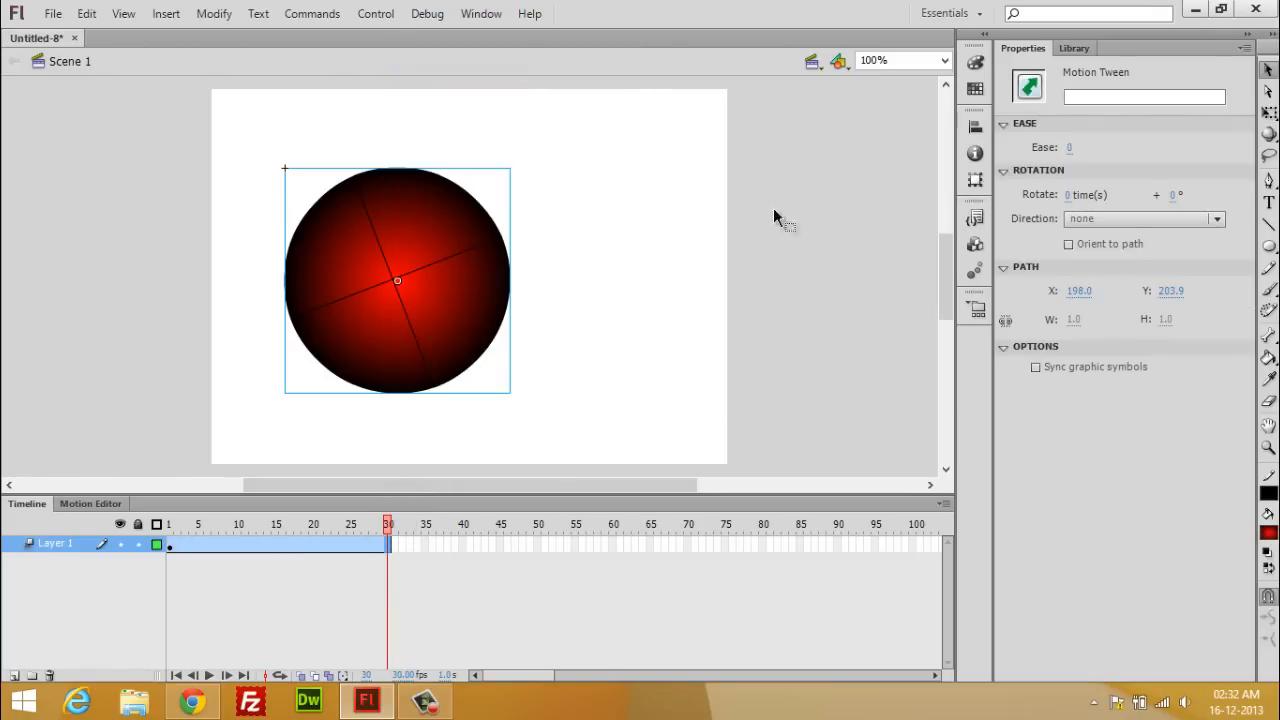
mouse_move(1124, 180)
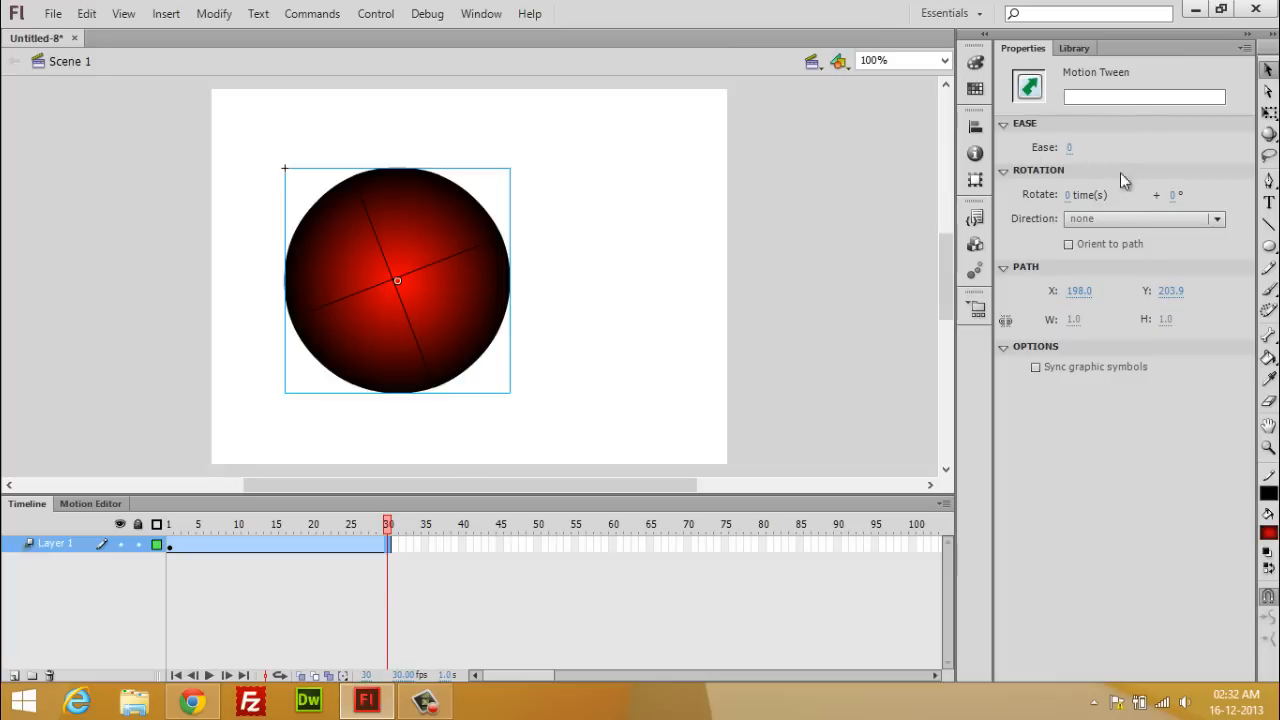
mouse_move(1038, 307)
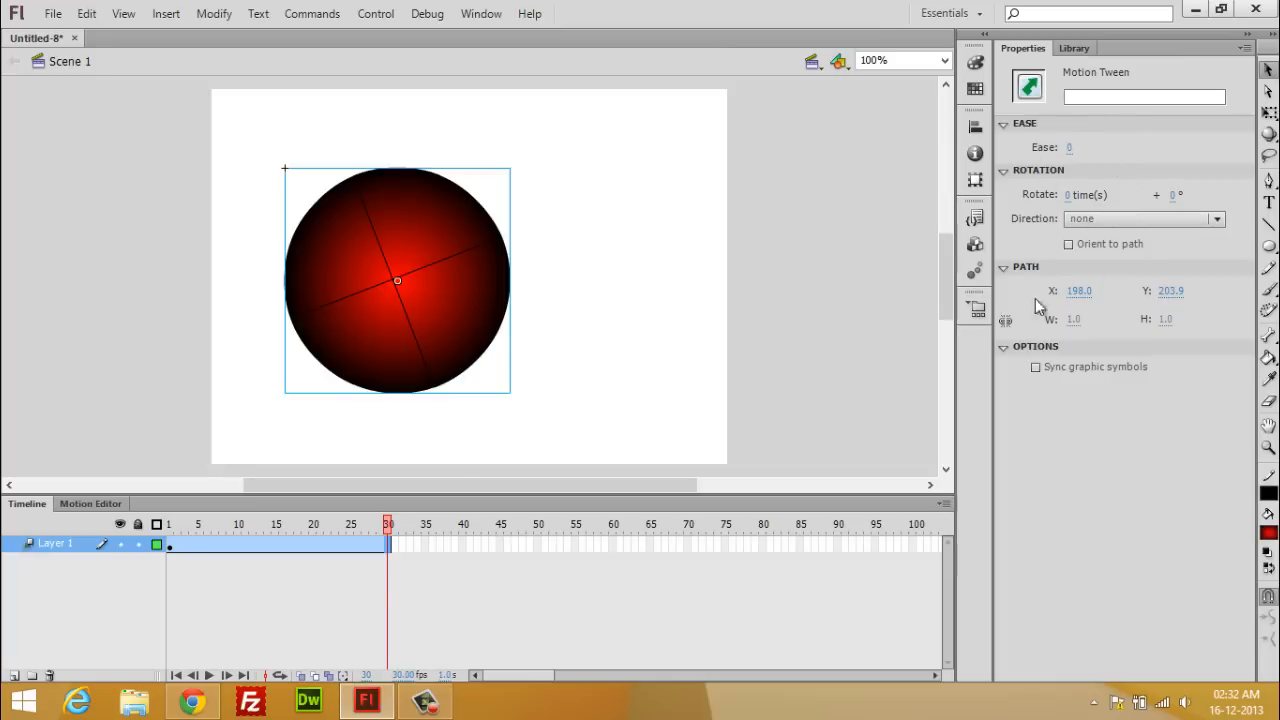
mouse_move(1145, 219)
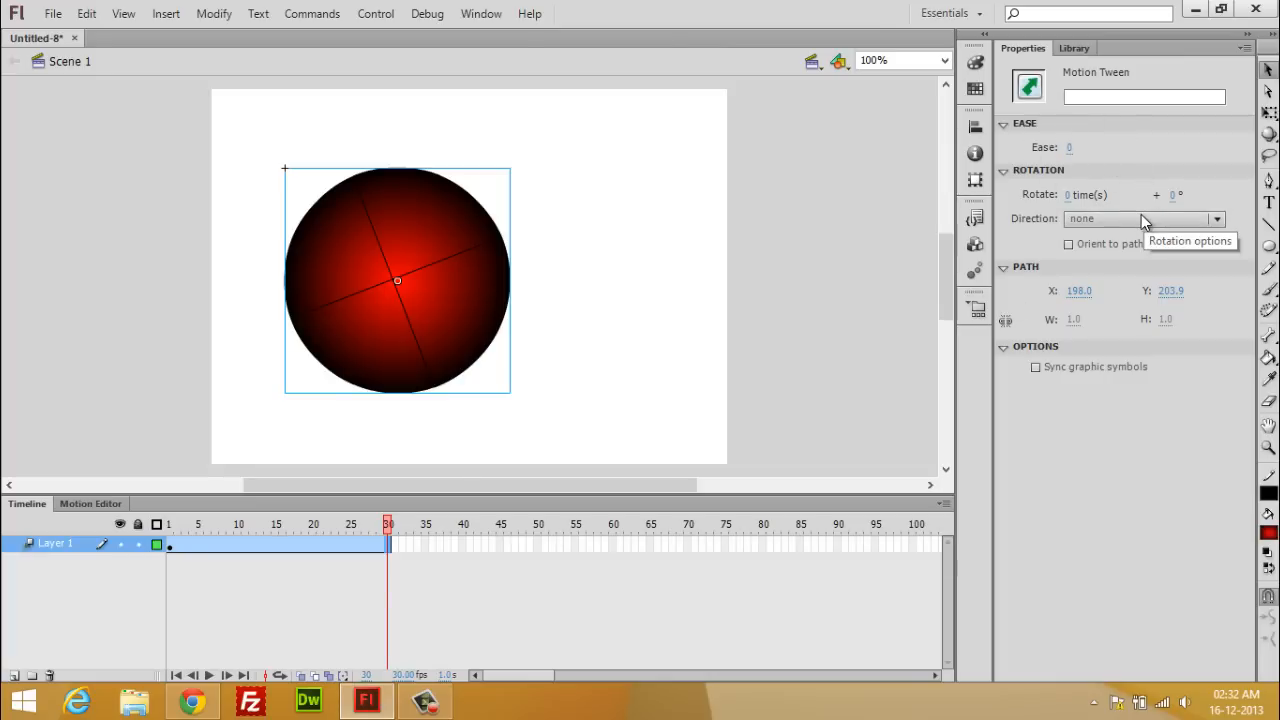
mouse_move(1100, 242)
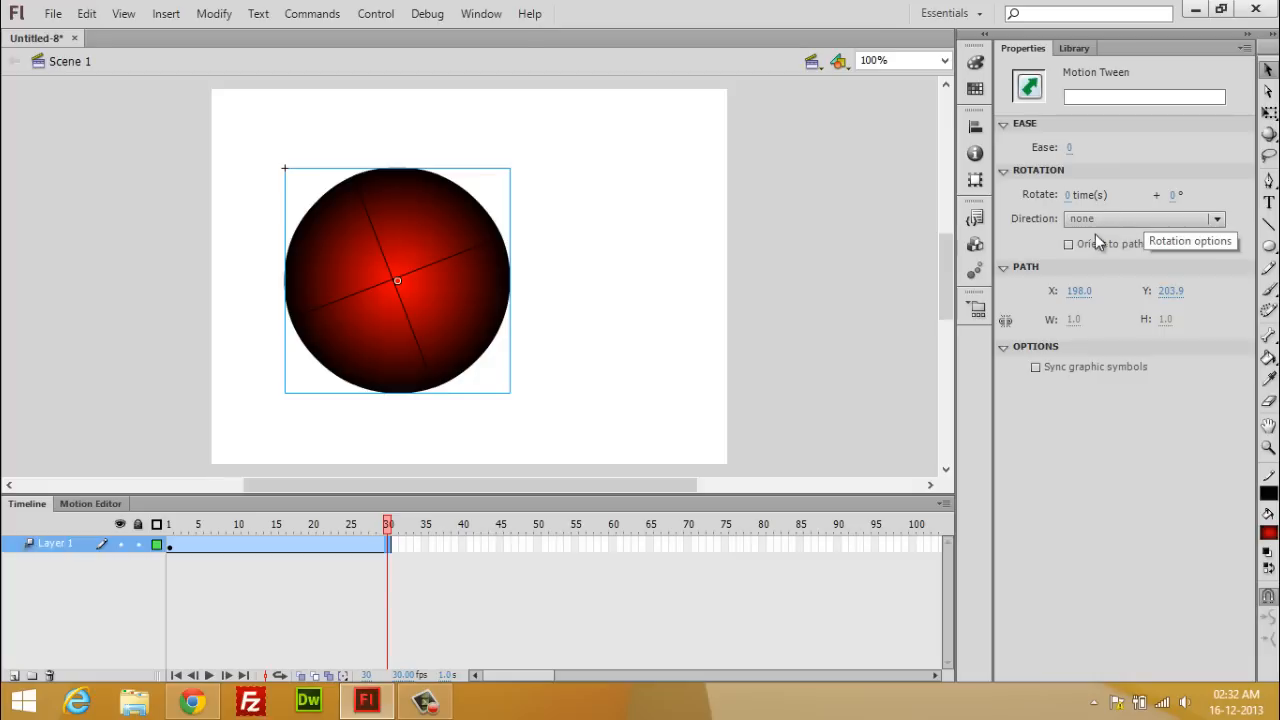
Switch on Orient to path for the ball's motion tween
left_click(1068, 244)
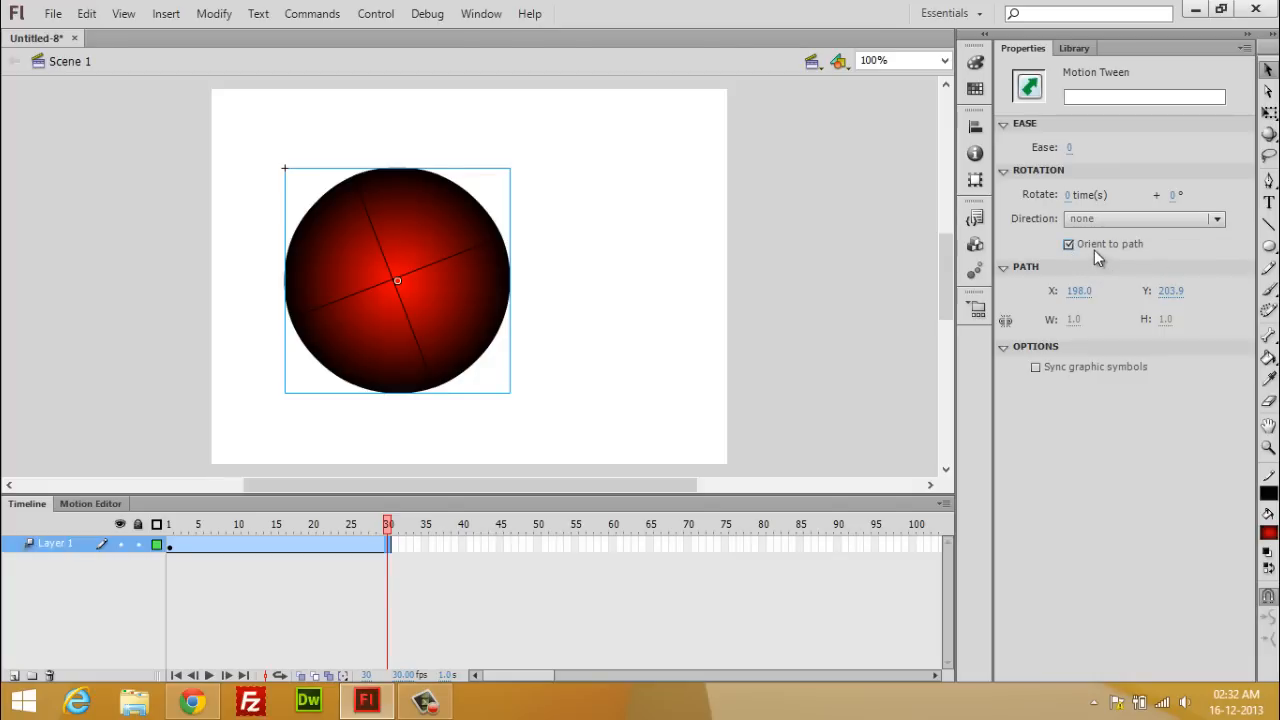
mouse_move(1120, 258)
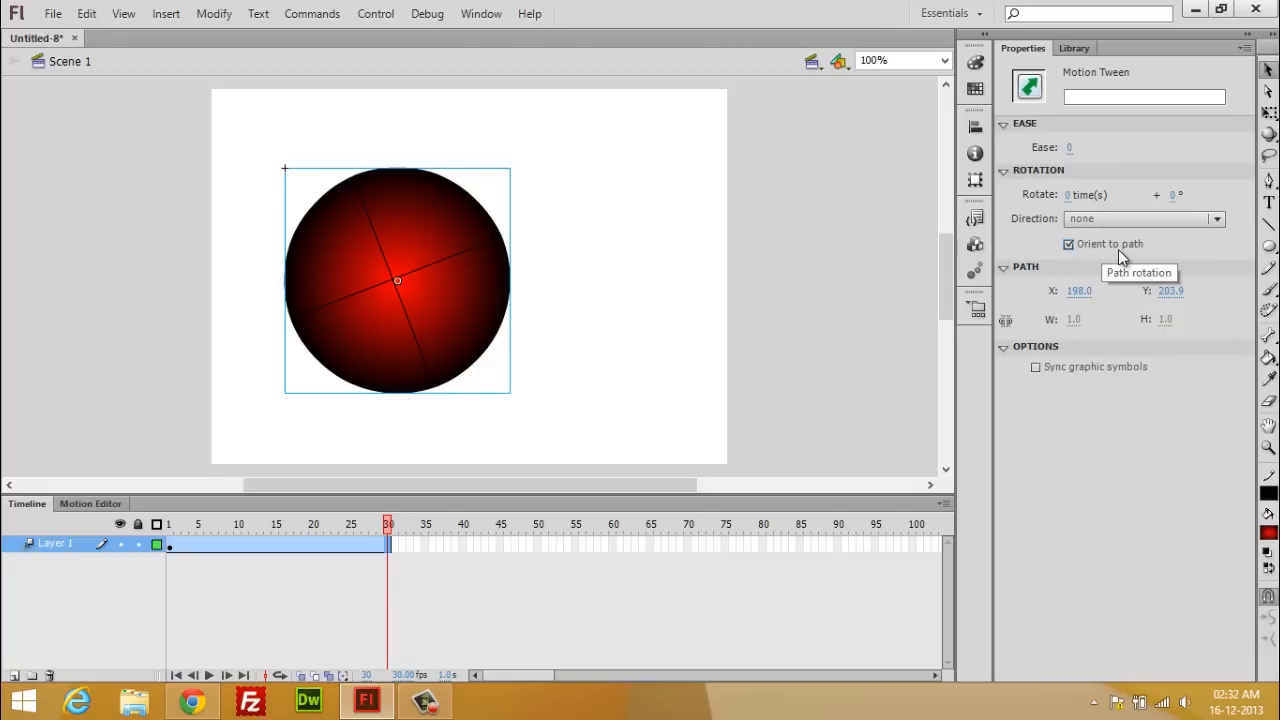
mouse_move(1133, 262)
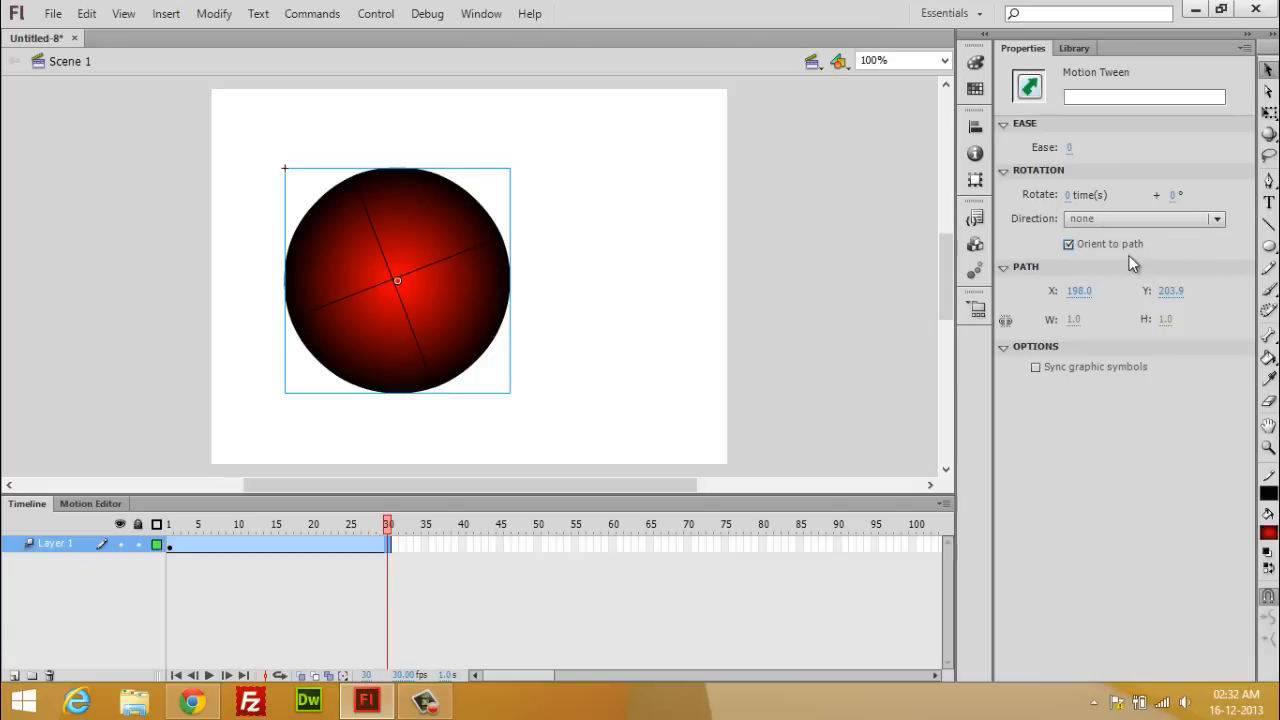
mouse_move(425, 385)
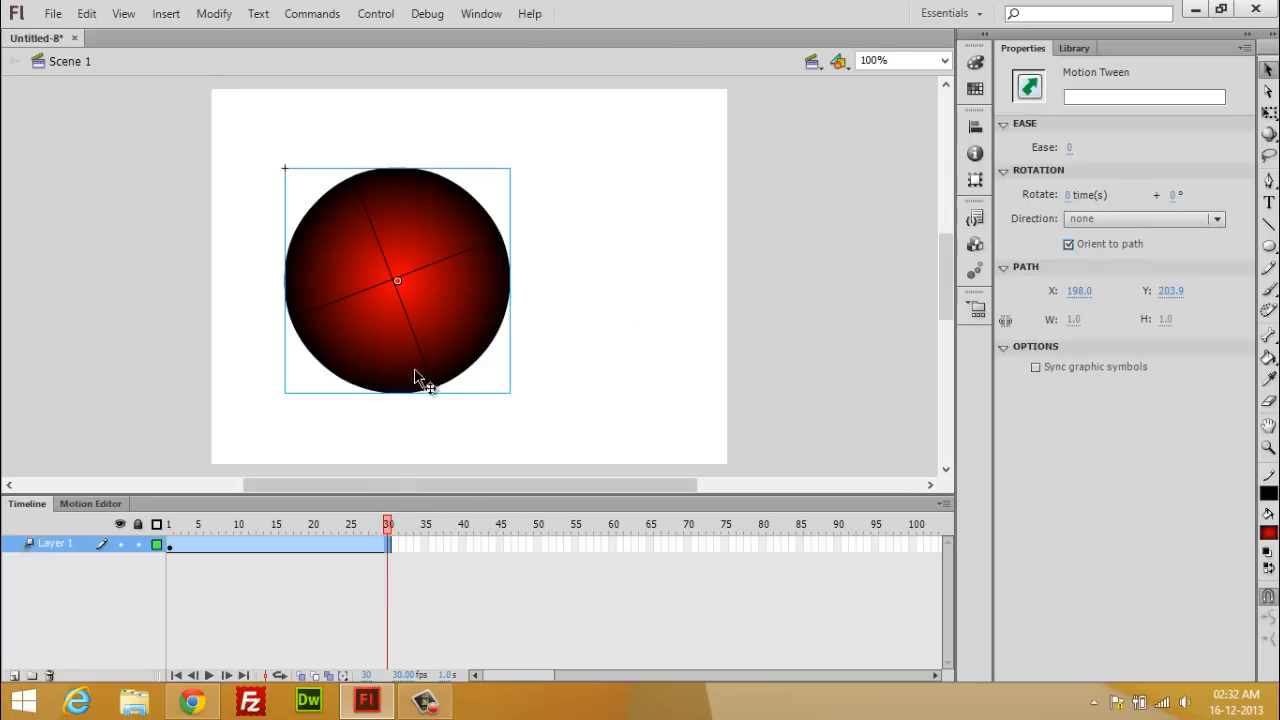
mouse_move(1018, 240)
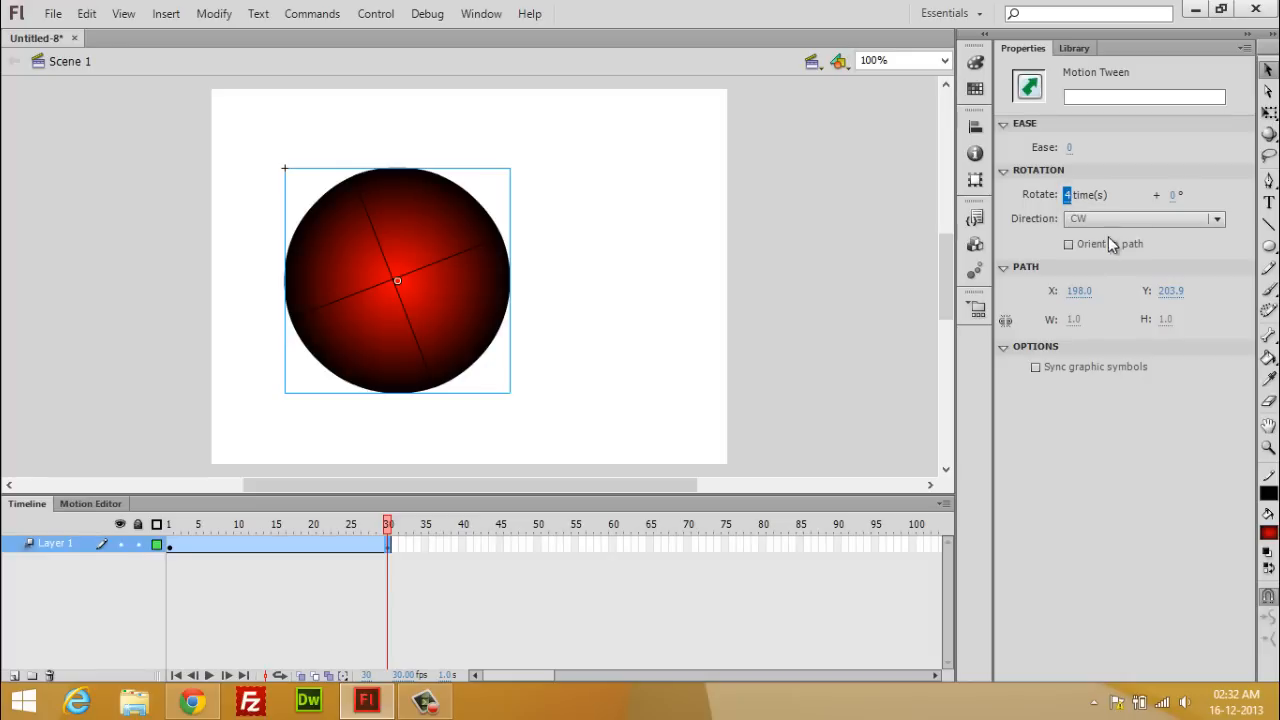
mouse_move(435, 413)
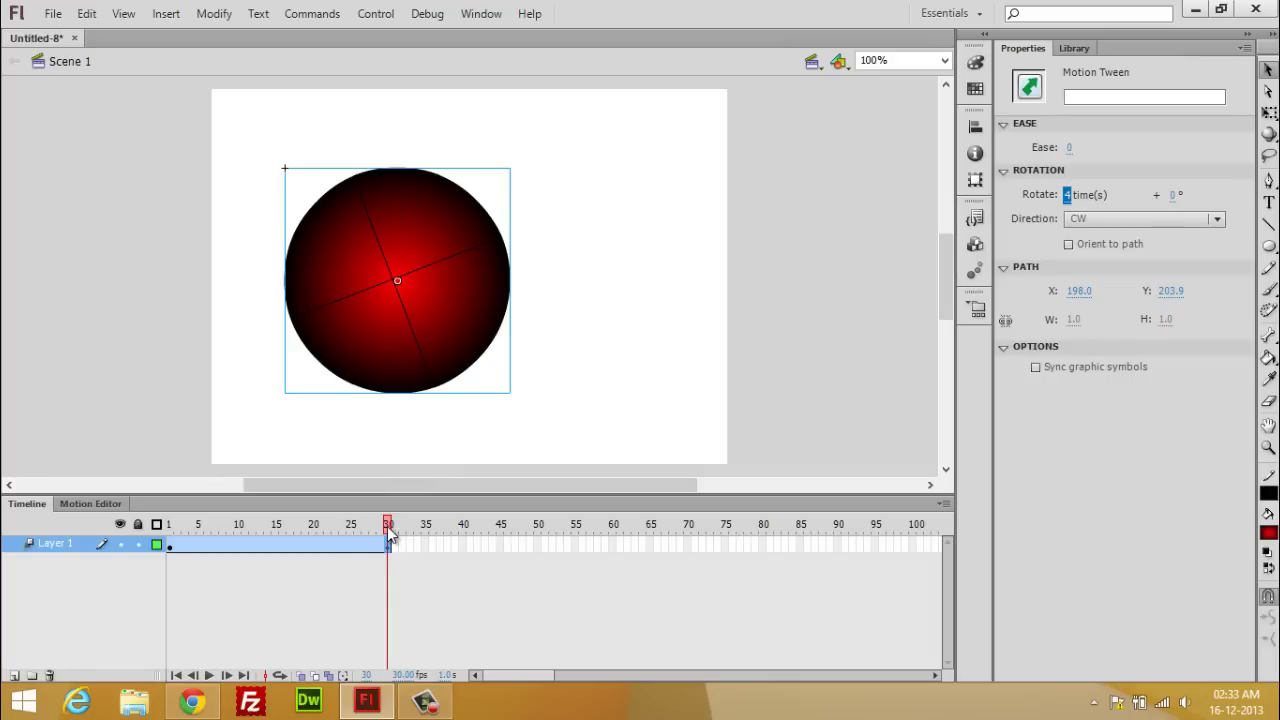
mouse_move(1070, 261)
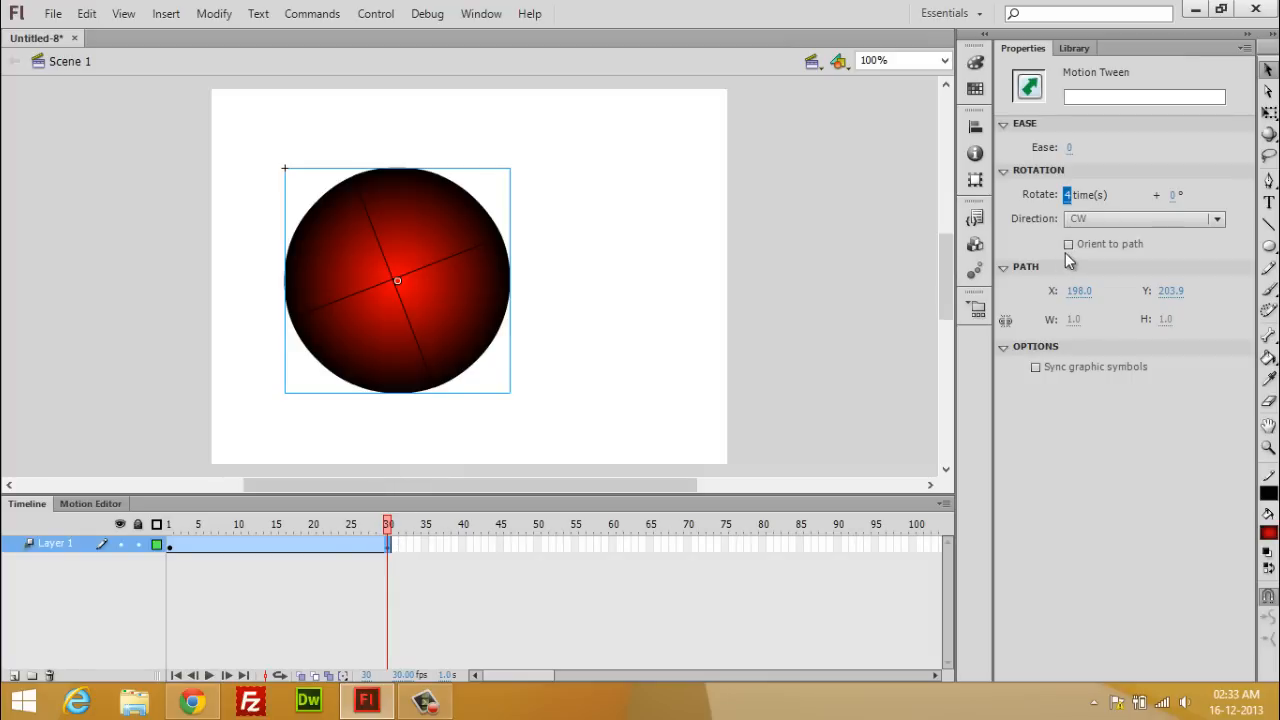
Toggle Orient to path on and then back off in the tween properties
left_click(1068, 243)
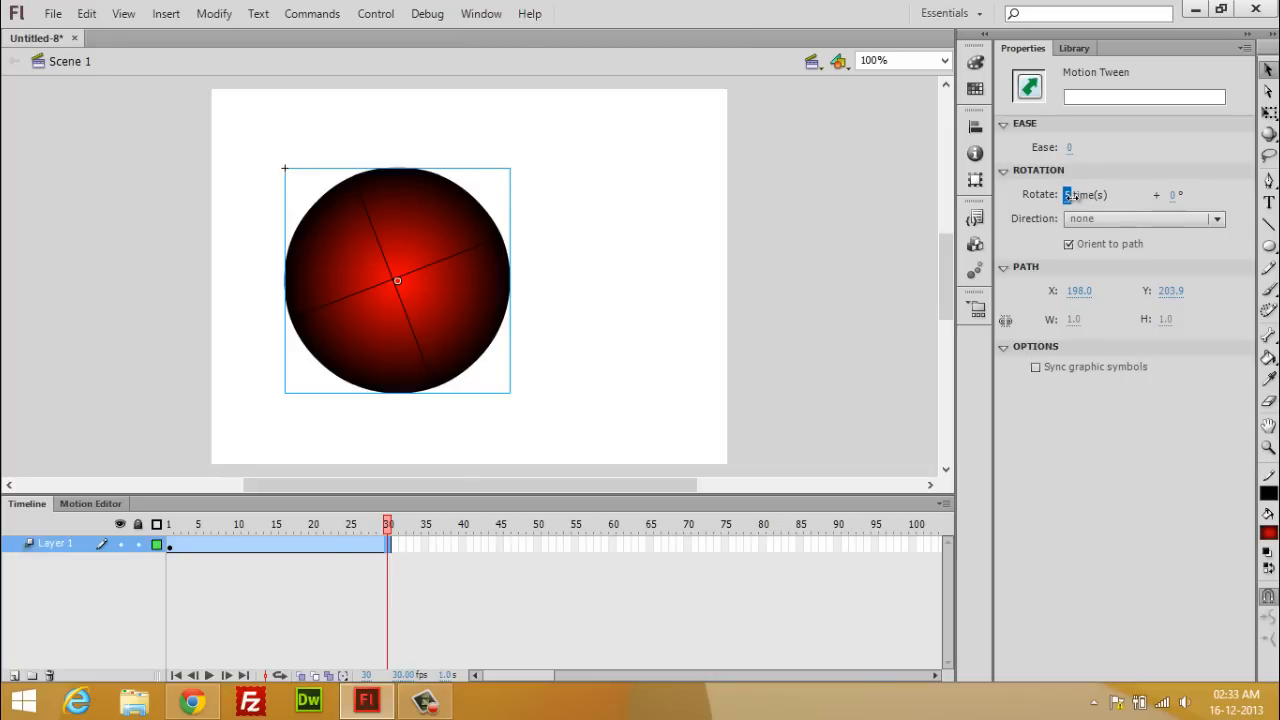
left_click(1145, 218)
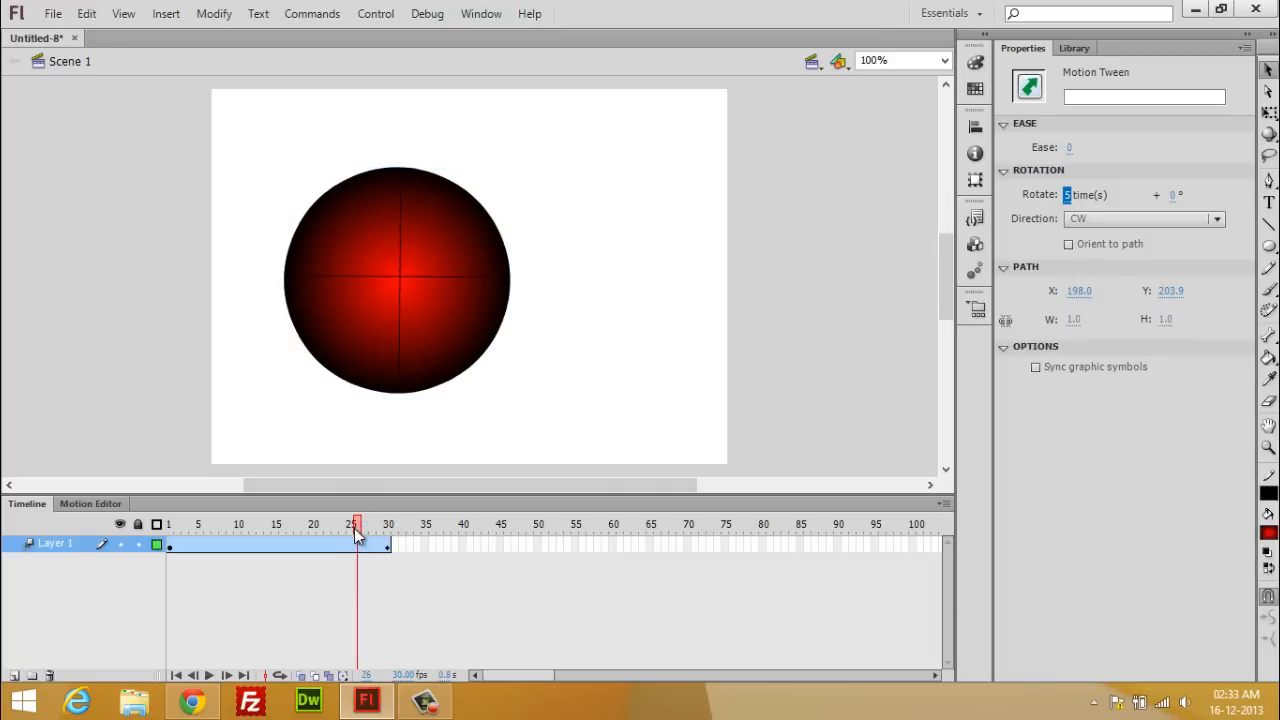
left_click(195, 524)
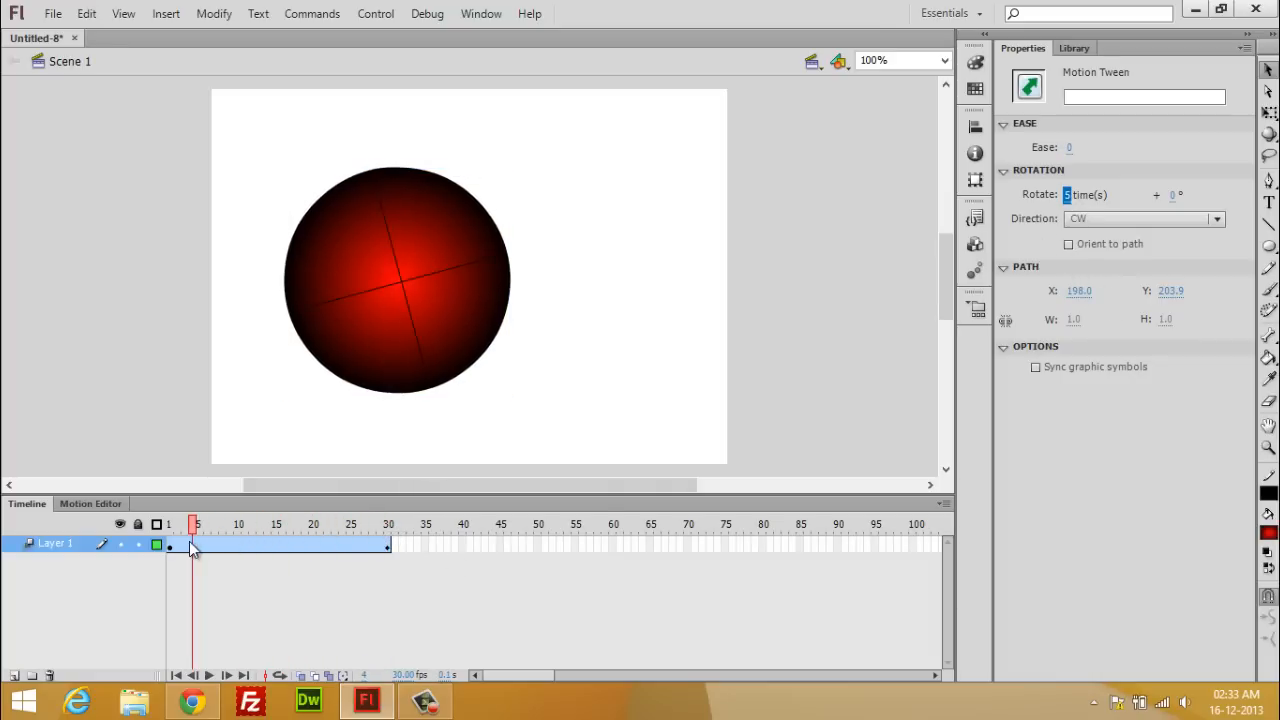
left_click_drag(192, 524, 215, 524)
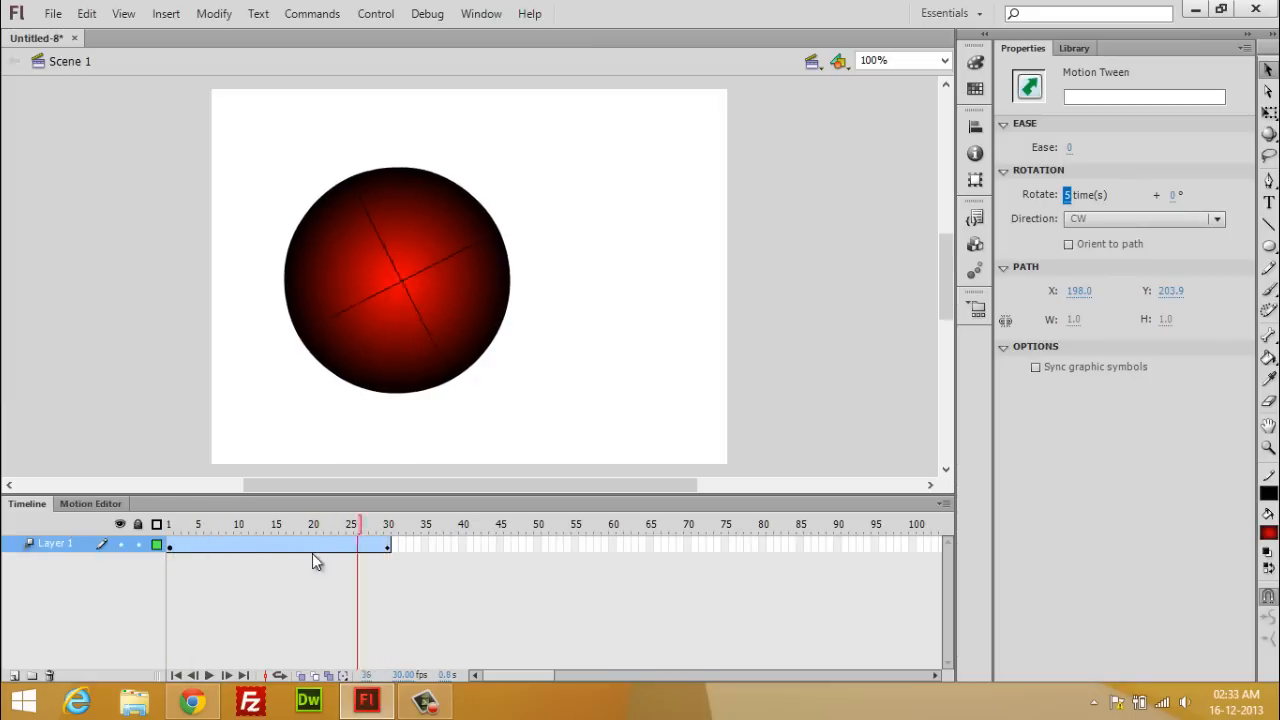
left_click(170, 524)
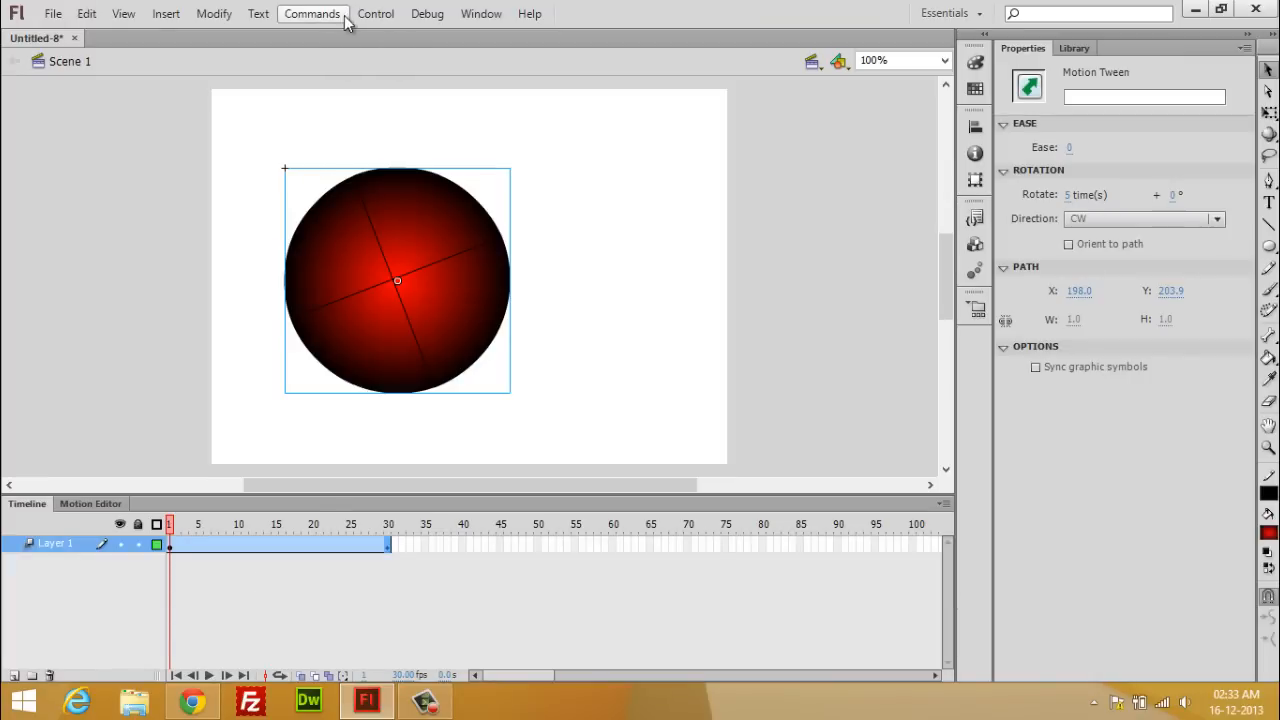
left_click(376, 13)
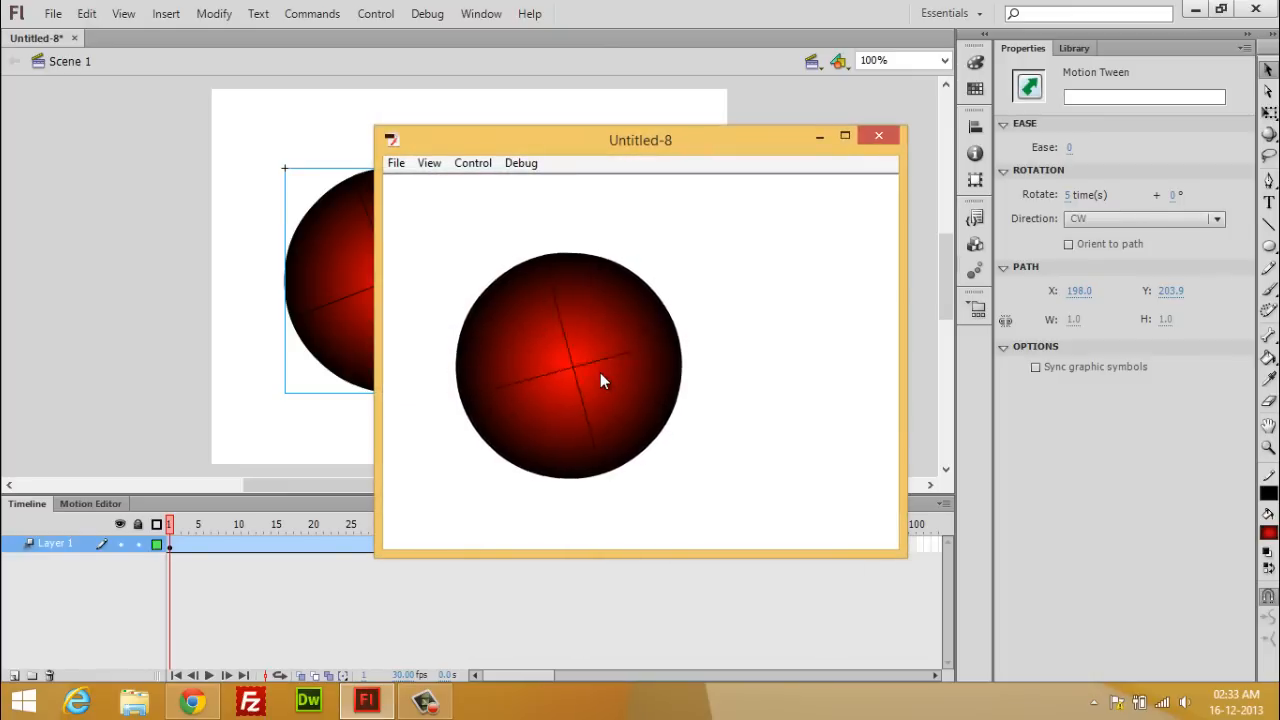
mouse_move(879, 135)
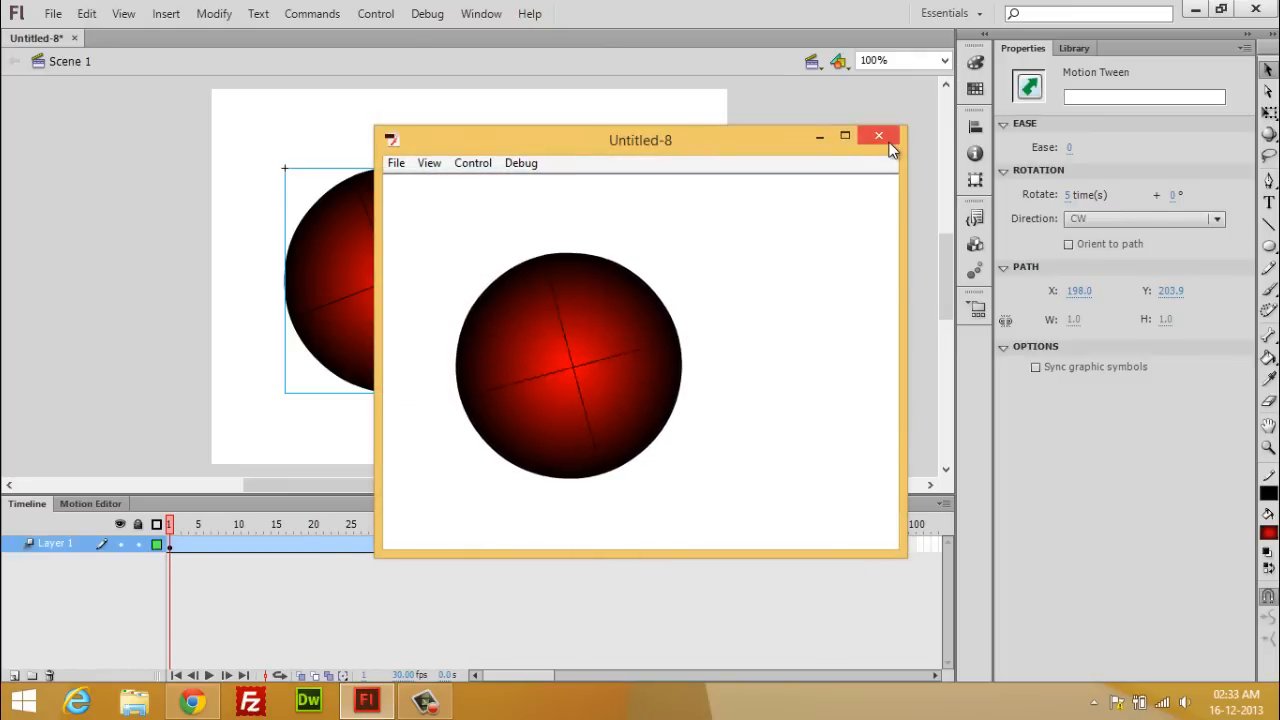
left_click(878, 135)
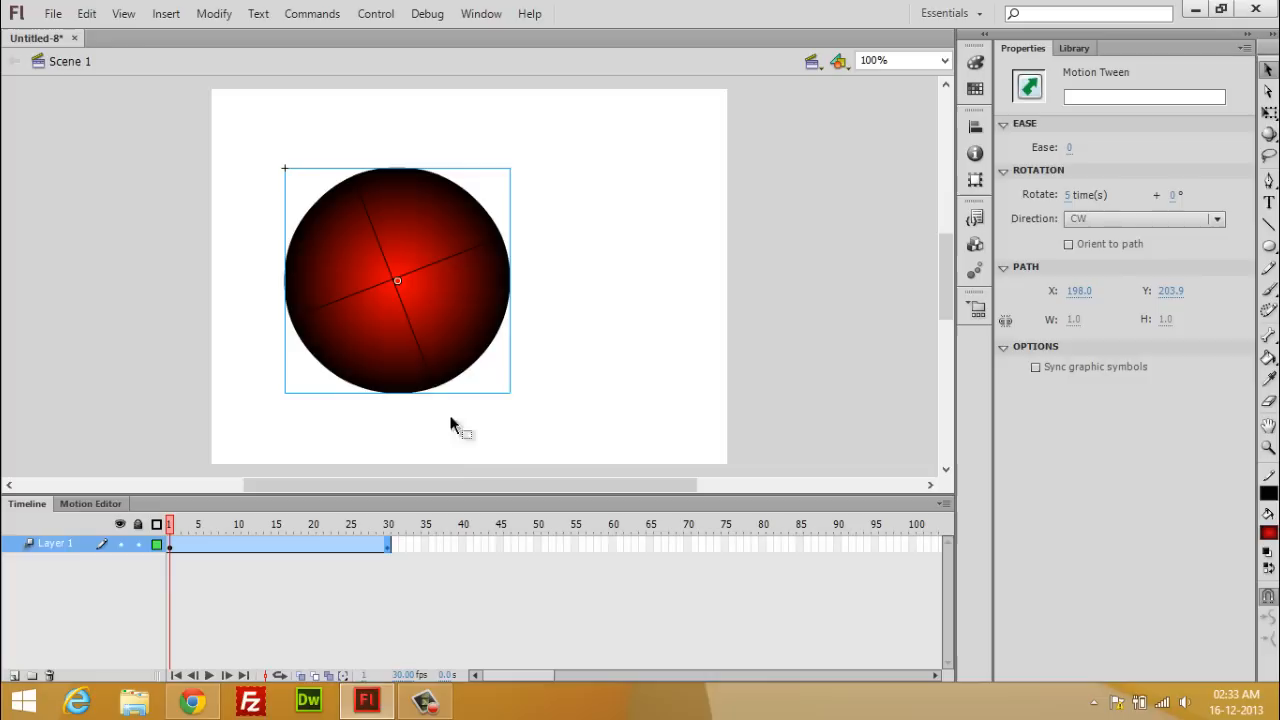
mouse_move(472, 357)
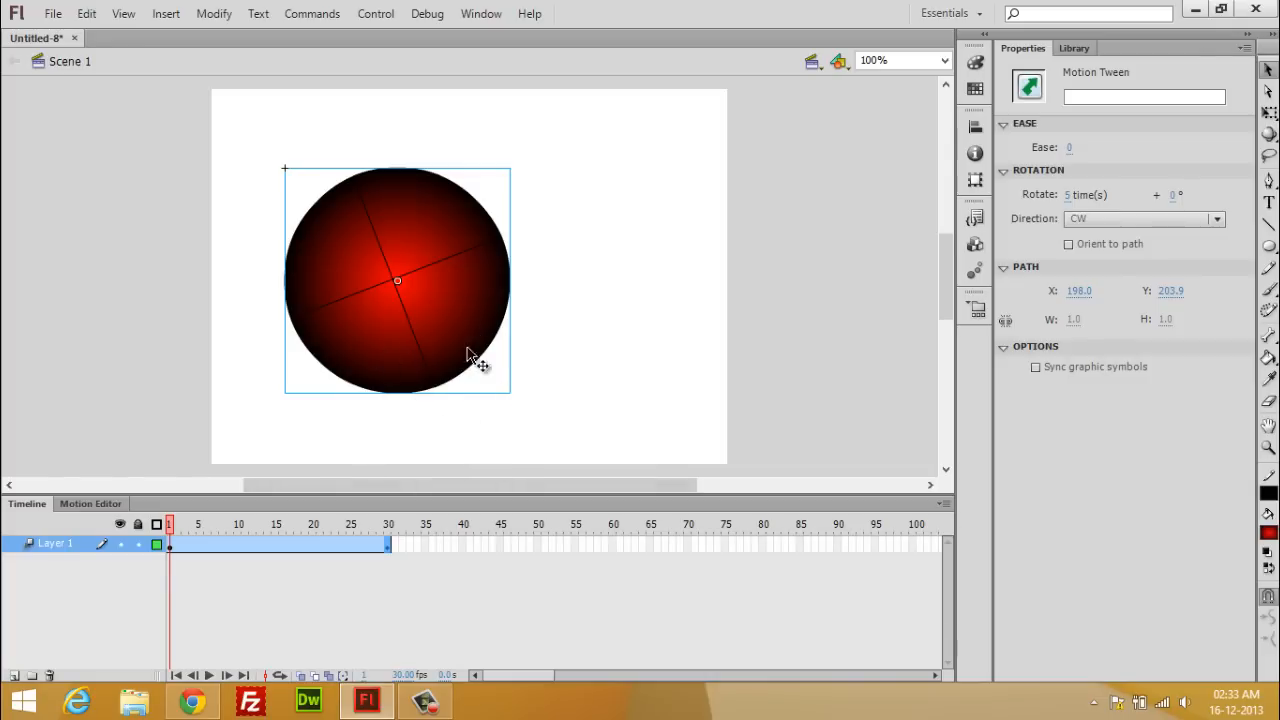
mouse_move(430, 460)
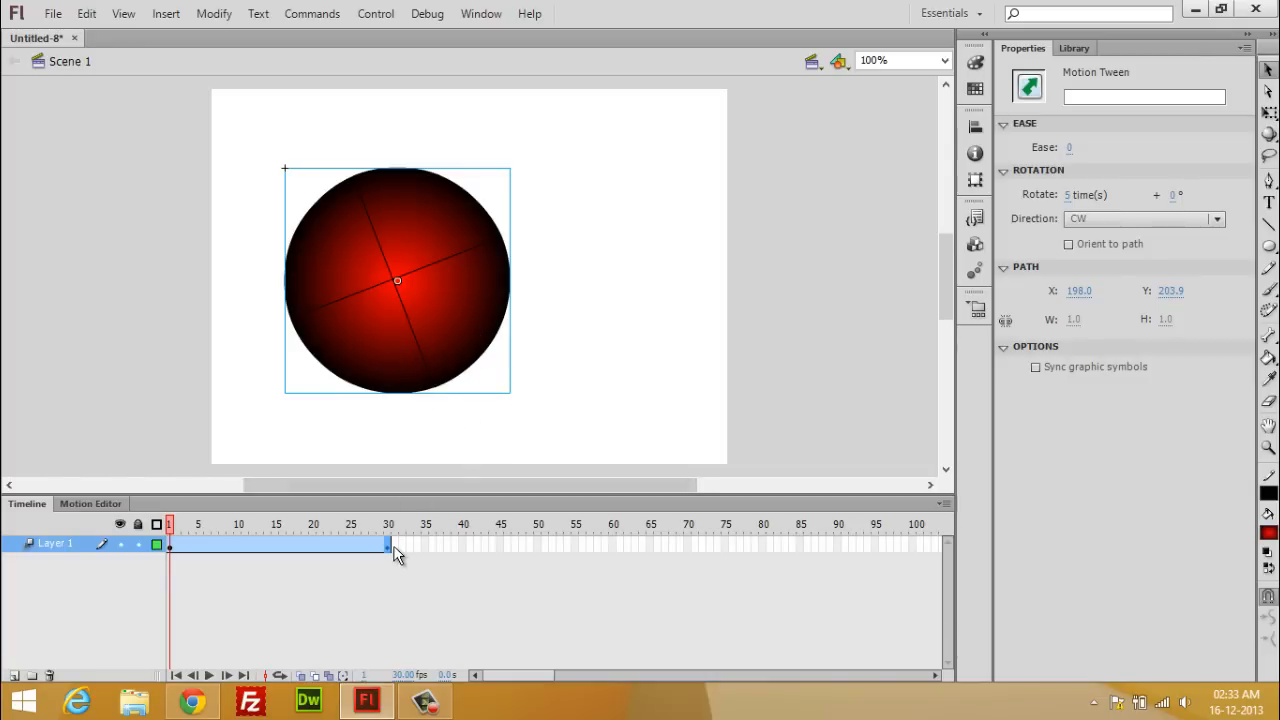
Drag the tween end out to frame 60, go to frame 60, and close the test playback
left_click_drag(388, 544, 438, 544)
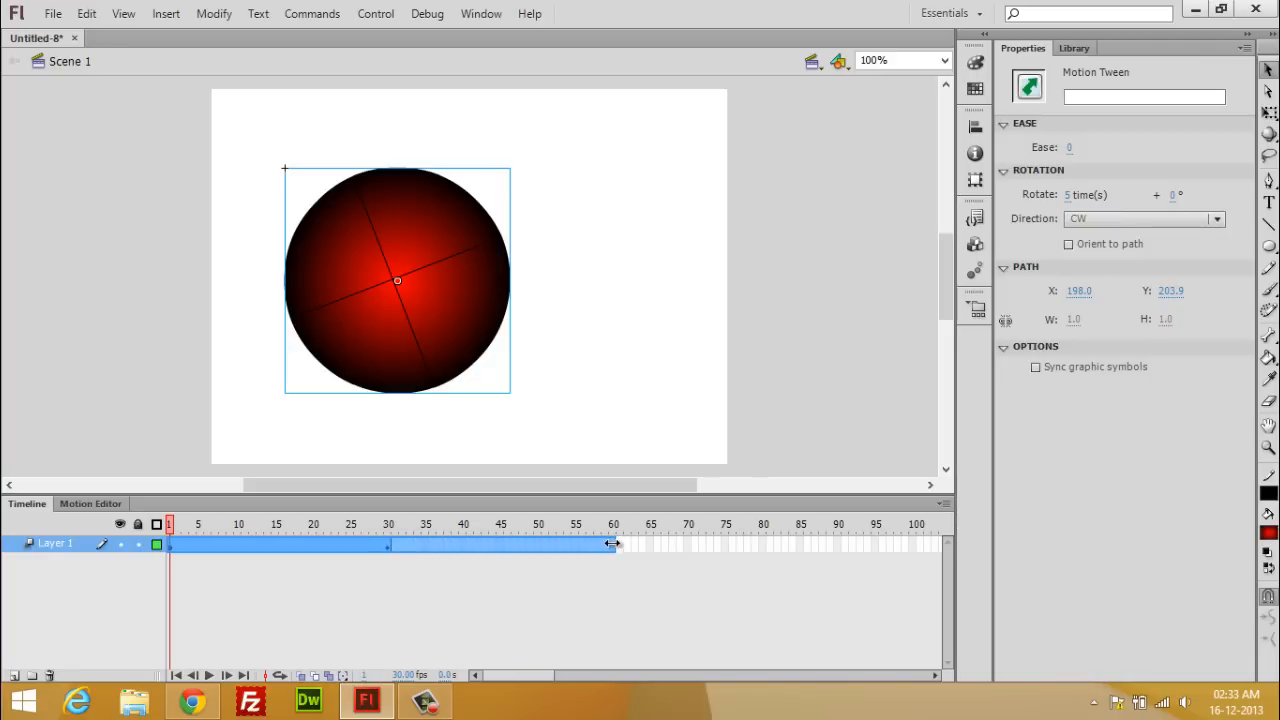
left_click(613, 523)
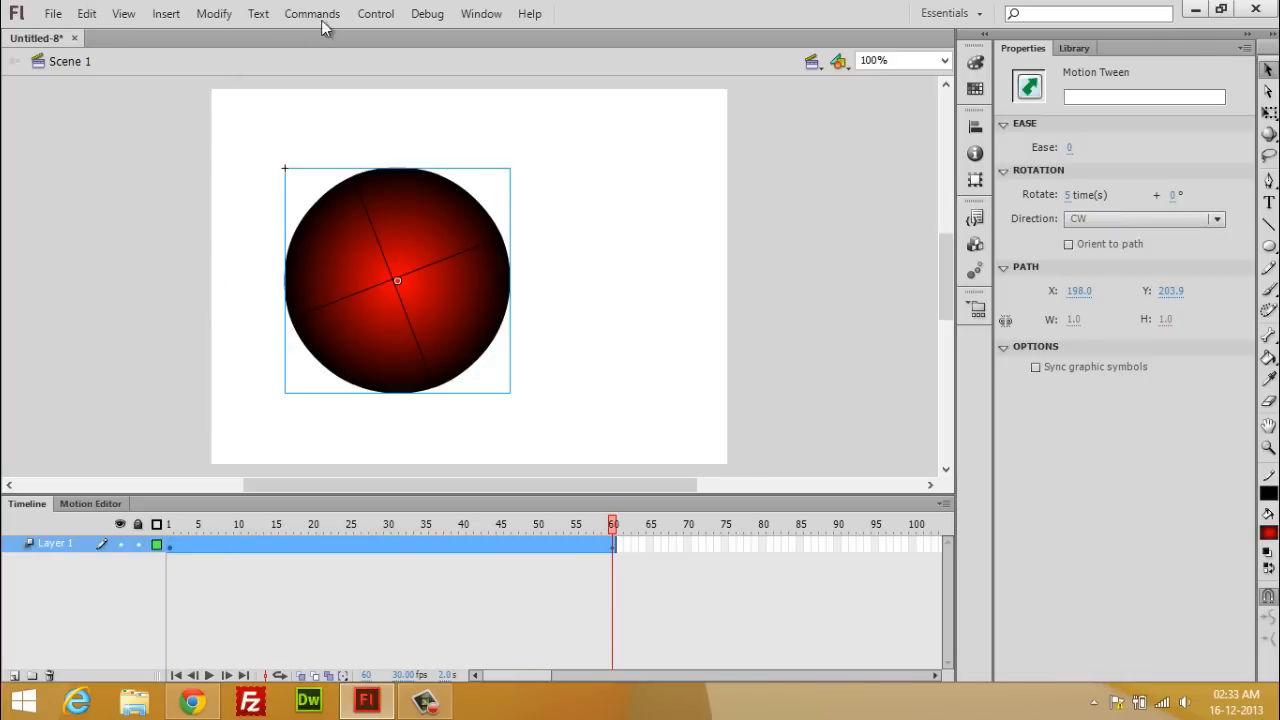
mouse_move(343, 77)
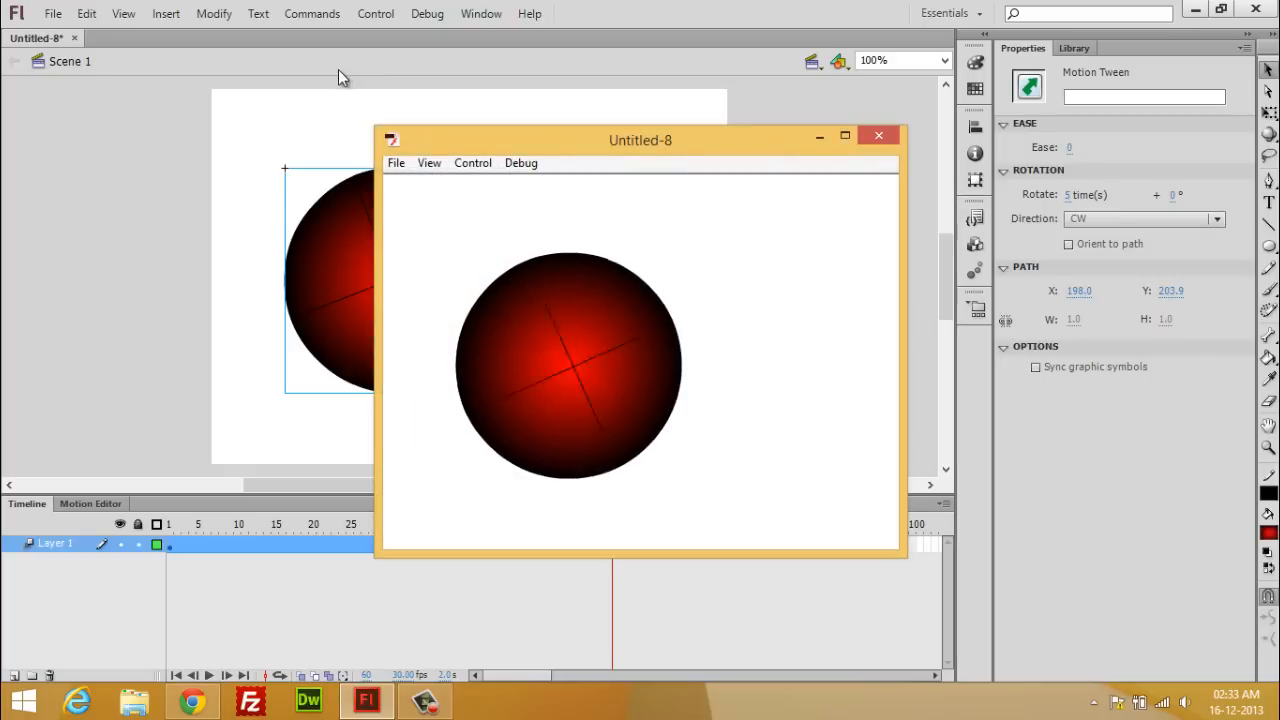
left_click(879, 135)
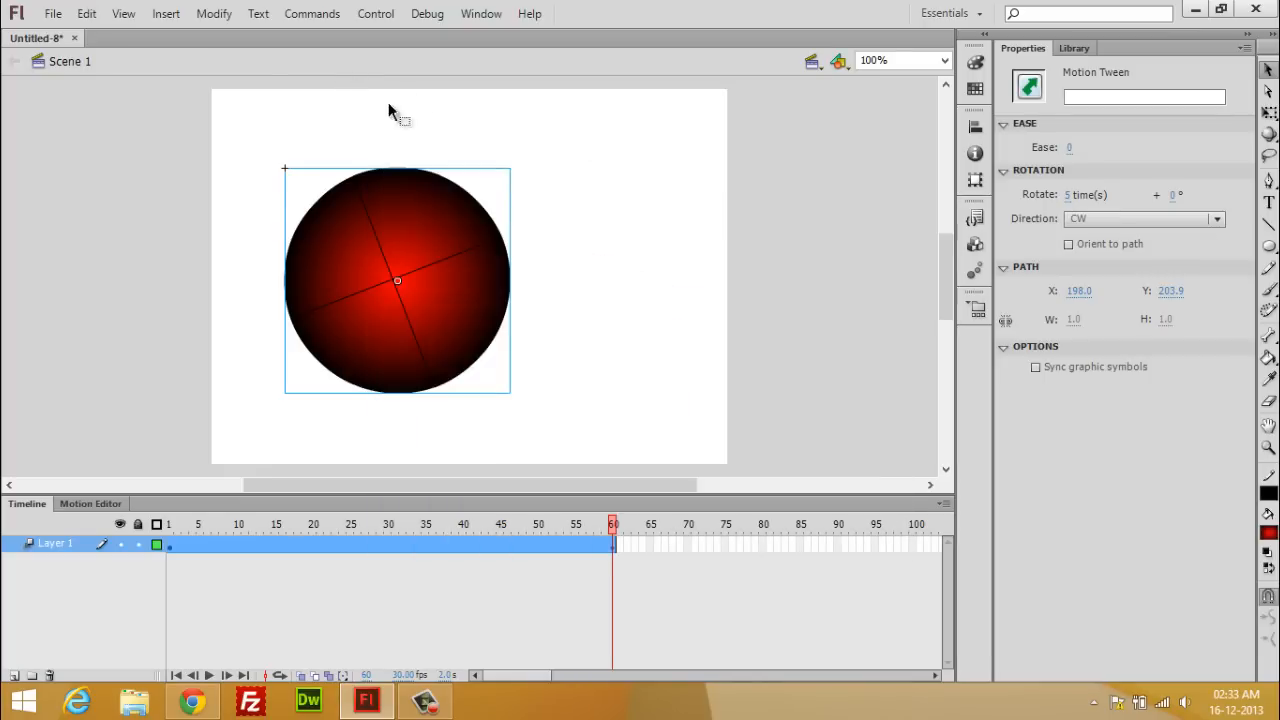
mouse_move(405, 672)
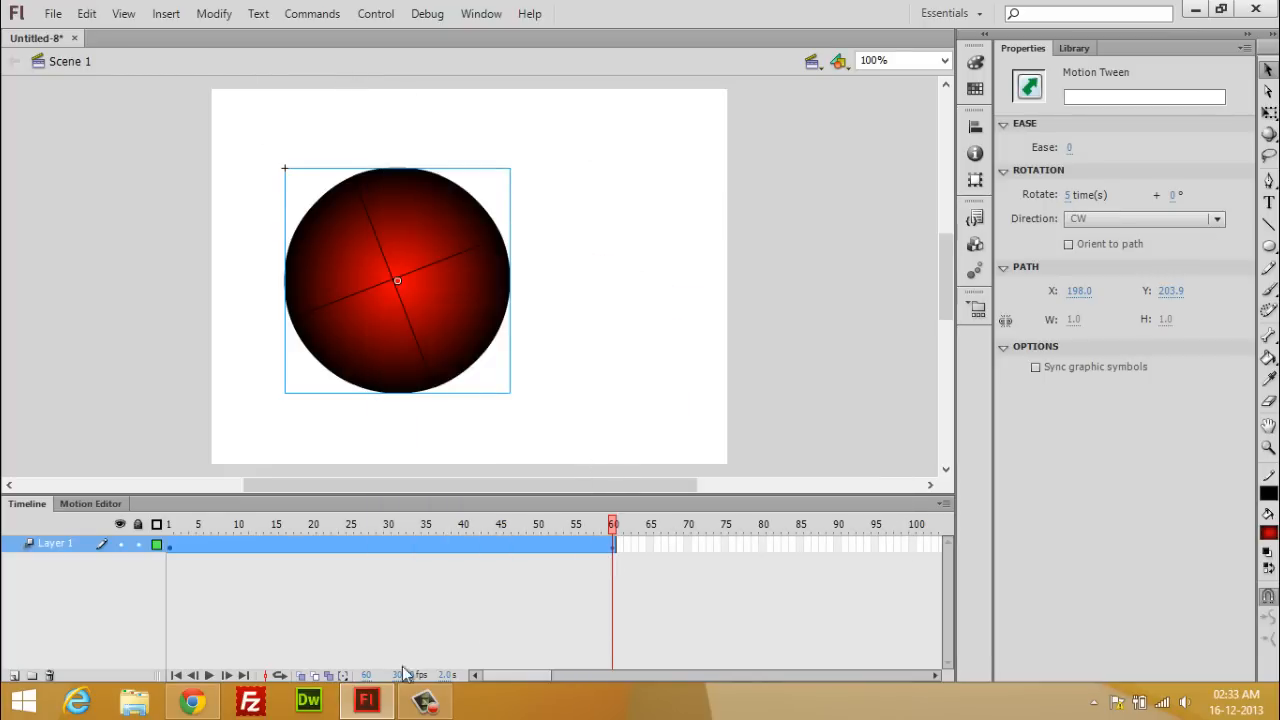
mouse_move(365, 700)
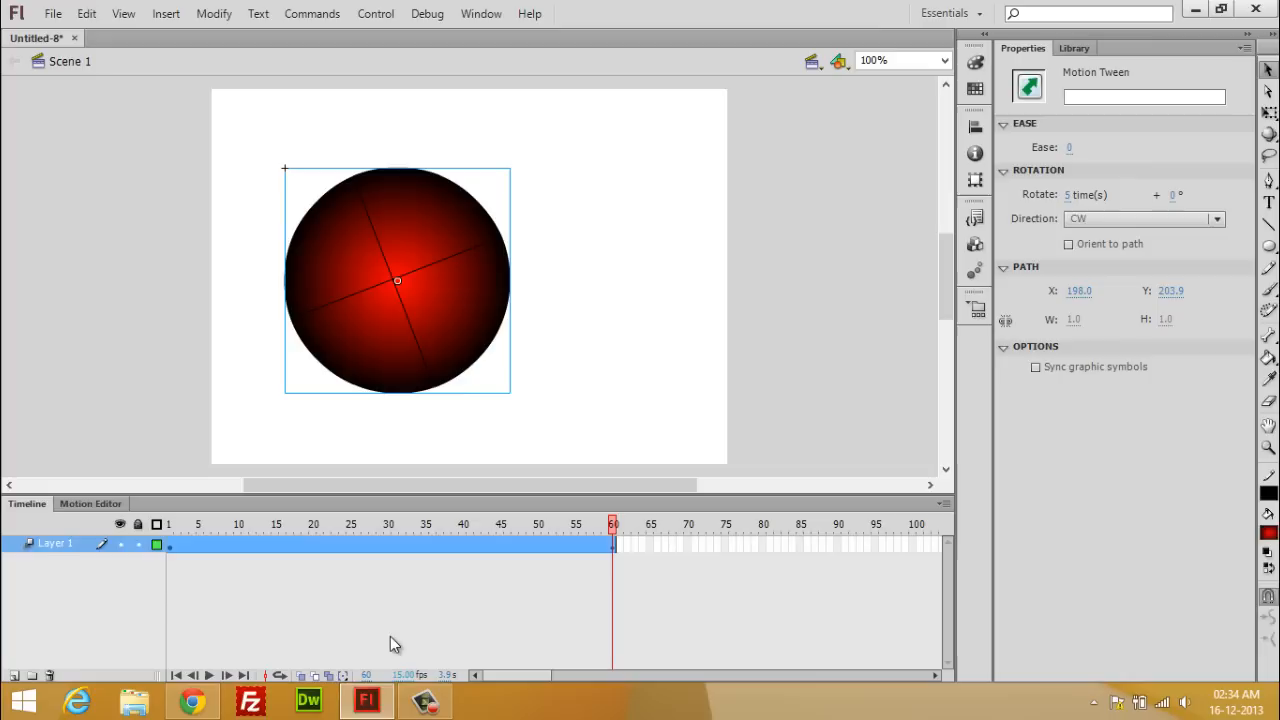
mouse_move(738, 235)
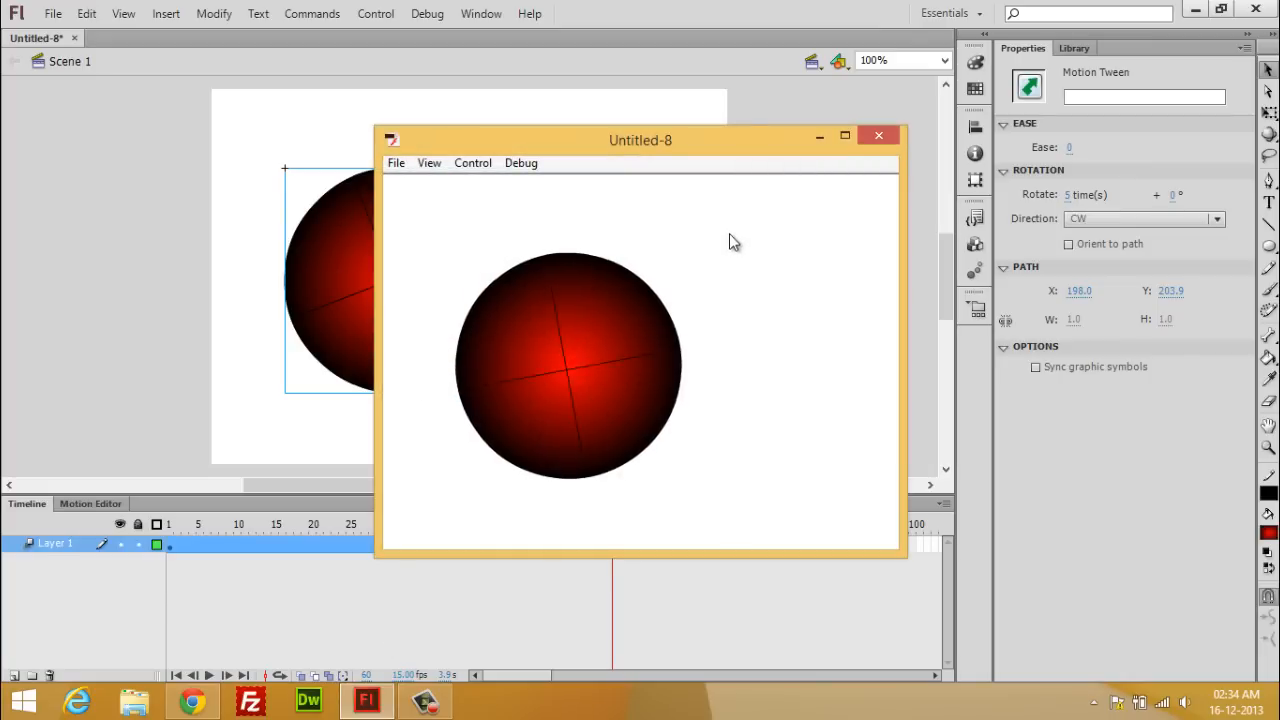
Close the test playback window after previewing the slower 15 fps spin
left_click(878, 135)
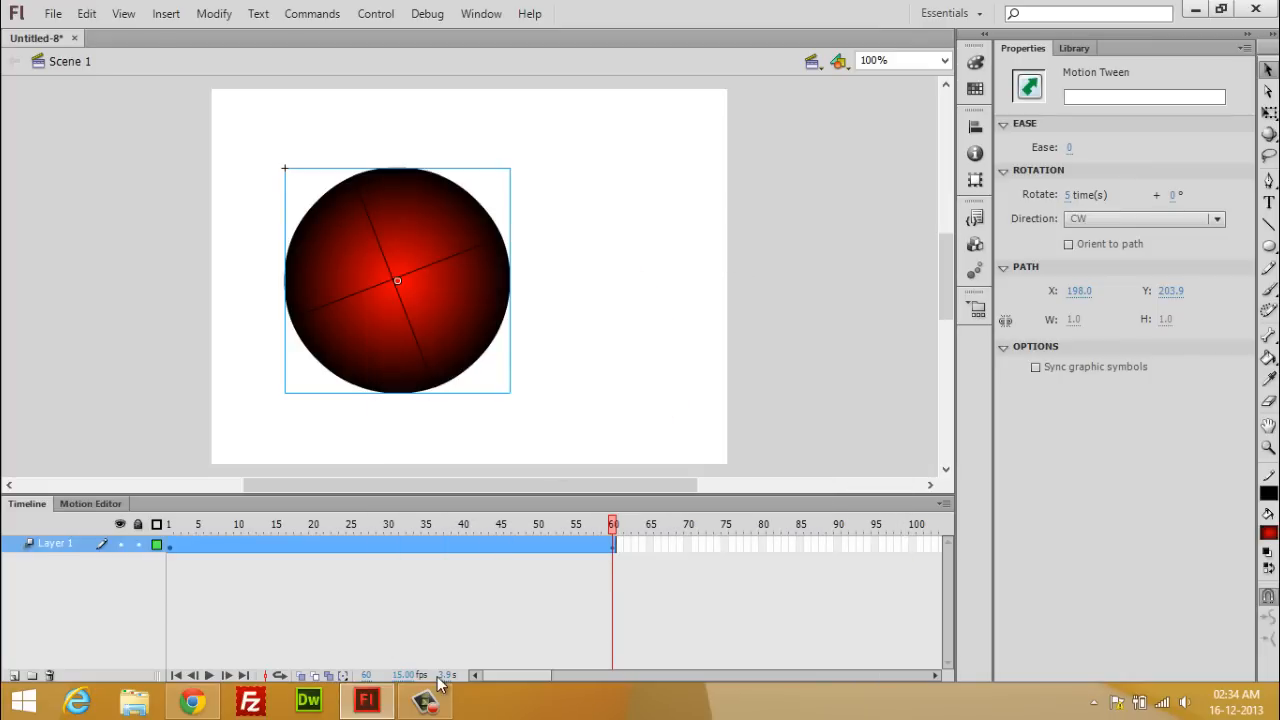
mouse_move(410, 675)
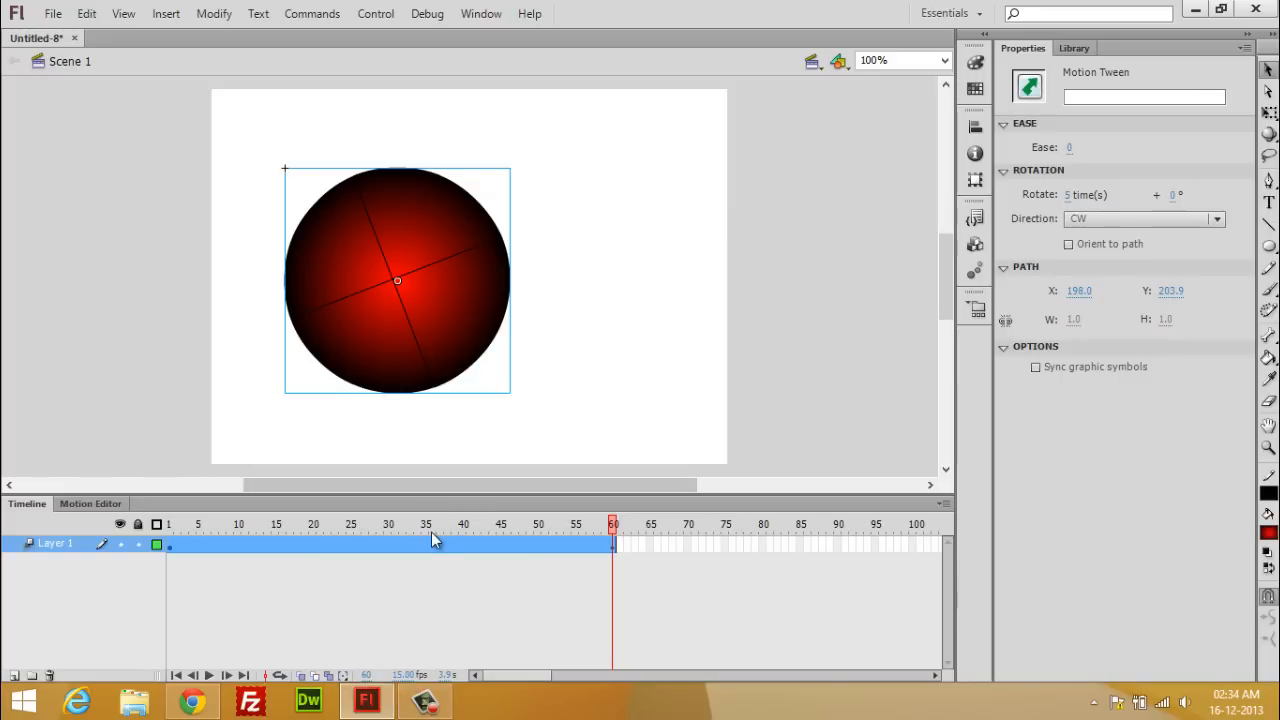
mouse_move(278, 80)
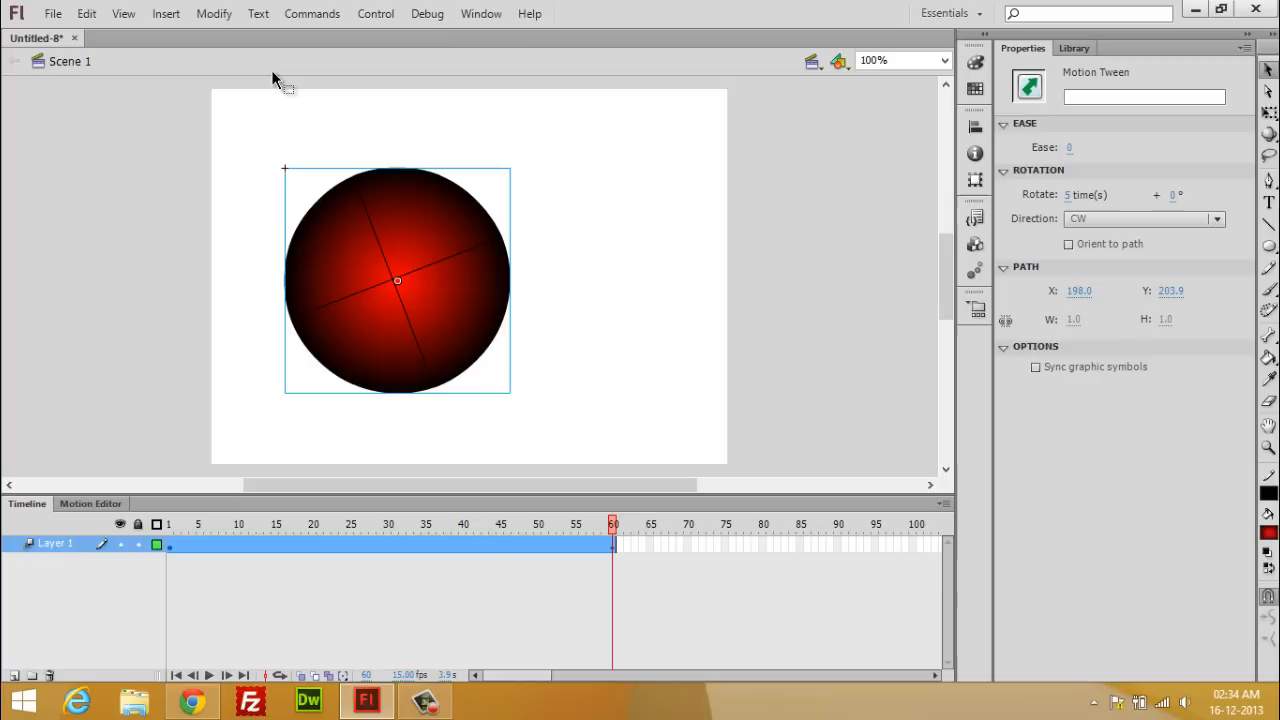
mouse_move(278, 90)
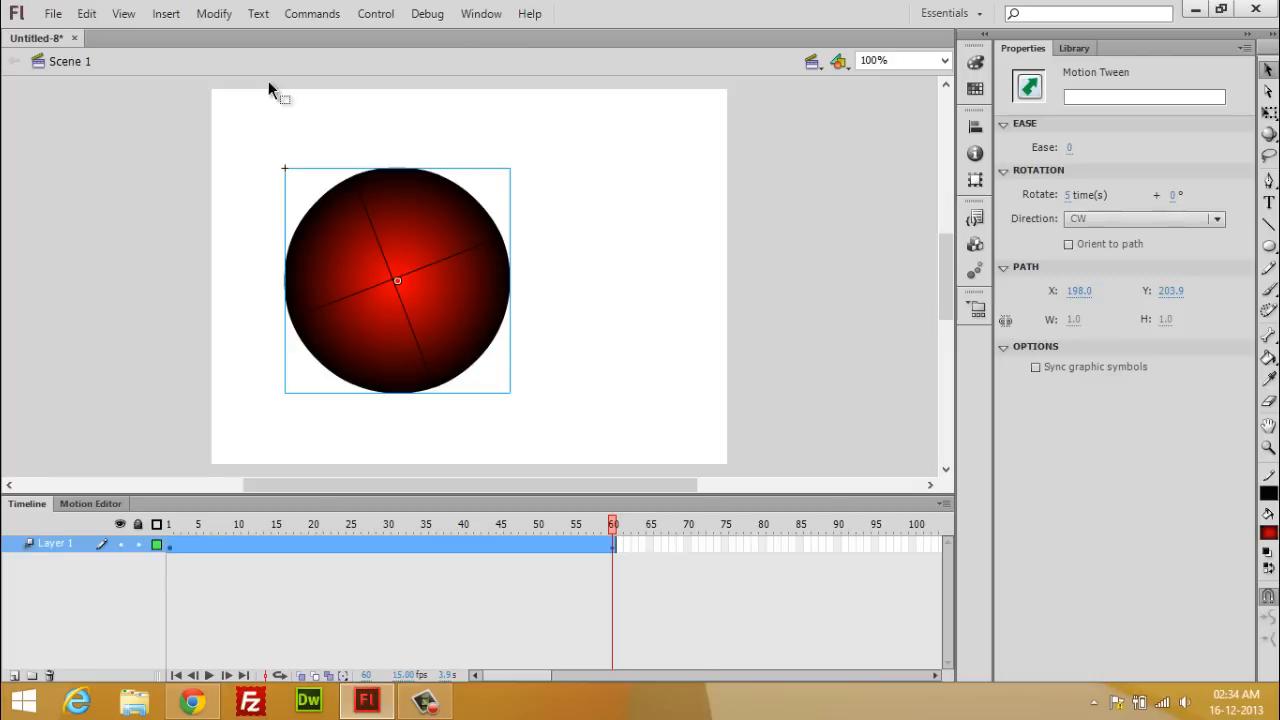
mouse_move(285, 182)
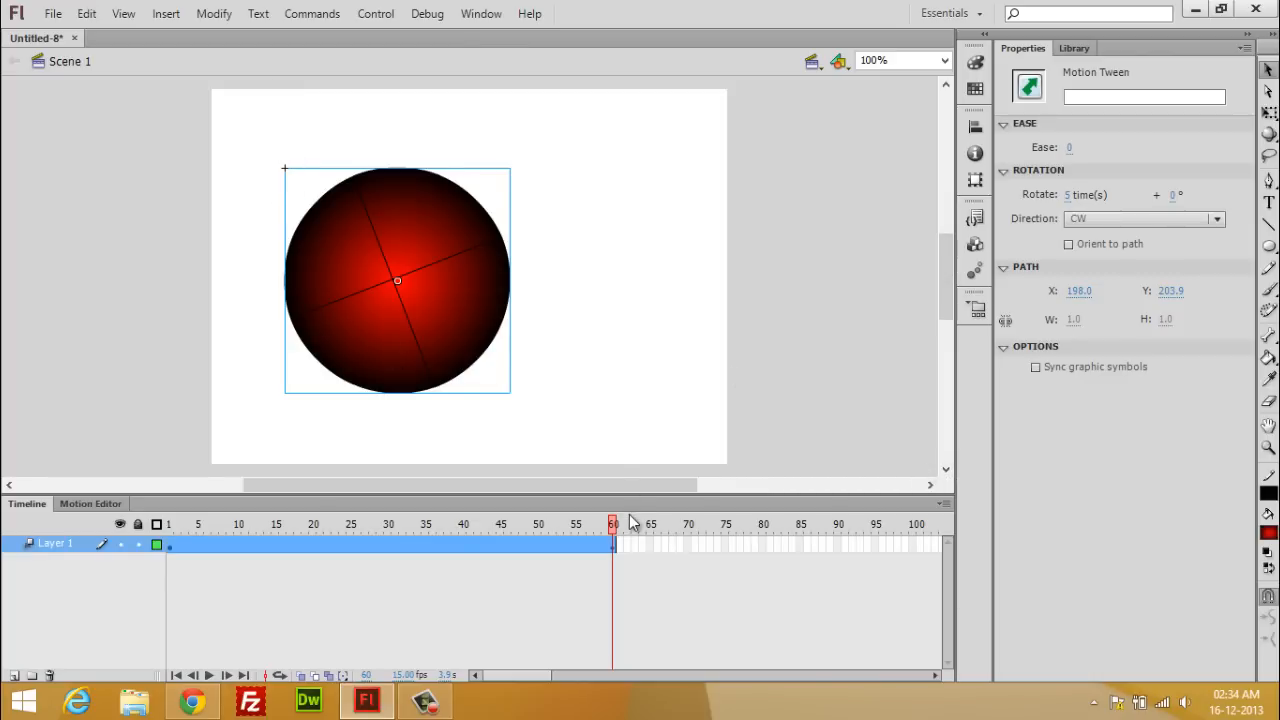
Move the ball to the top-left at frame 1 and lower at frame 32, then go to frame 60
left_click(318, 524)
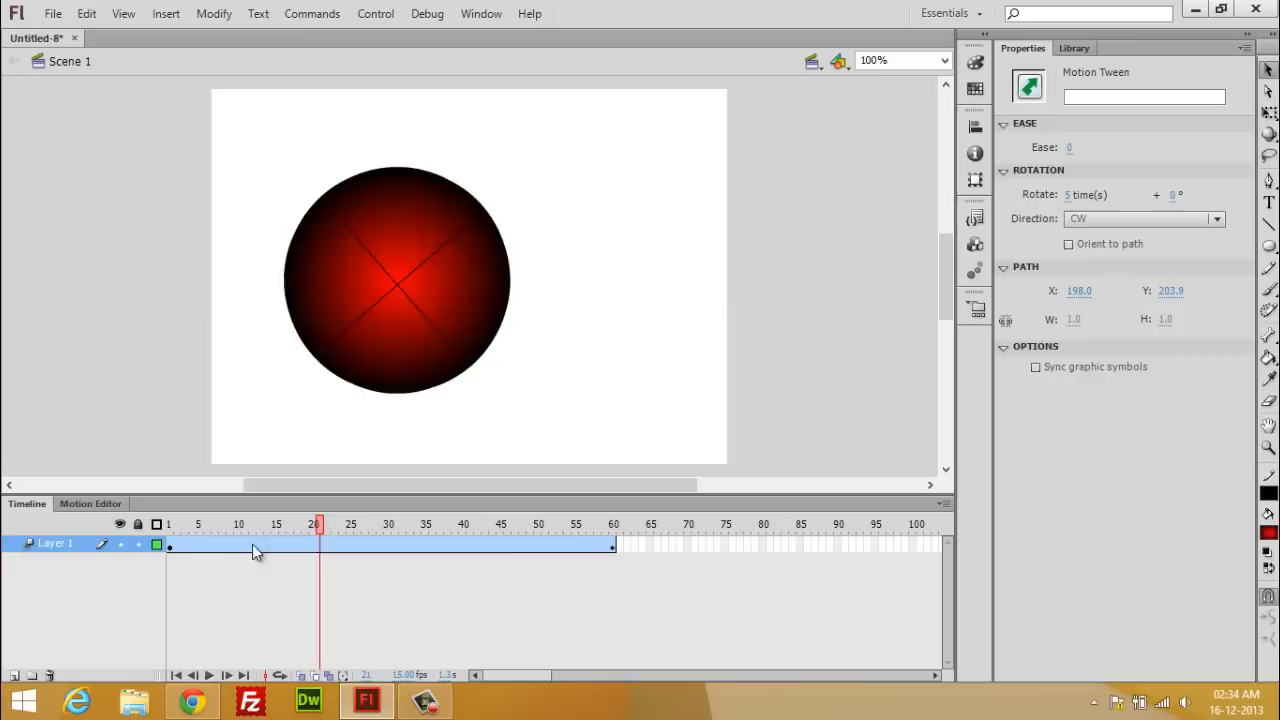
left_click(170, 524)
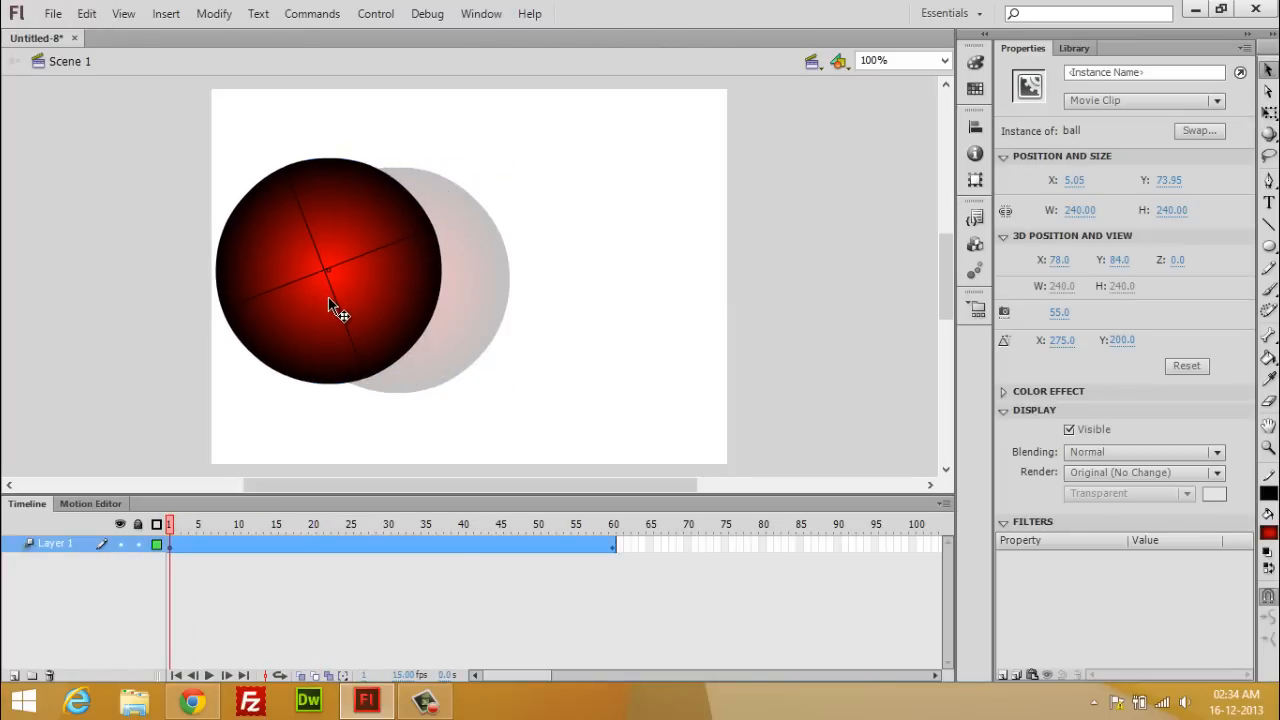
left_click_drag(343, 305, 335, 235)
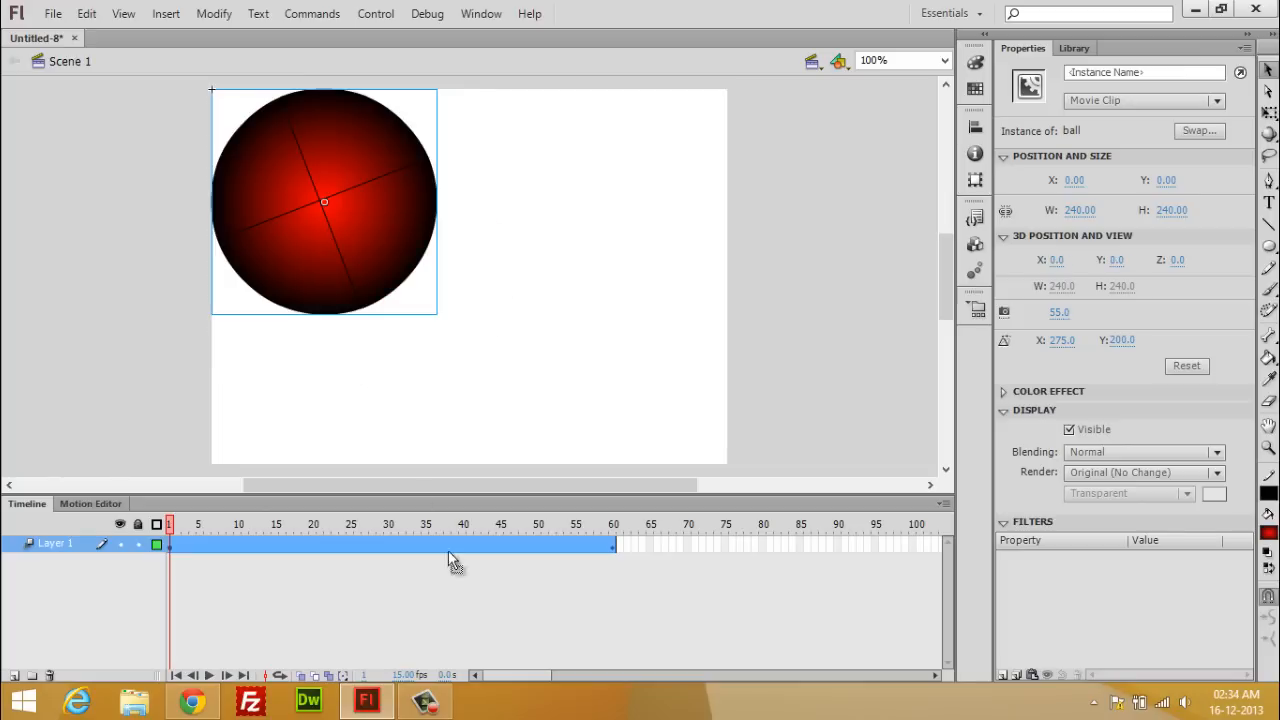
mouse_move(620, 522)
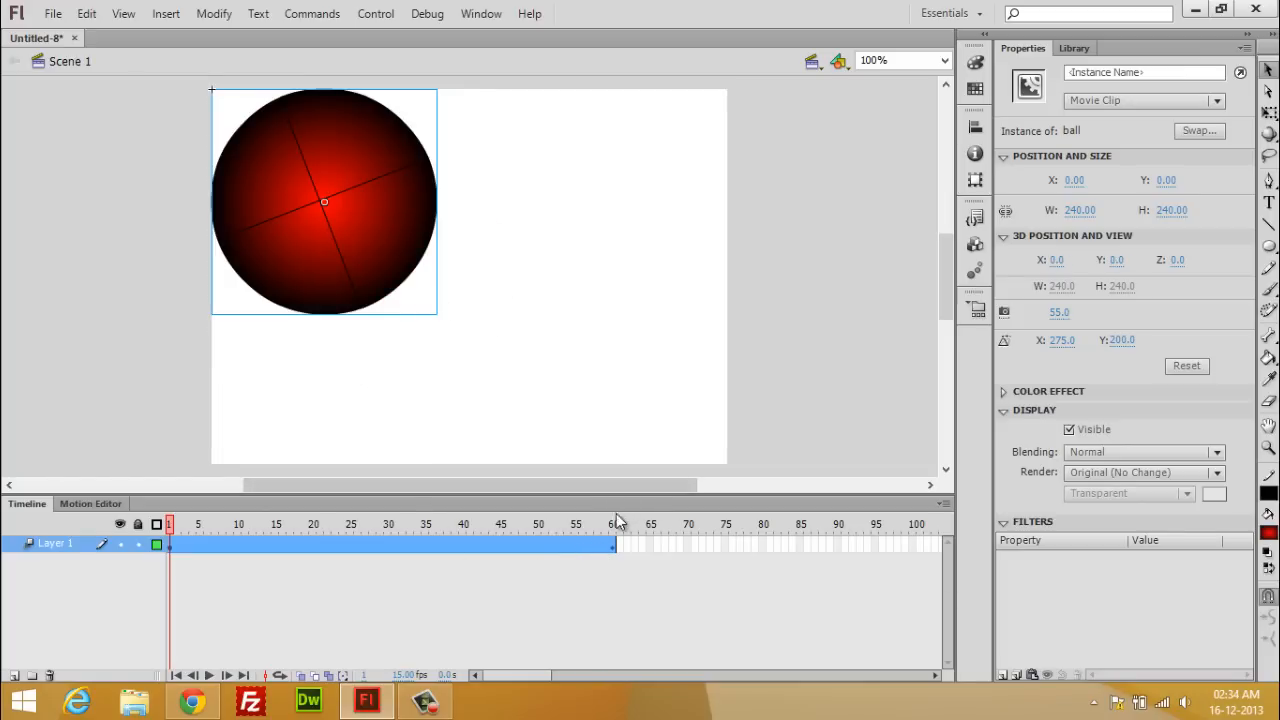
mouse_move(405, 530)
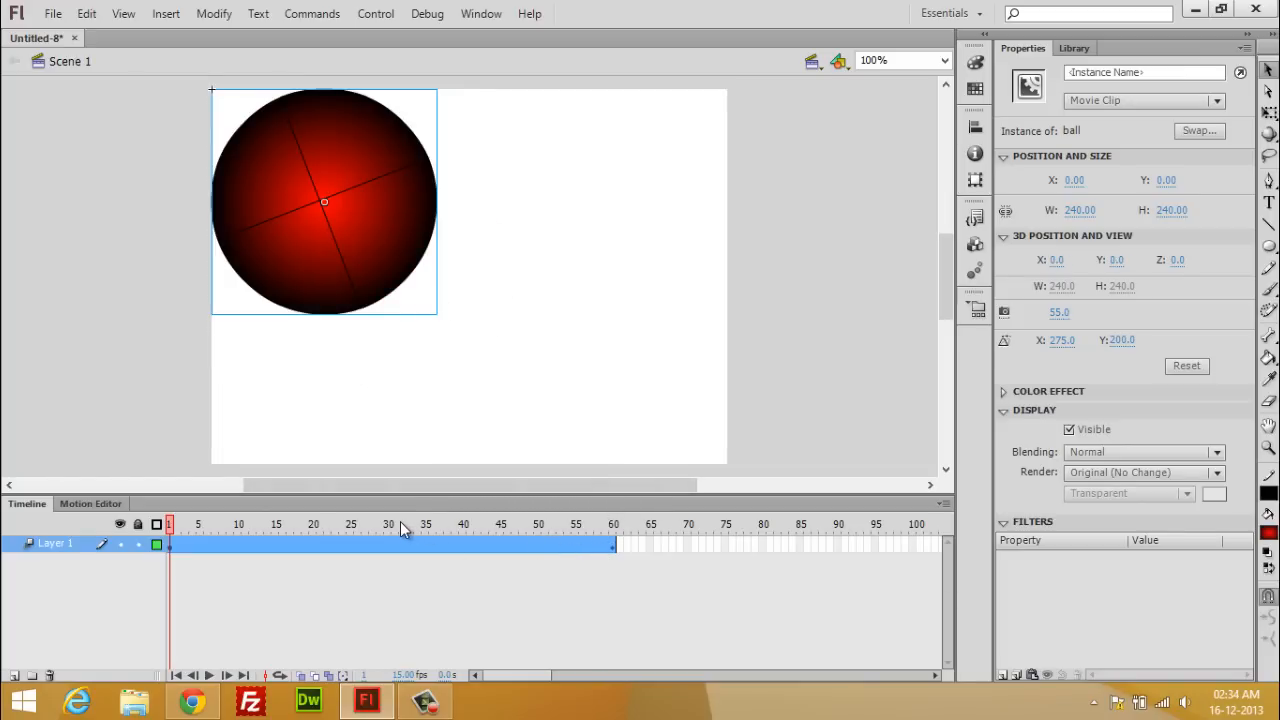
left_click(401, 524)
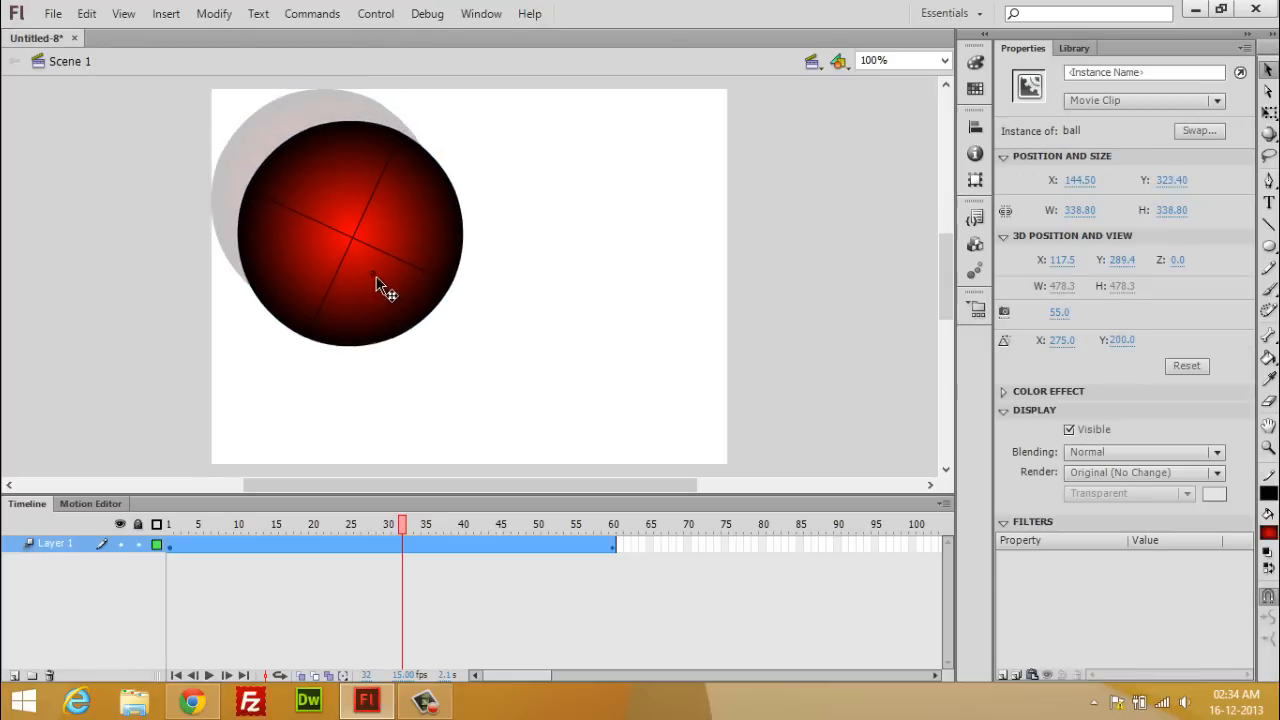
left_click_drag(385, 285, 420, 390)
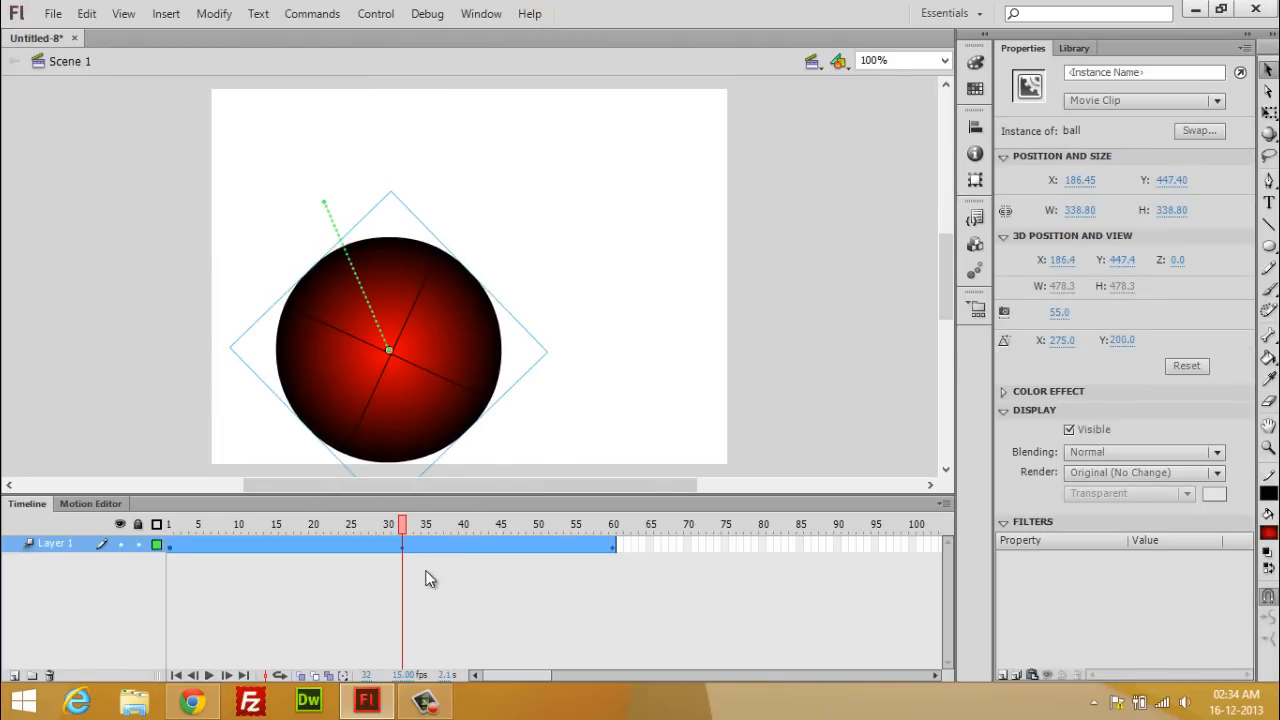
left_click(425, 524)
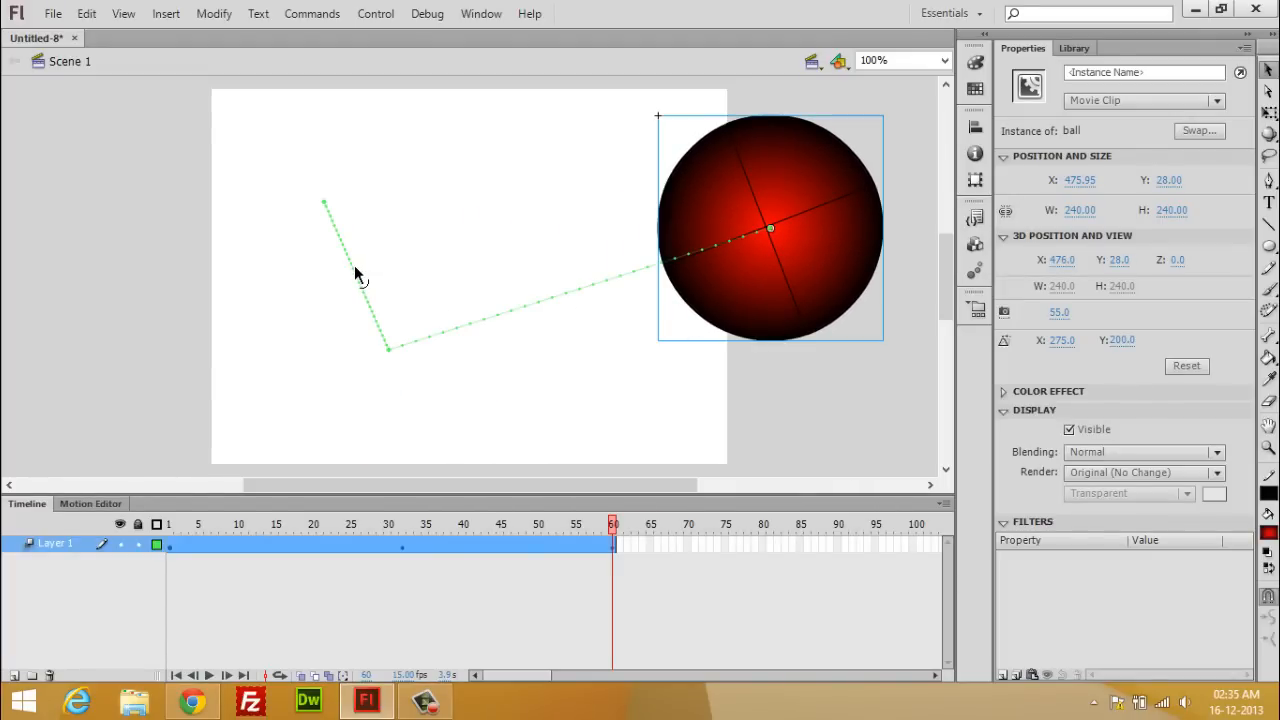
mouse_move(540, 310)
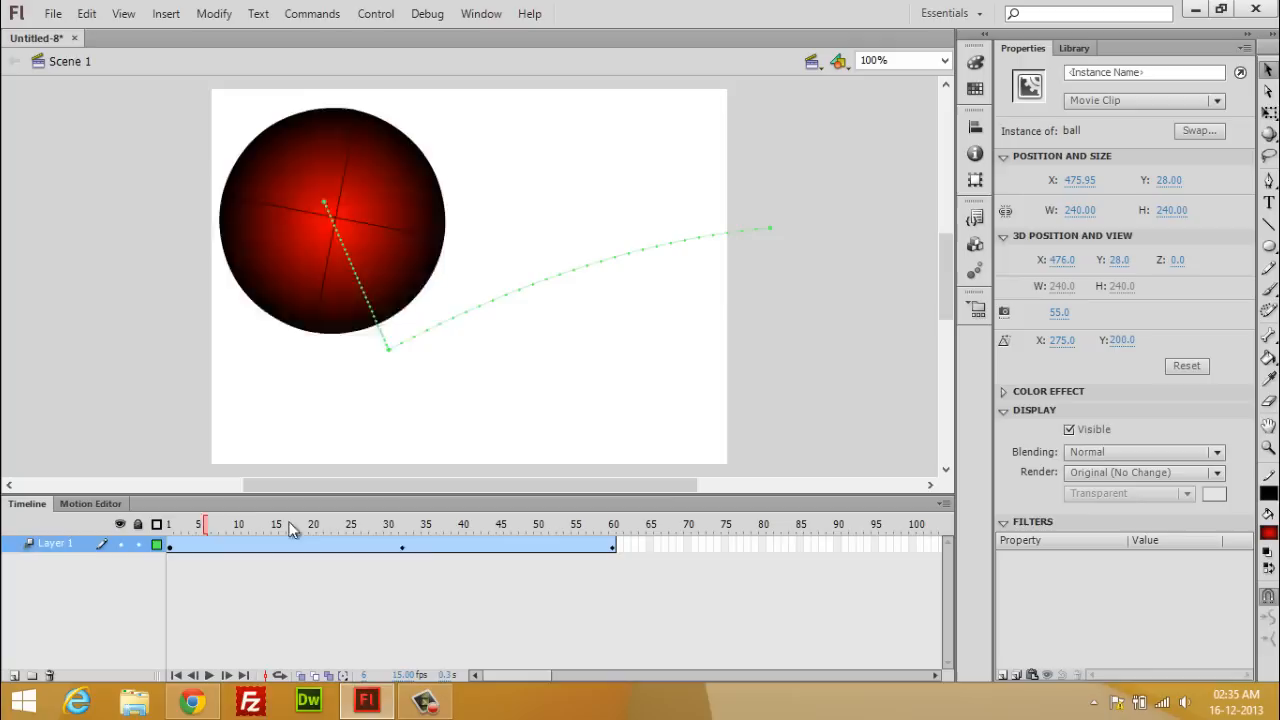
Return the playhead to frame 1 and select the Free Transform tool
left_click(612, 524)
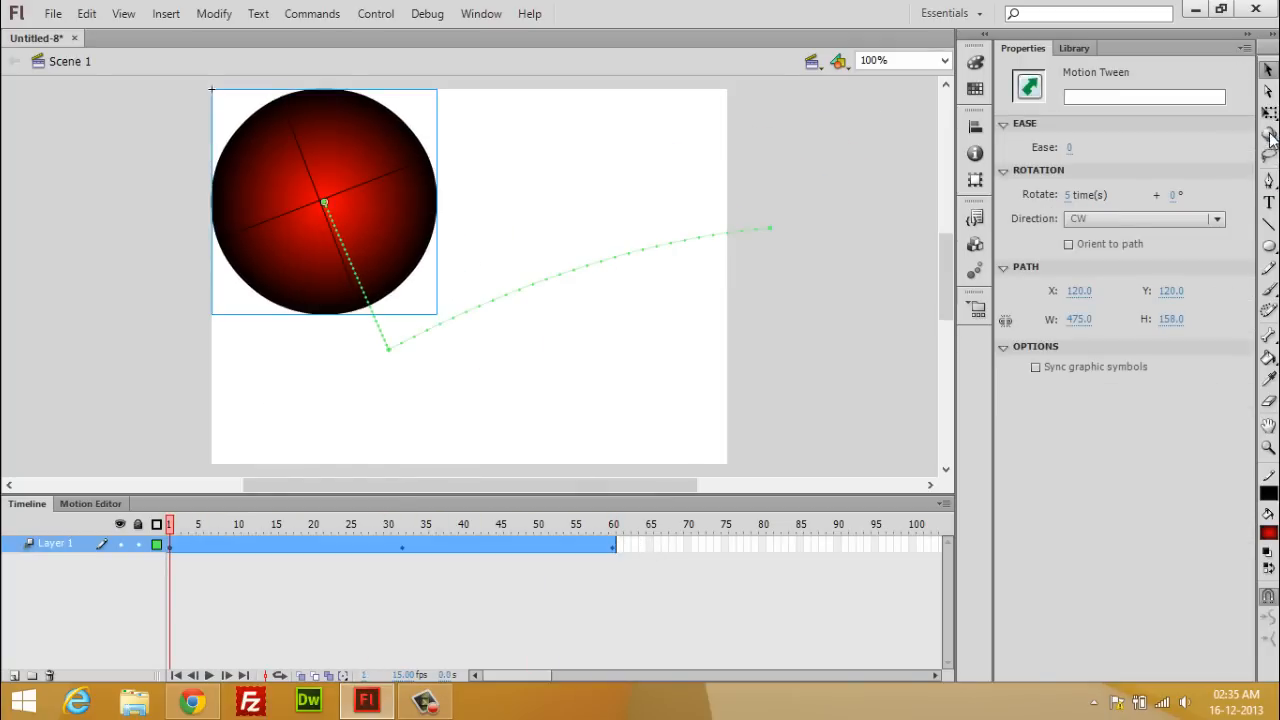
left_click(324, 202)
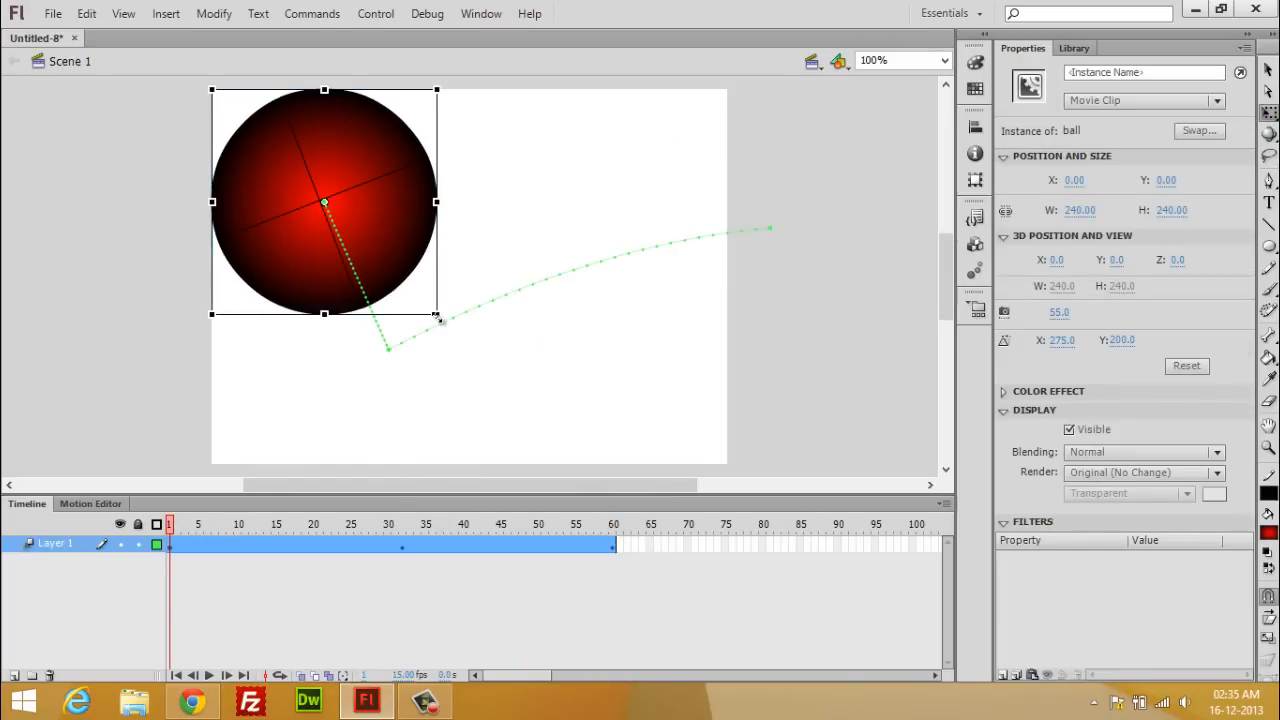
Scale the ball proportionally to about 100 pixels wide at the stage's top-left, then preview frame 60
key("shift")
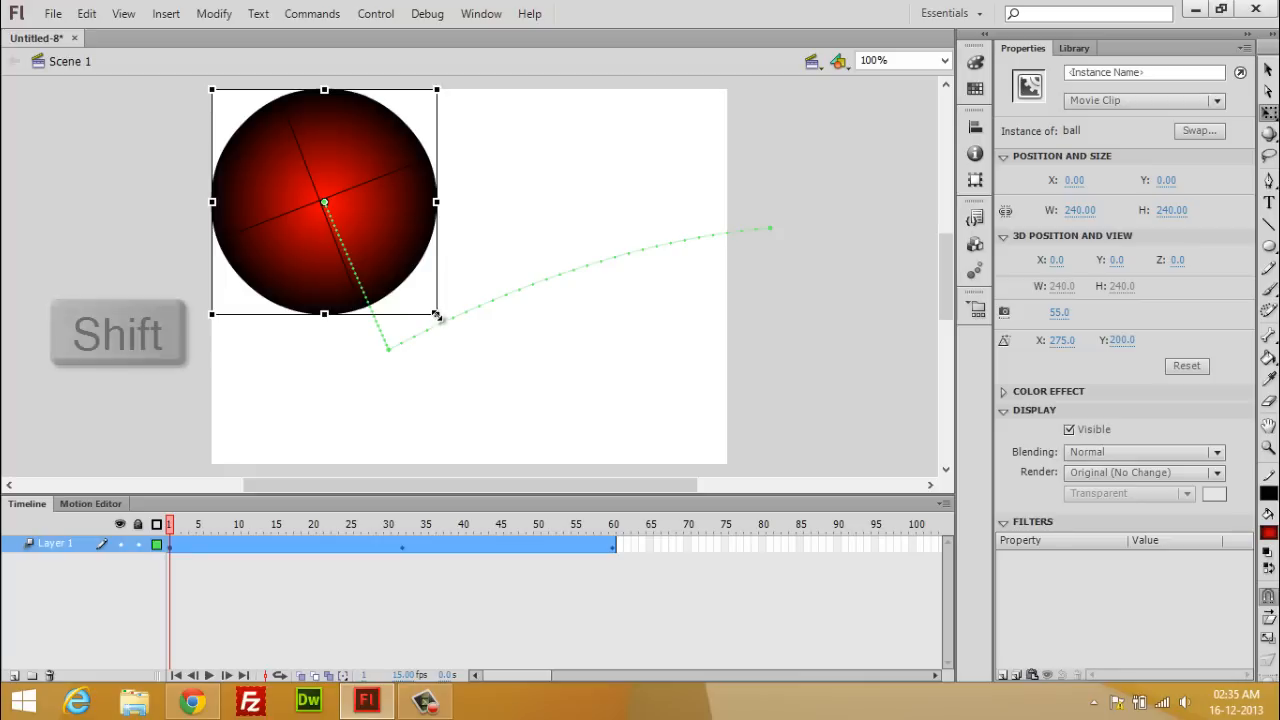
left_click_drag(438, 314, 378, 254)
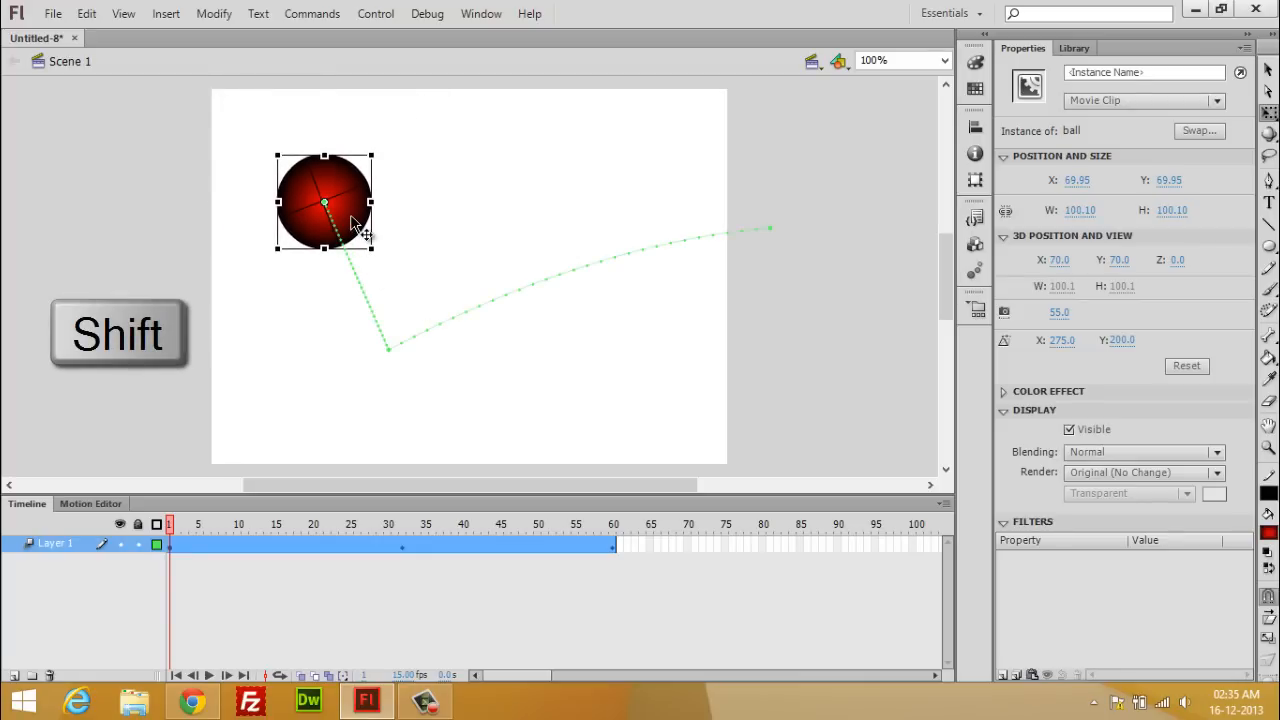
left_click_drag(324, 202, 267, 140)
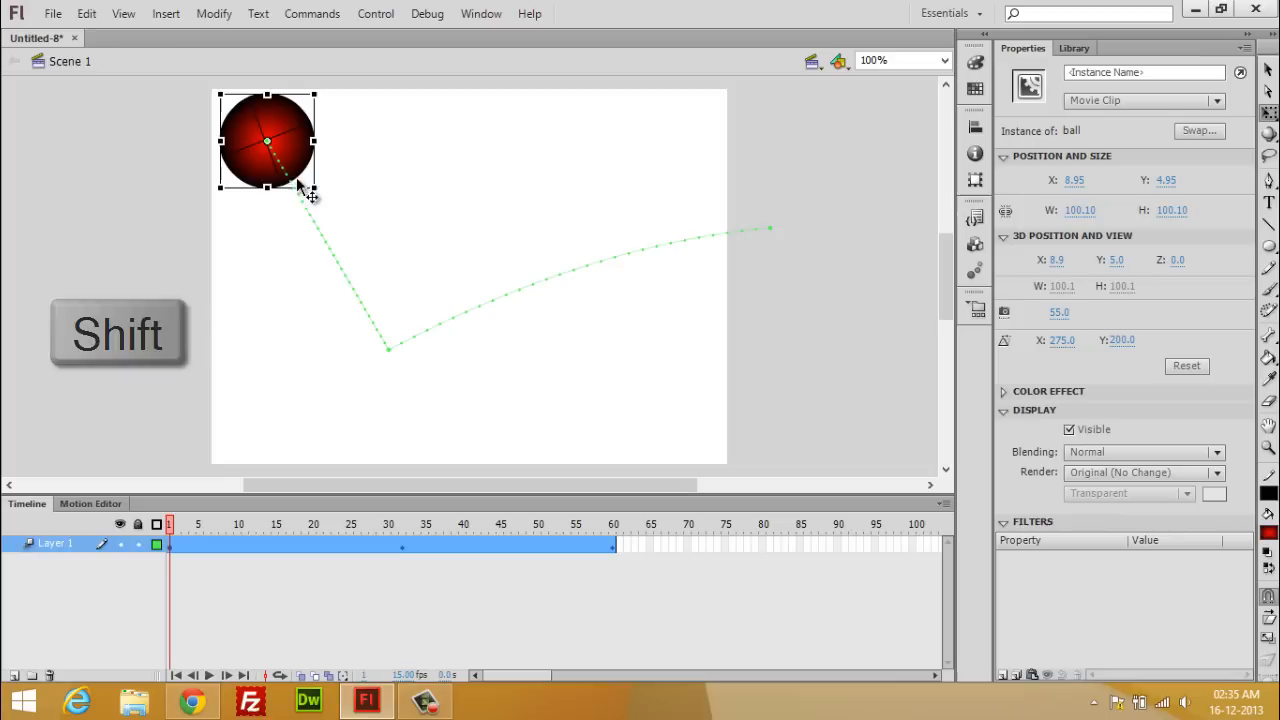
mouse_move(338, 255)
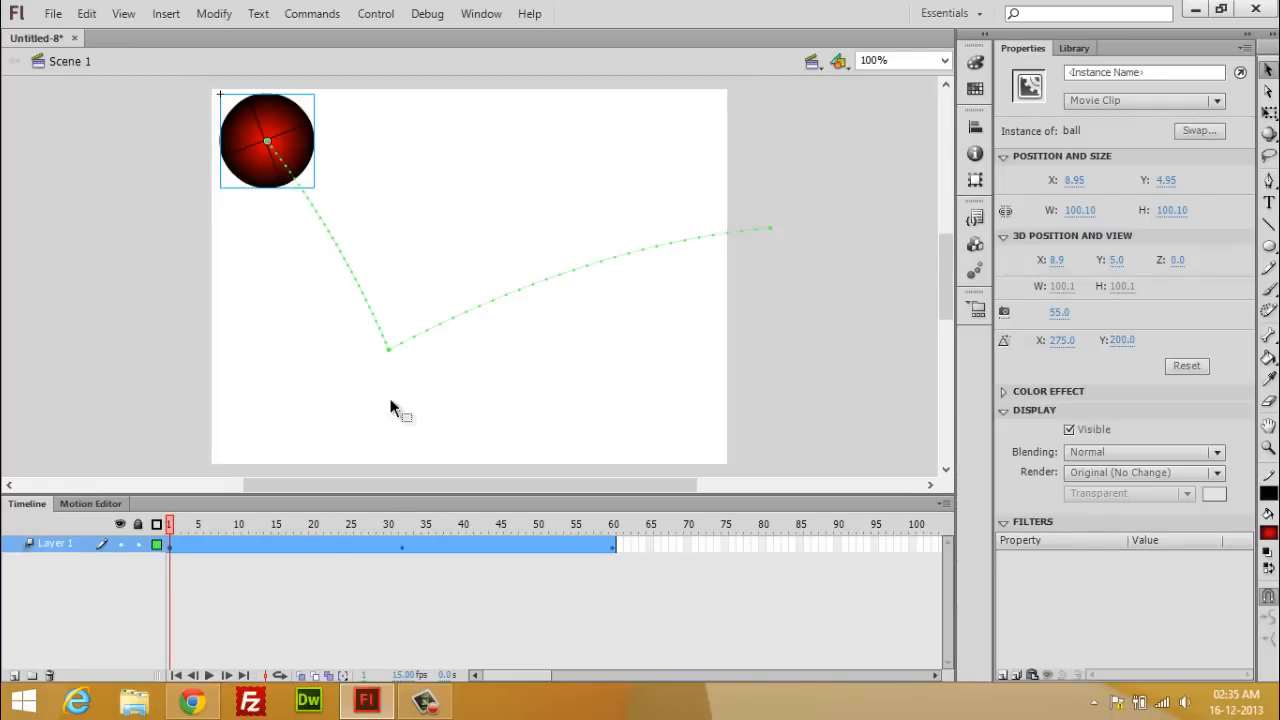
left_click_drag(168, 524, 402, 524)
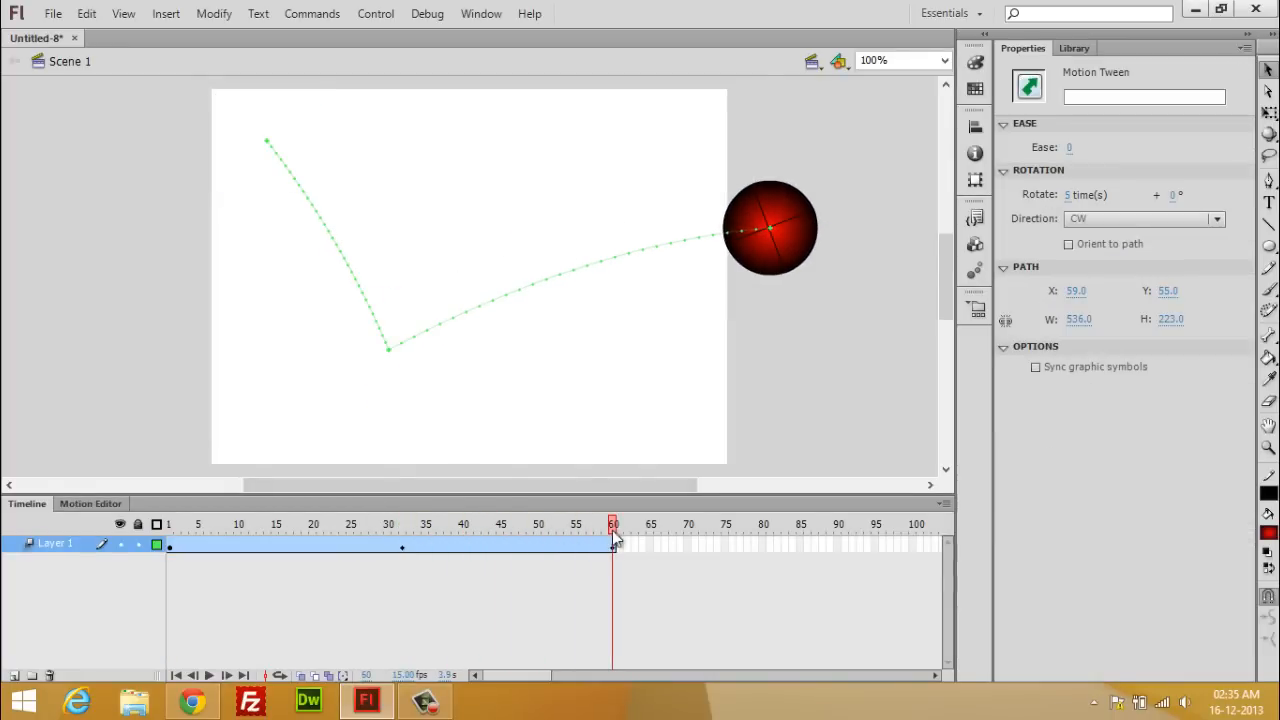
left_click(169, 543)
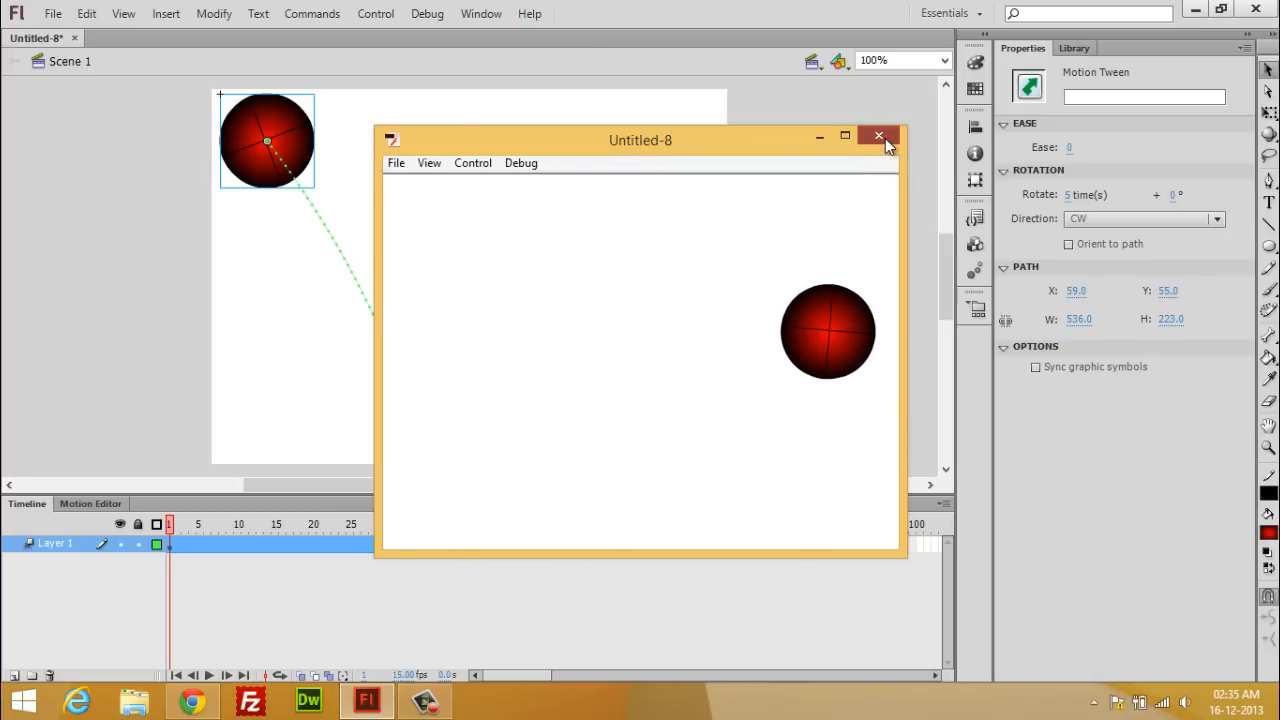
left_click(879, 135)
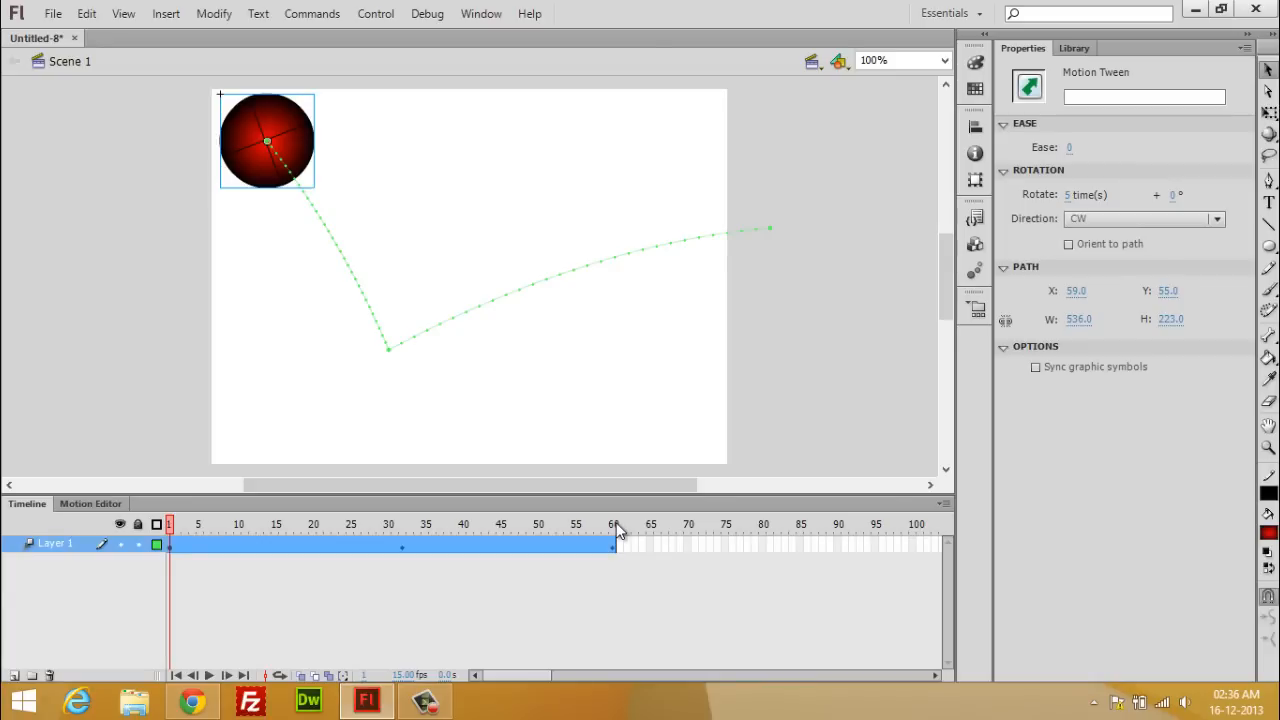
mouse_move(625, 530)
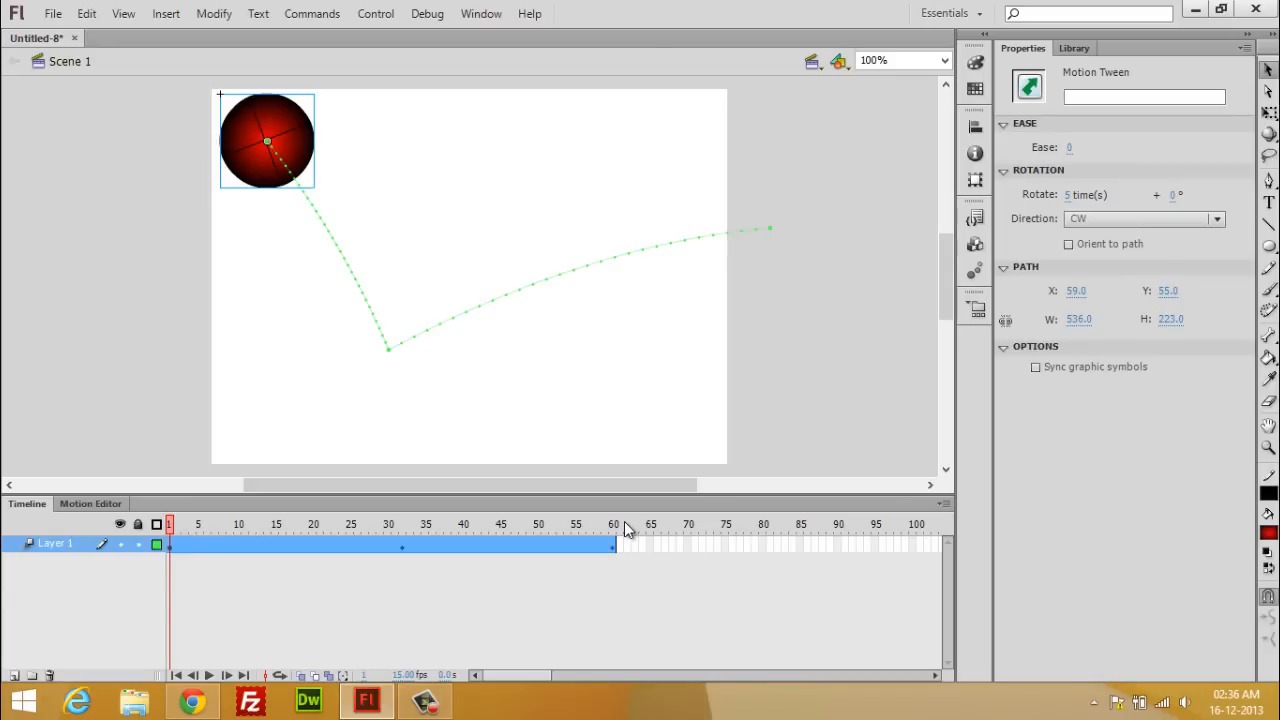
mouse_move(610, 460)
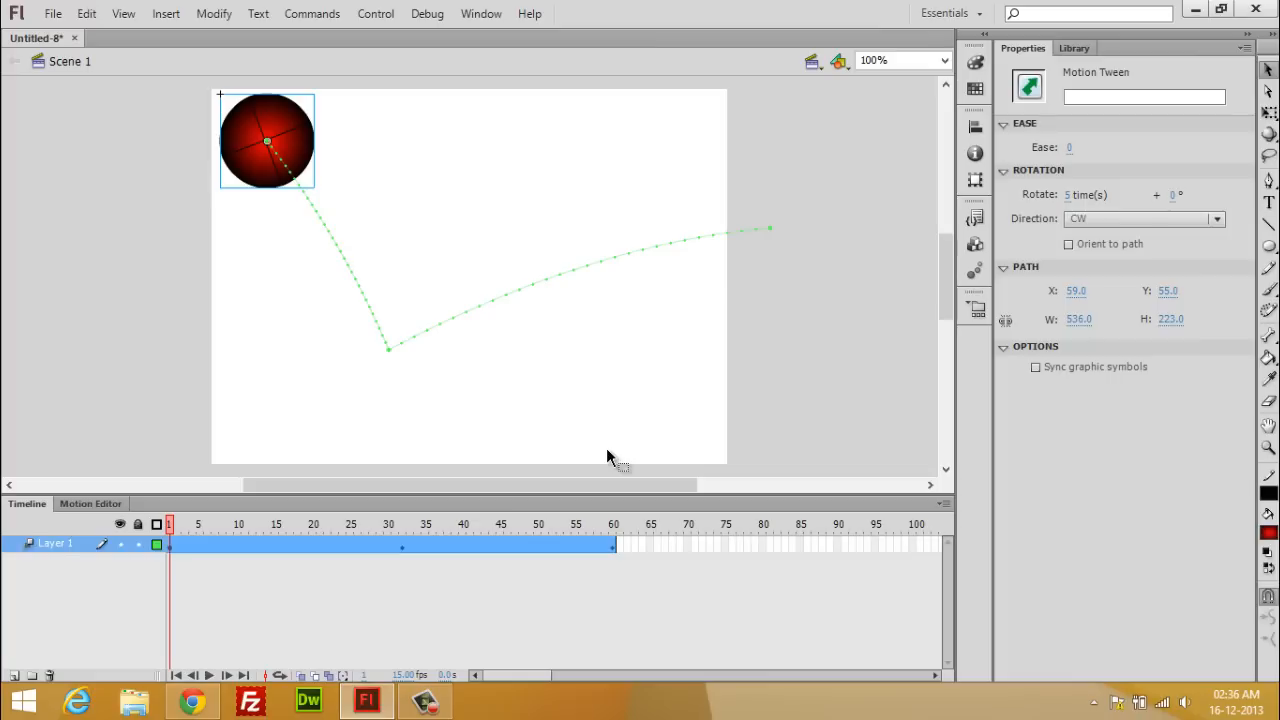
mouse_move(608, 475)
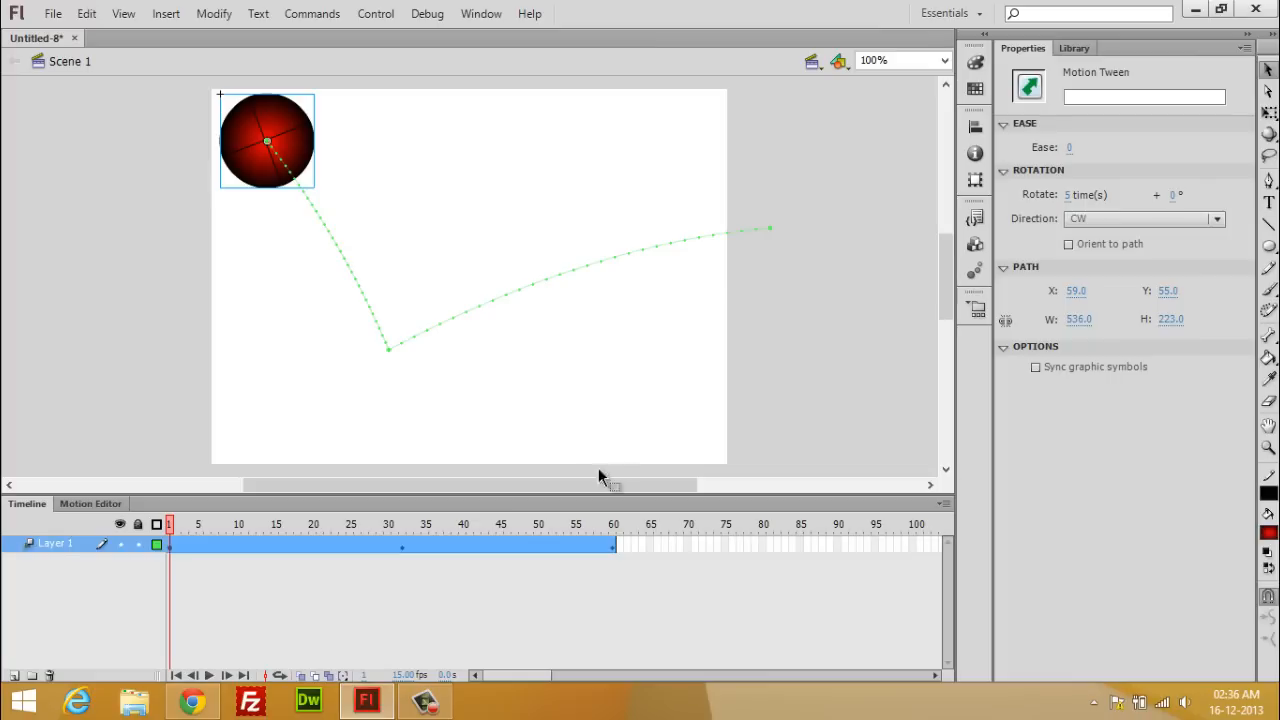